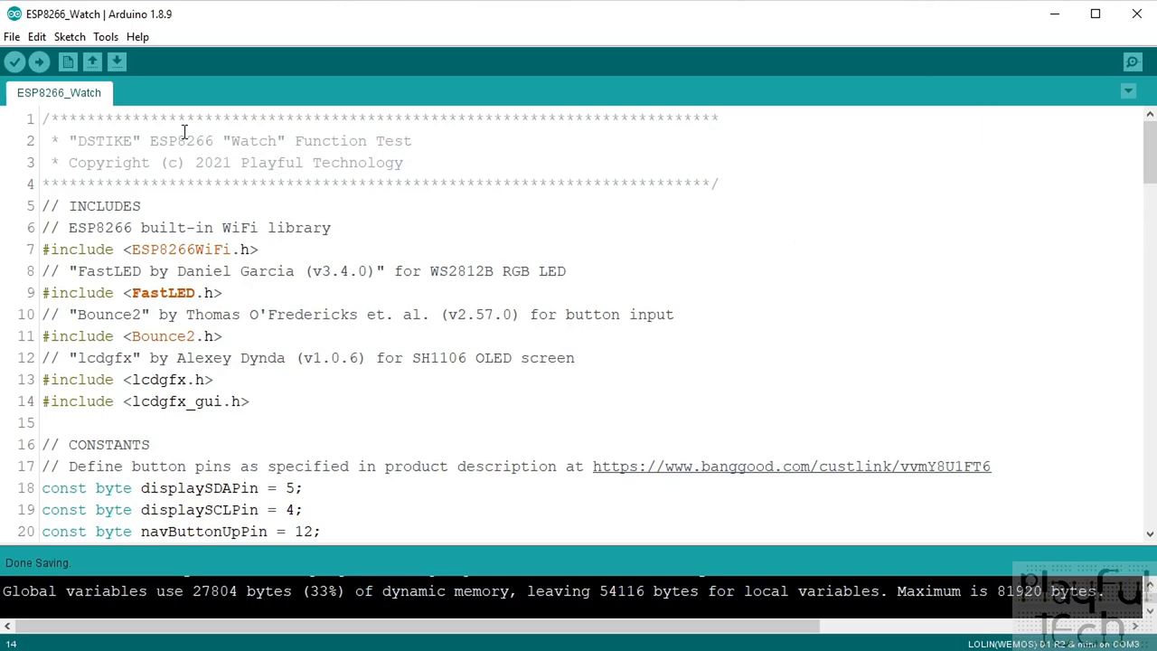
Check the target board and look up the FastLED library in the Library Manager.
left_click(105, 36)
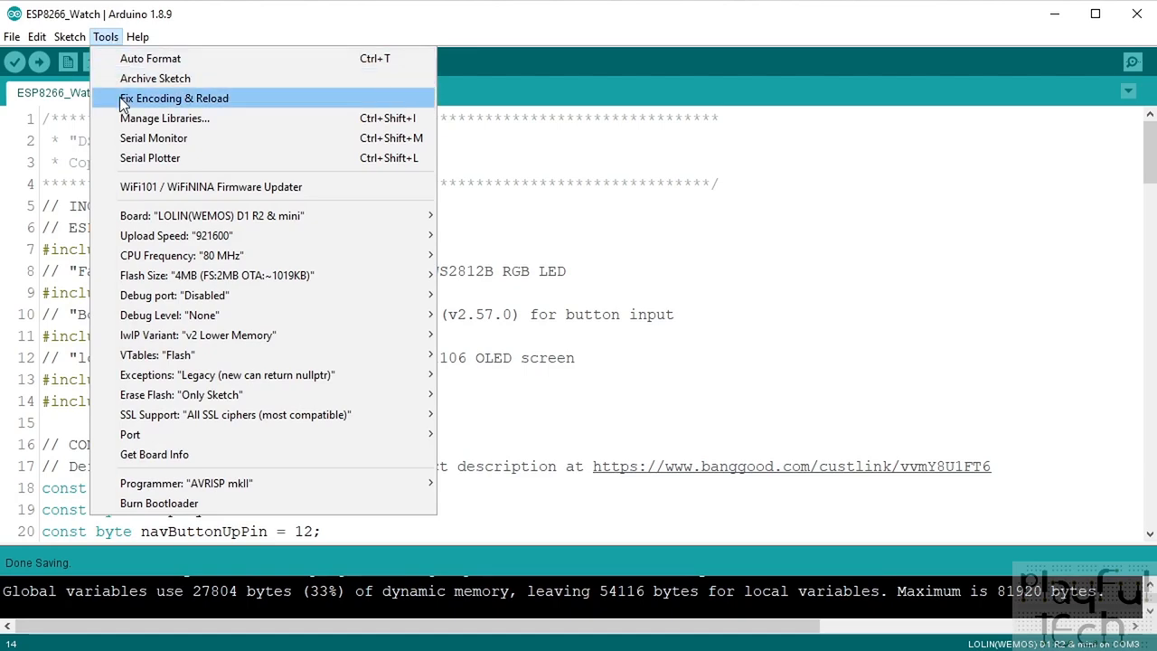
mouse_move(214, 215)
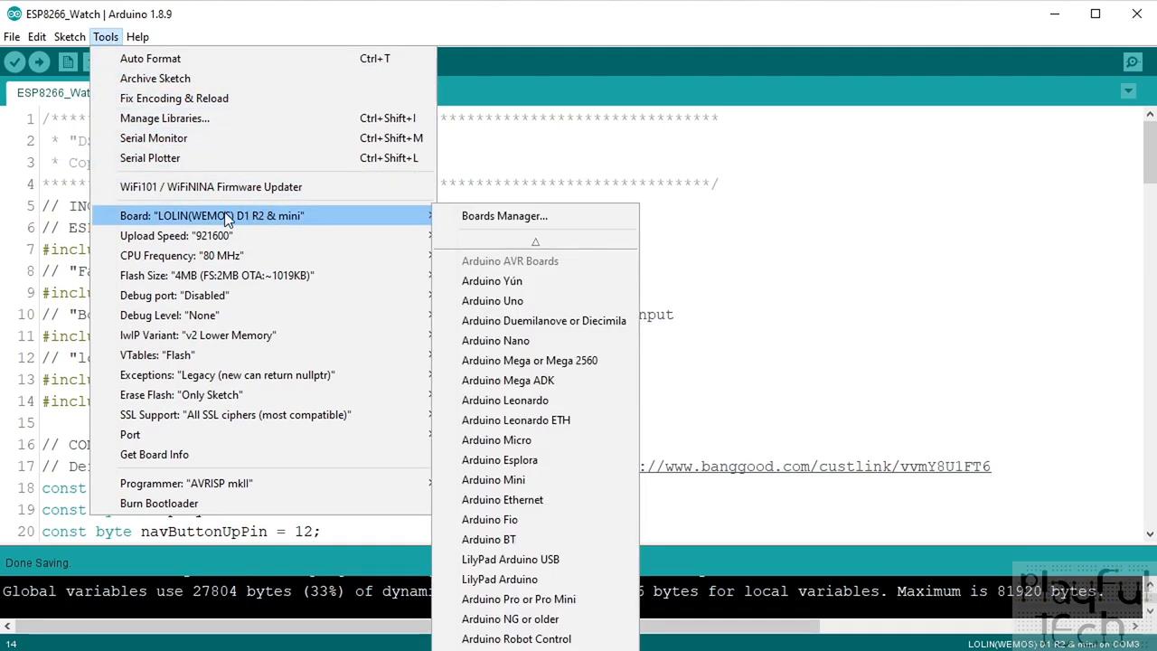
mouse_move(336, 221)
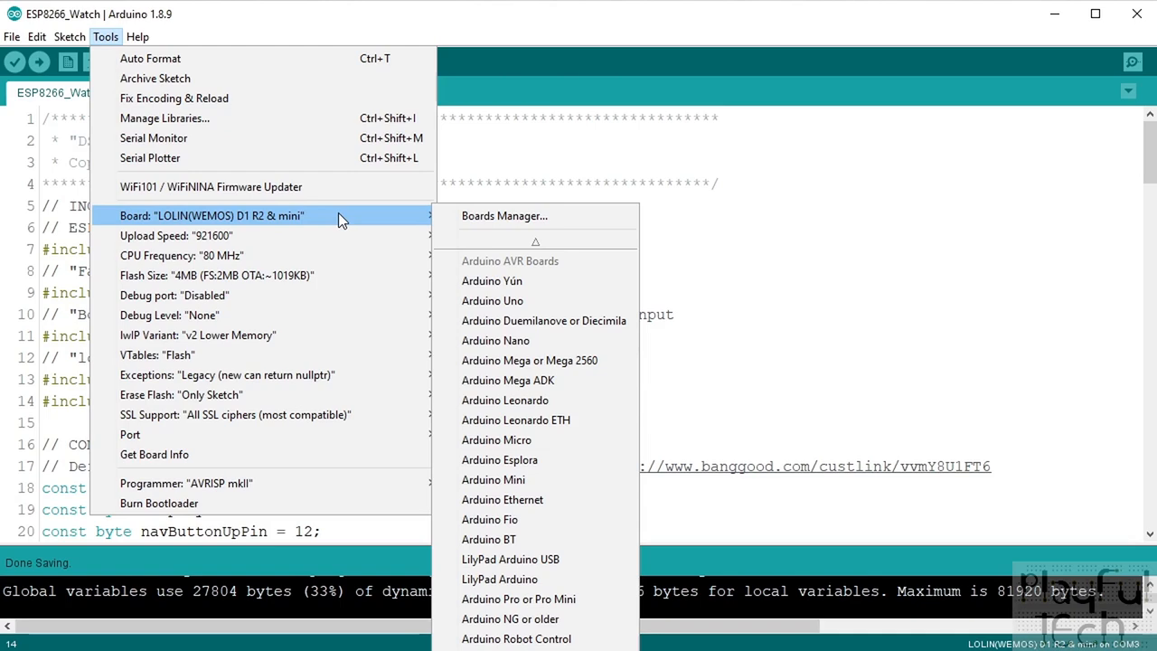
mouse_move(336, 225)
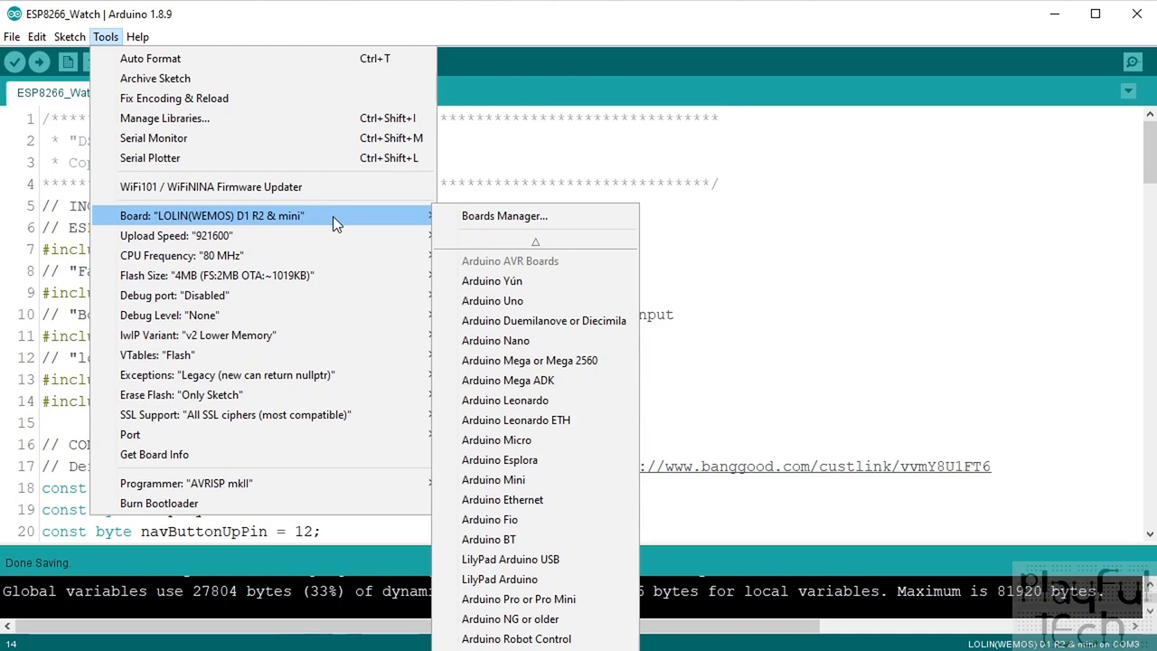
mouse_move(260, 224)
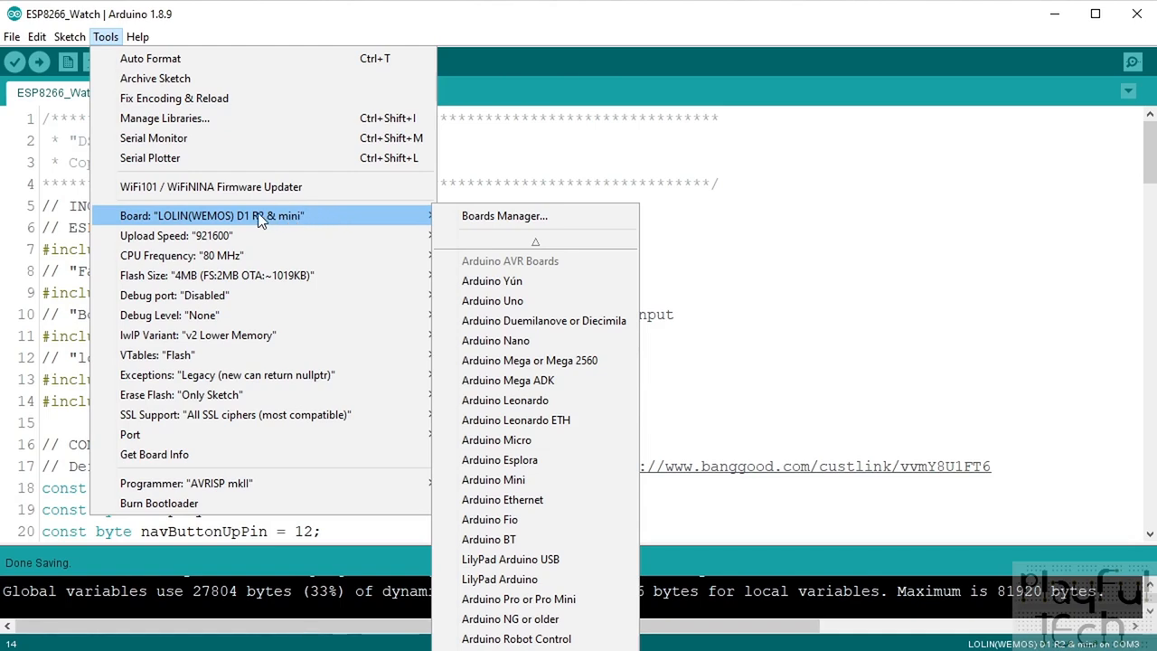
mouse_move(334, 224)
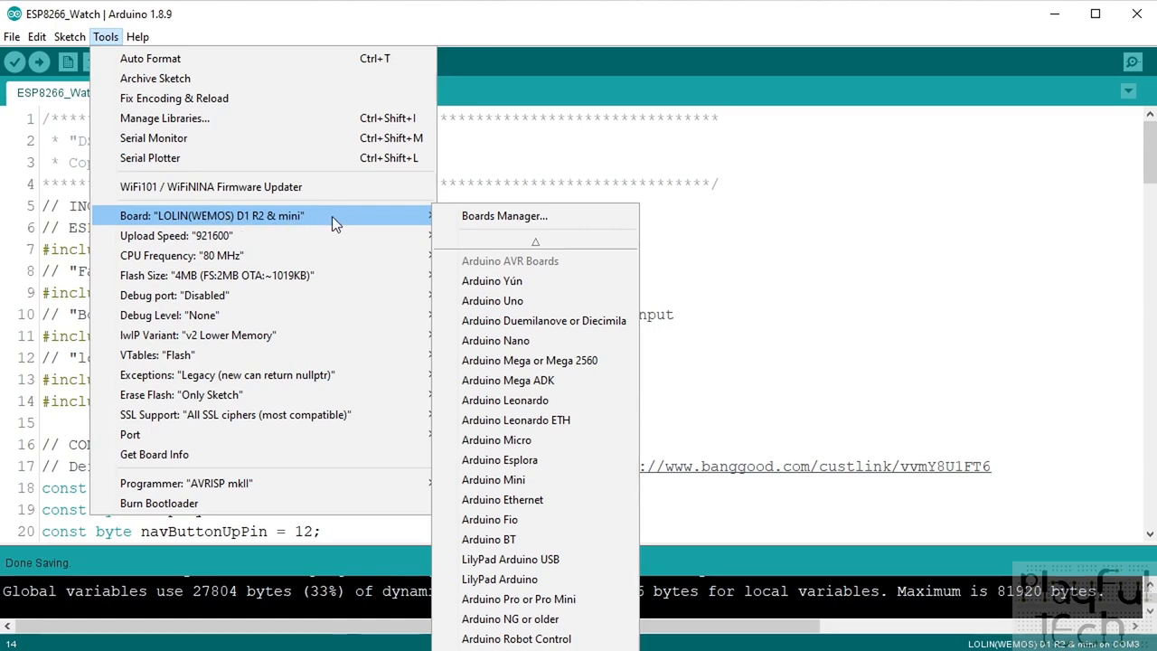
mouse_move(824, 219)
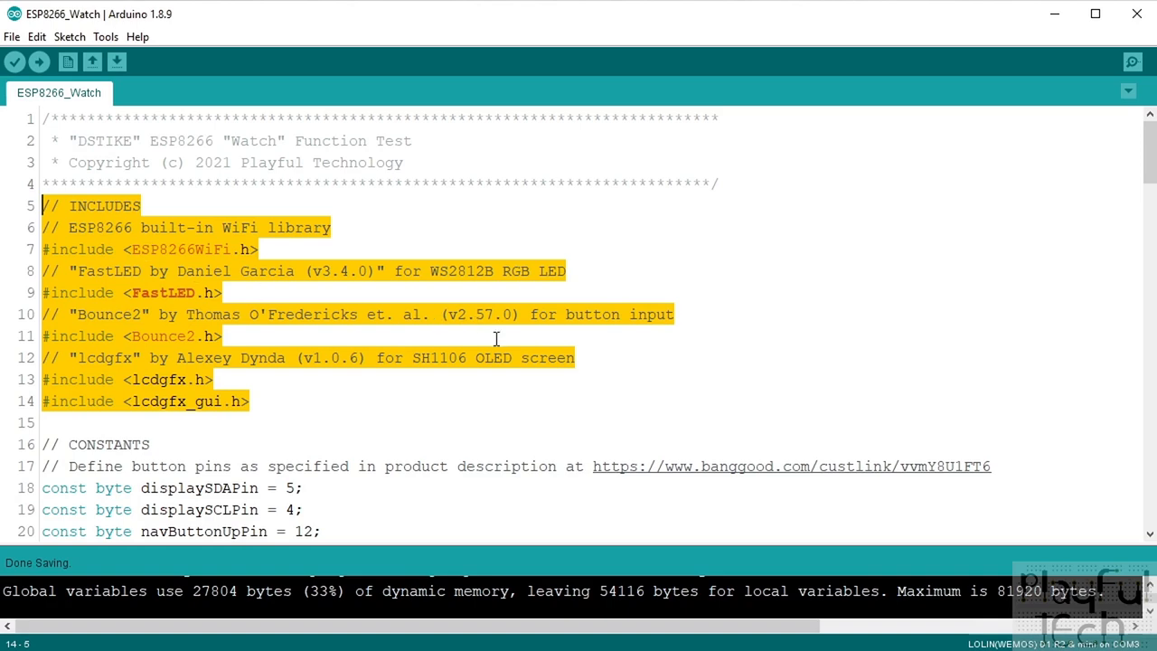
mouse_move(244, 322)
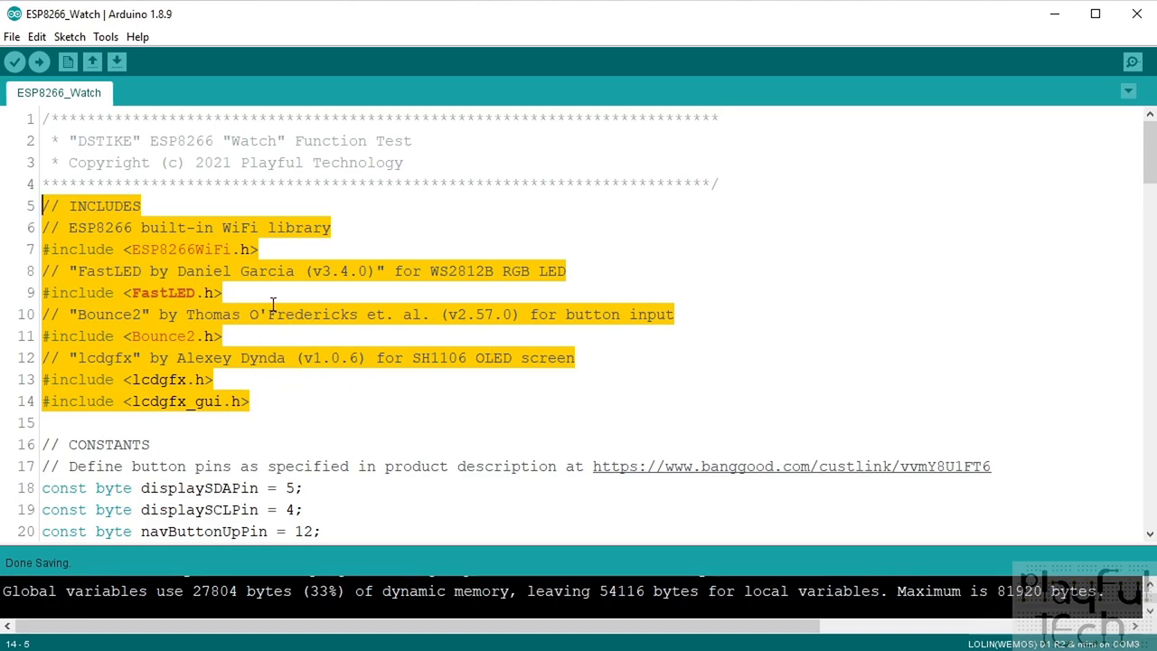
mouse_move(282, 400)
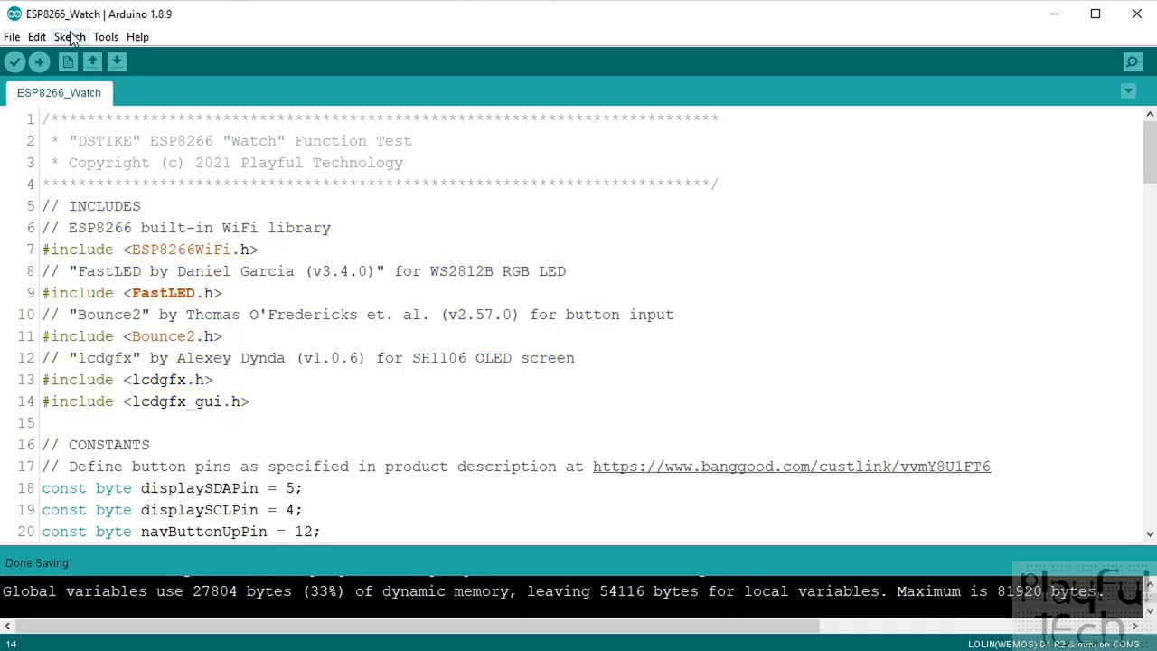
left_click(69, 36)
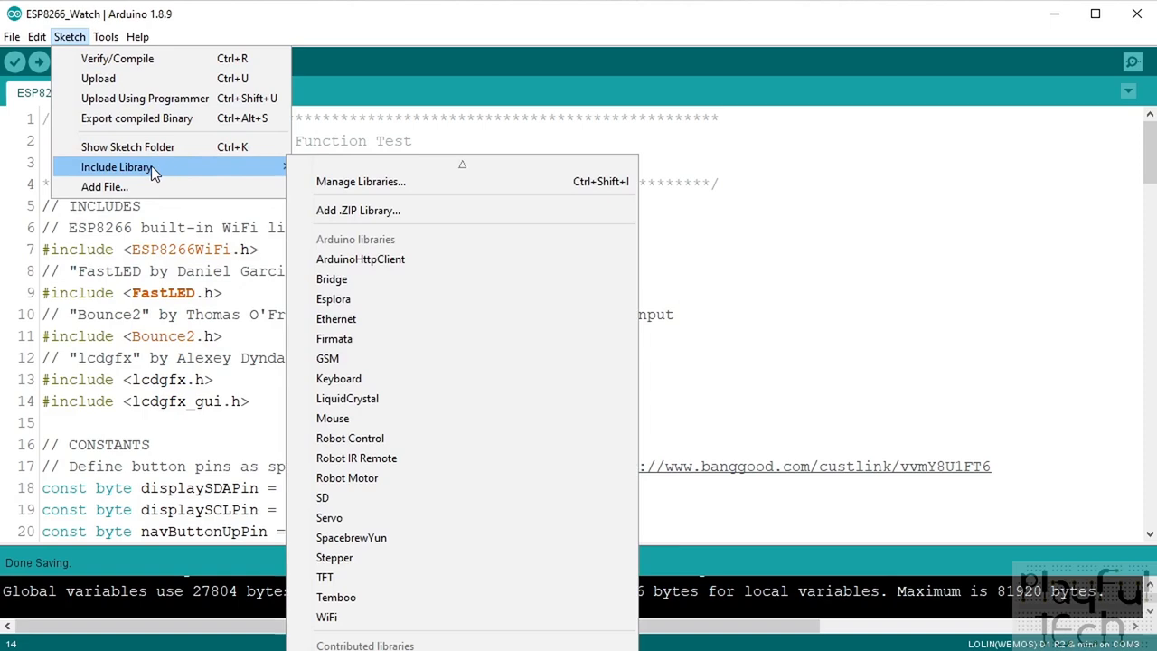
mouse_move(360, 181)
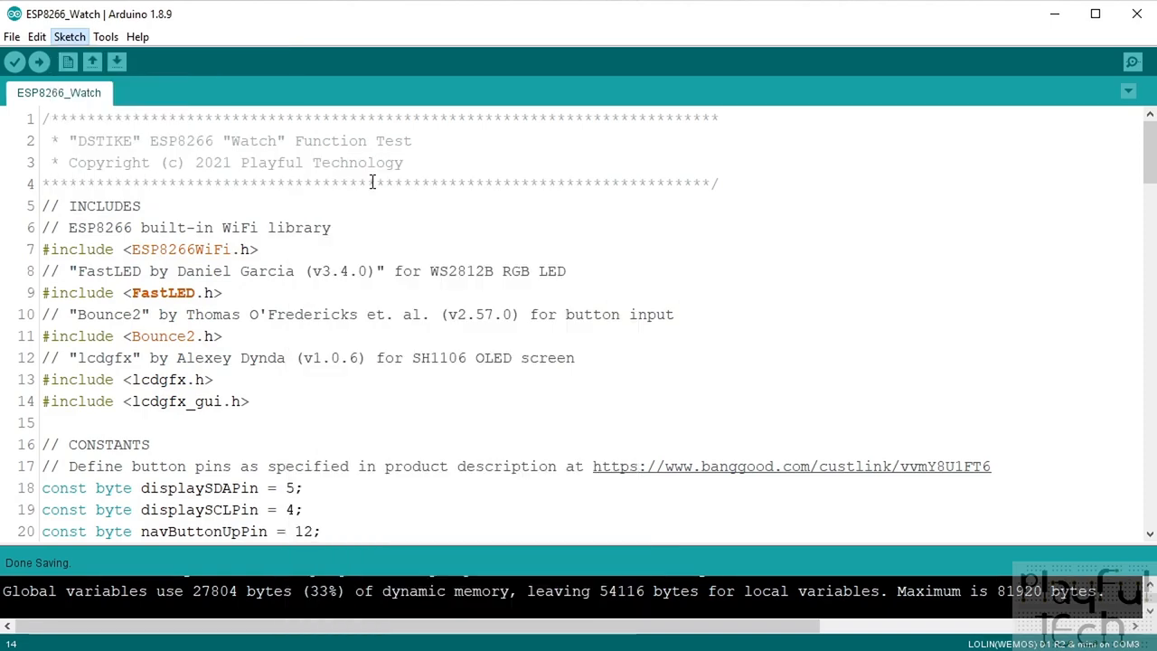
left_click(69, 36)
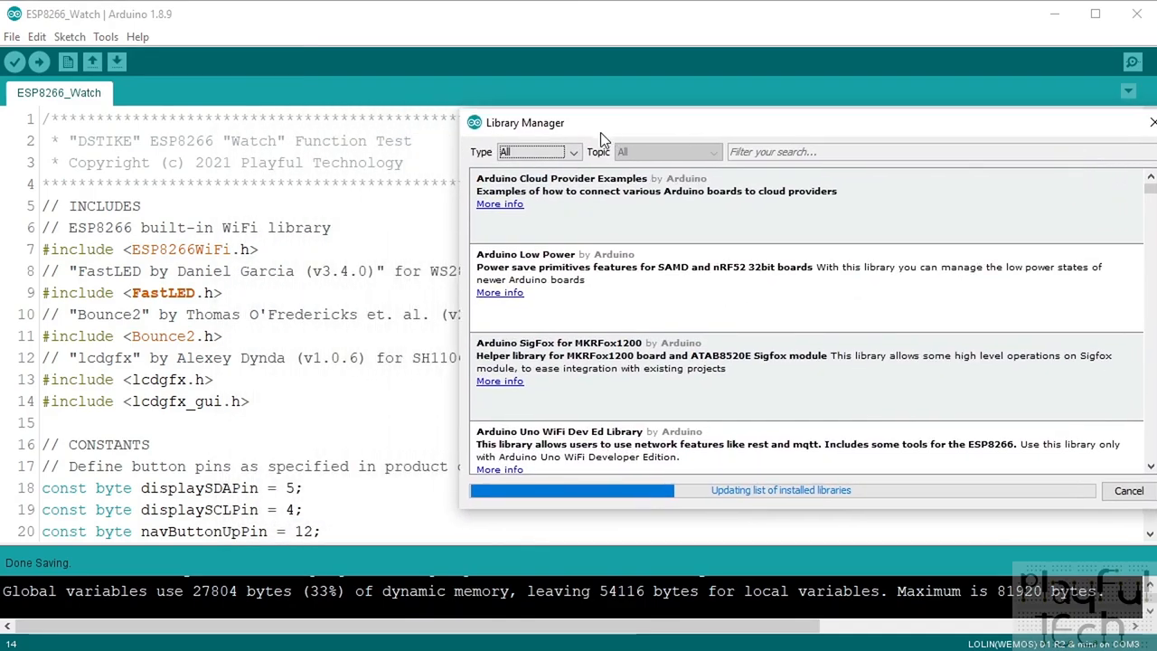
mouse_move(293, 273)
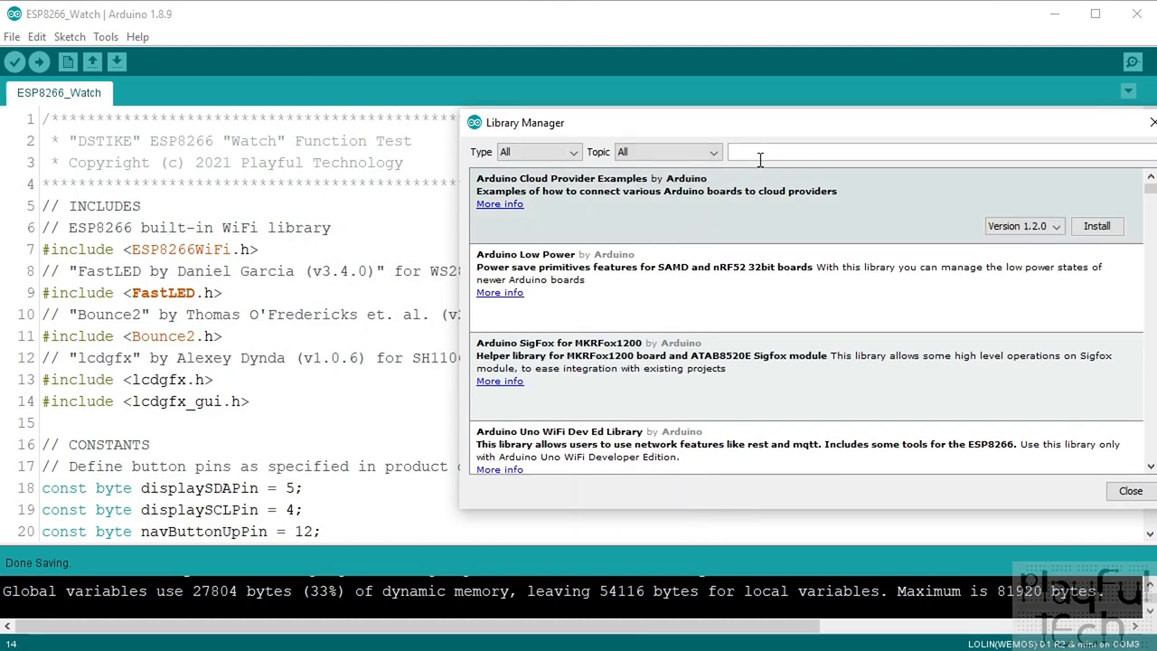
type("fastled")
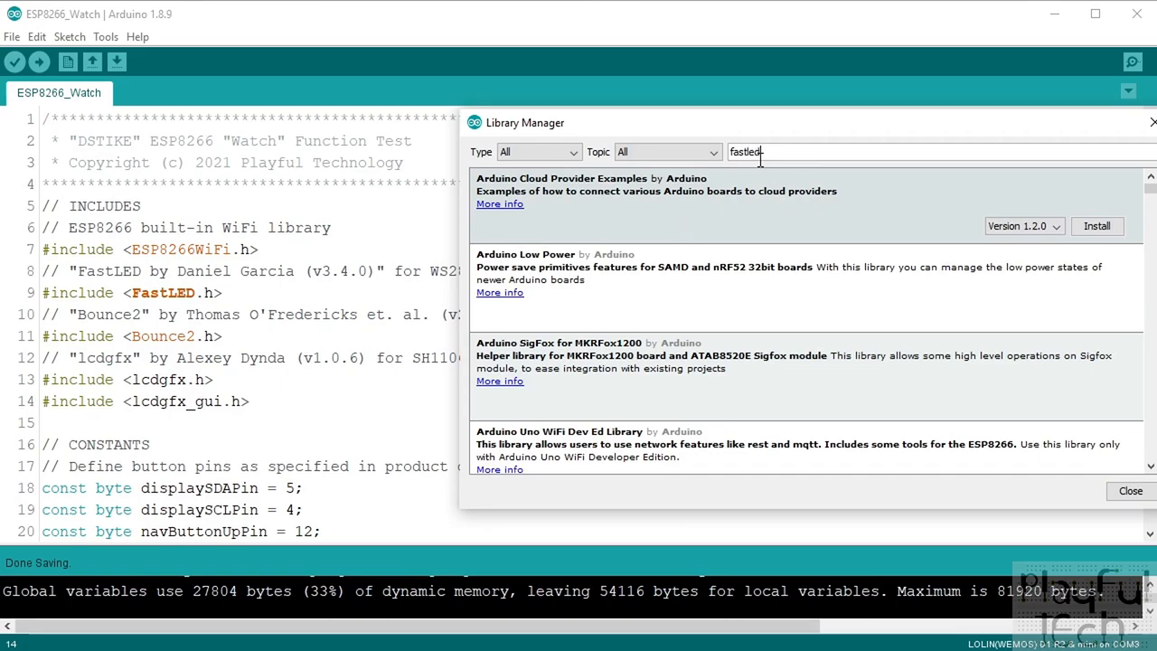
type("fastled")
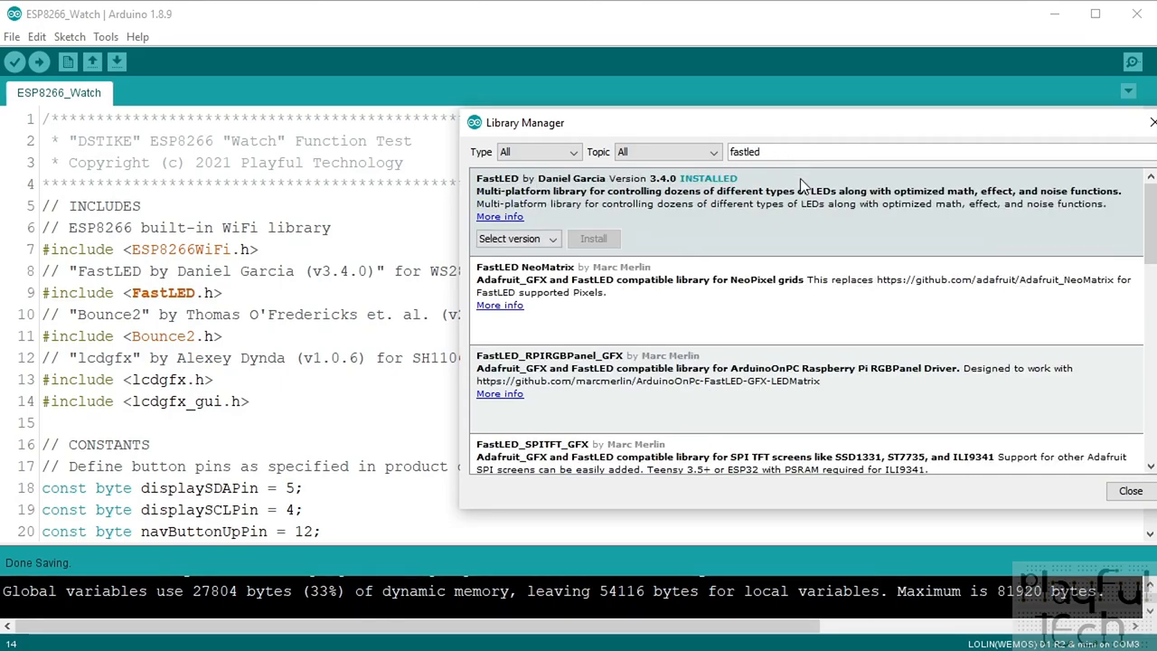
mouse_move(521, 190)
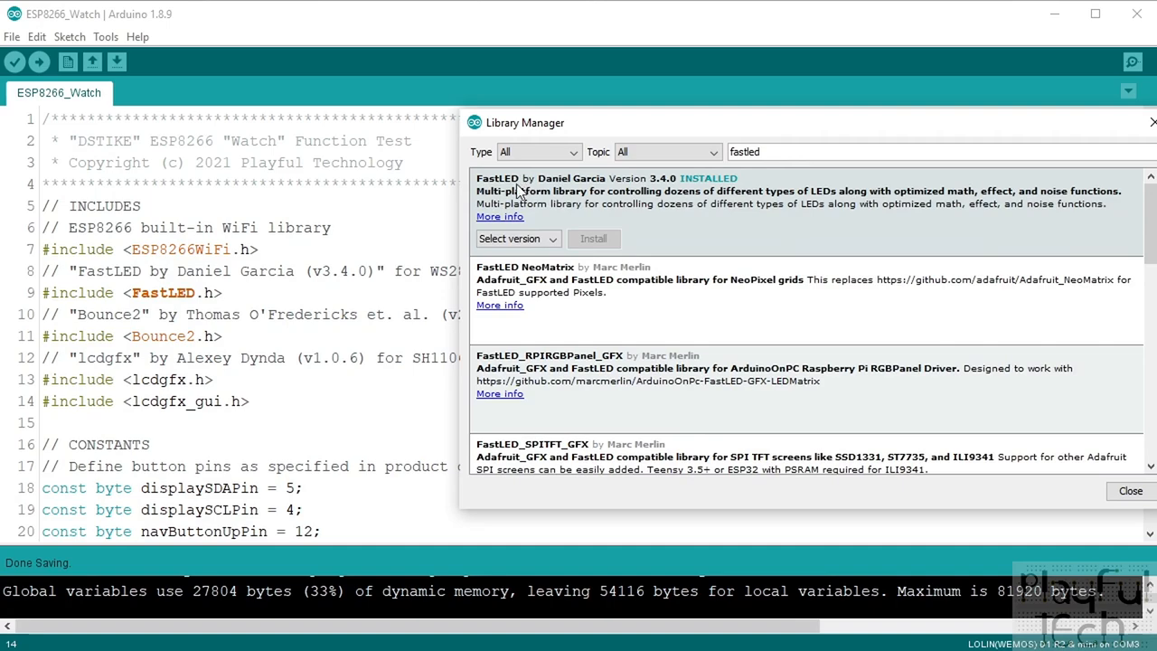
mouse_move(514, 194)
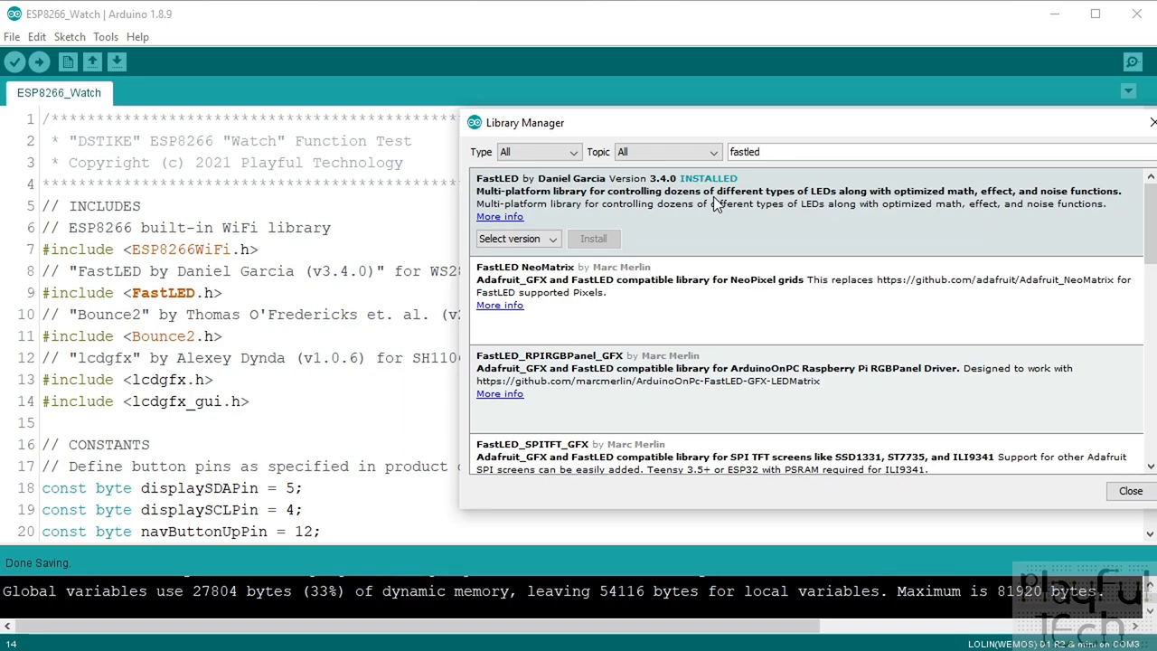
mouse_move(561, 238)
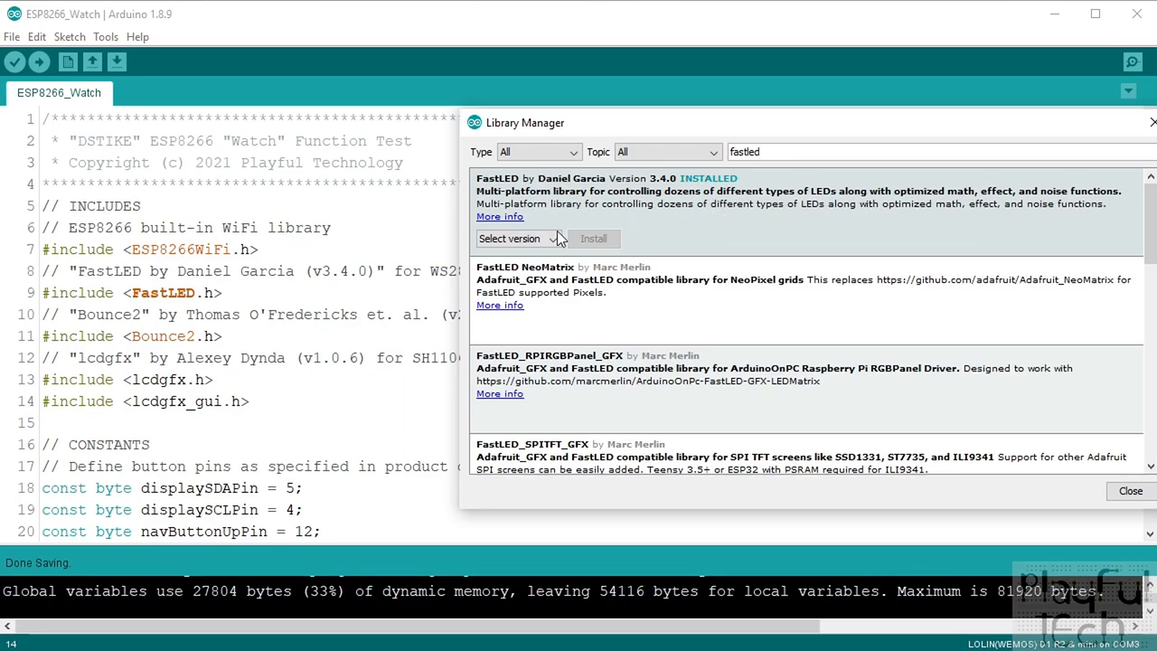
left_click(515, 239)
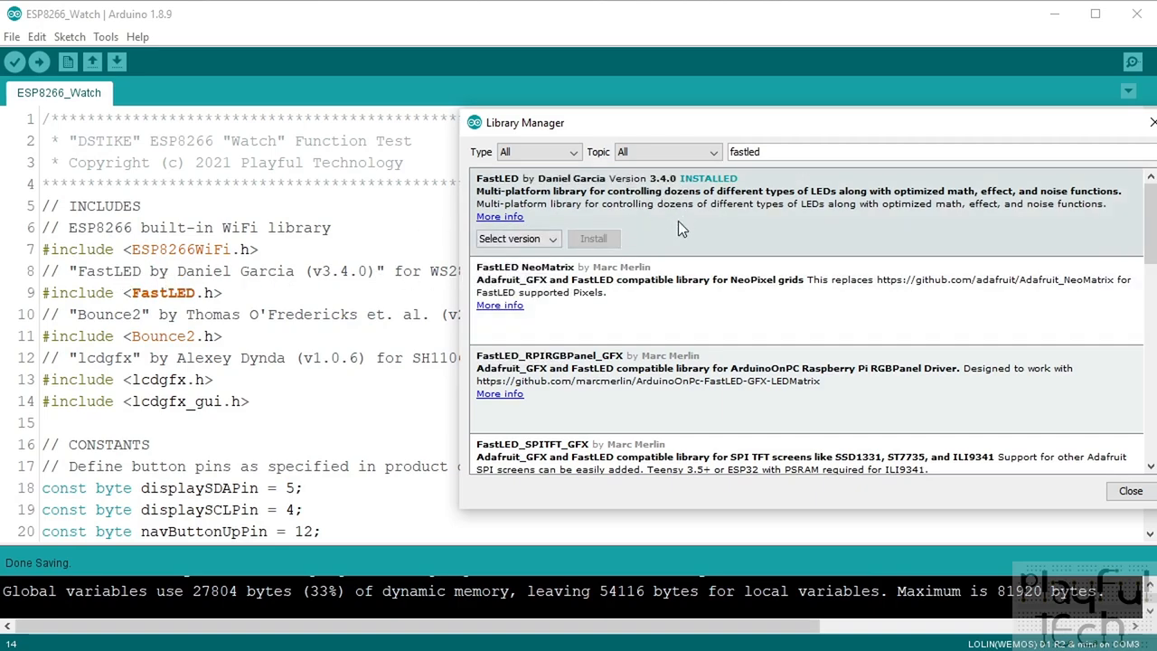
left_click(517, 238)
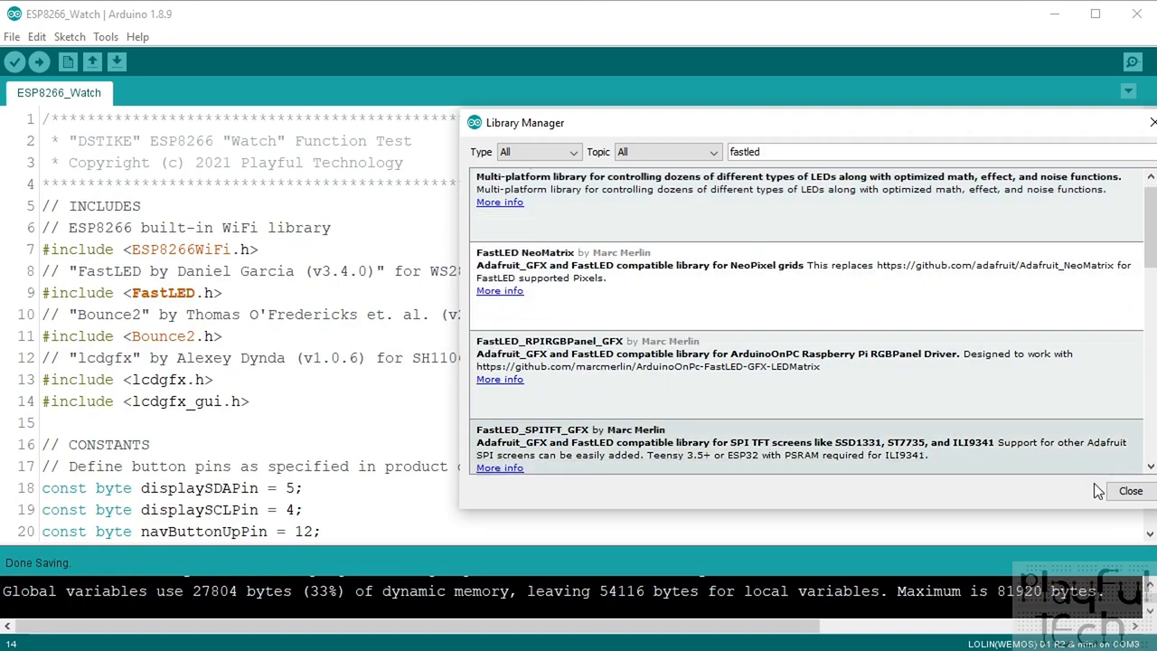
left_click(1129, 491)
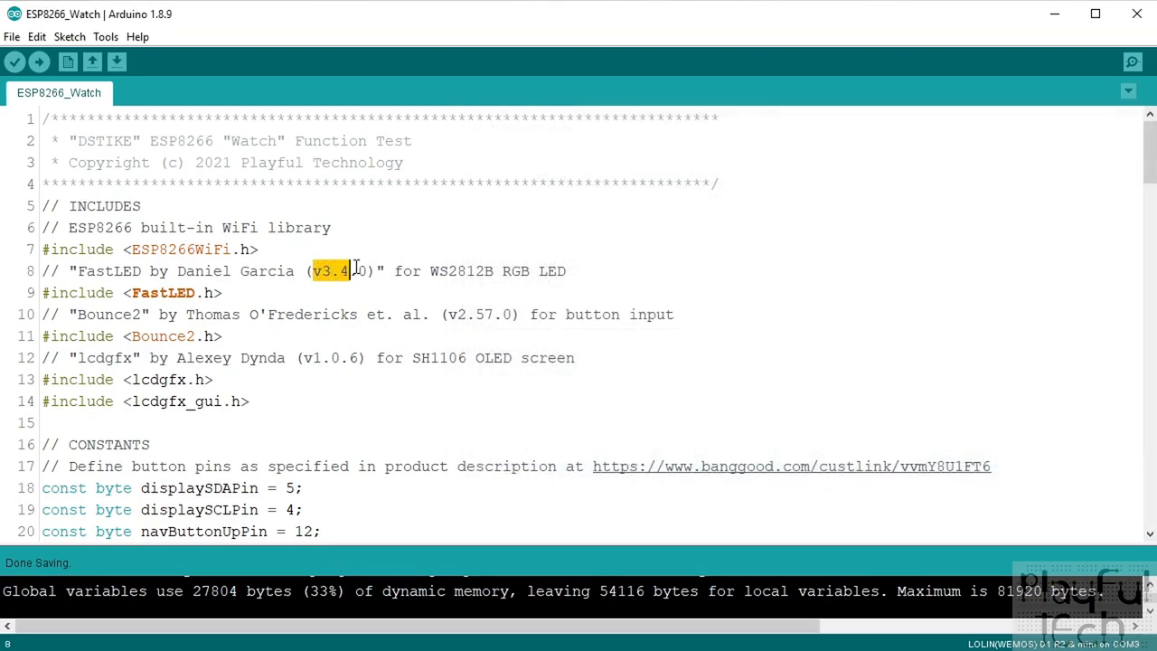
Review the include lines: FastLED and its version comment, the next library, lcdgfx.h and lcdgfx_gui.
double_click(474, 315)
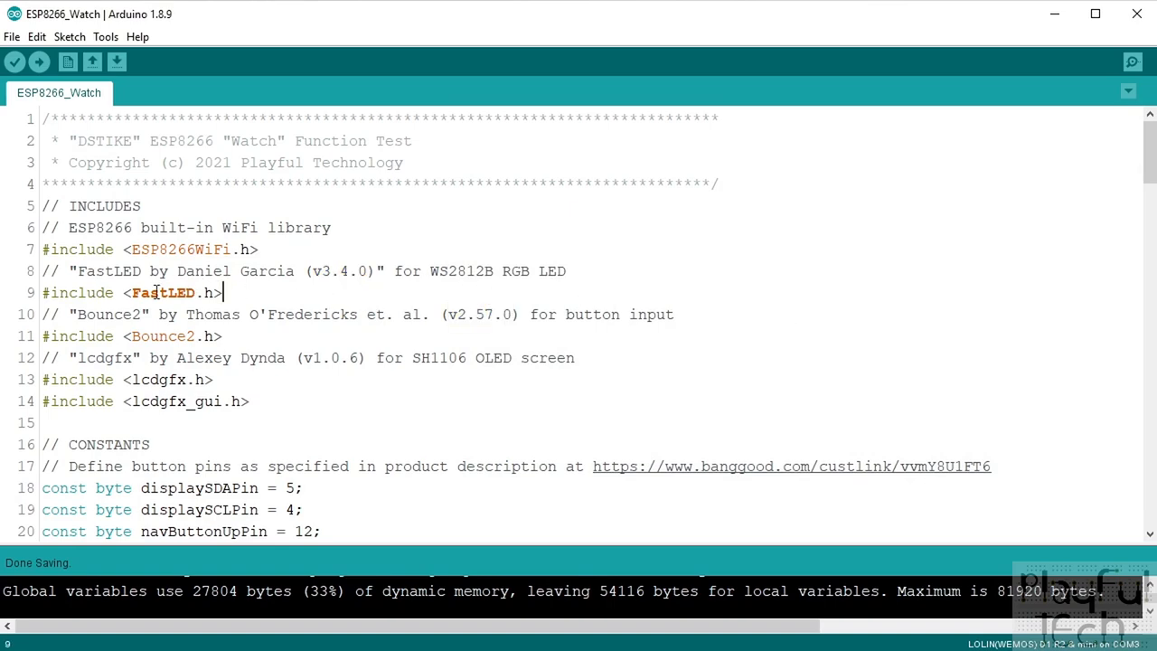
double_click(162, 292)
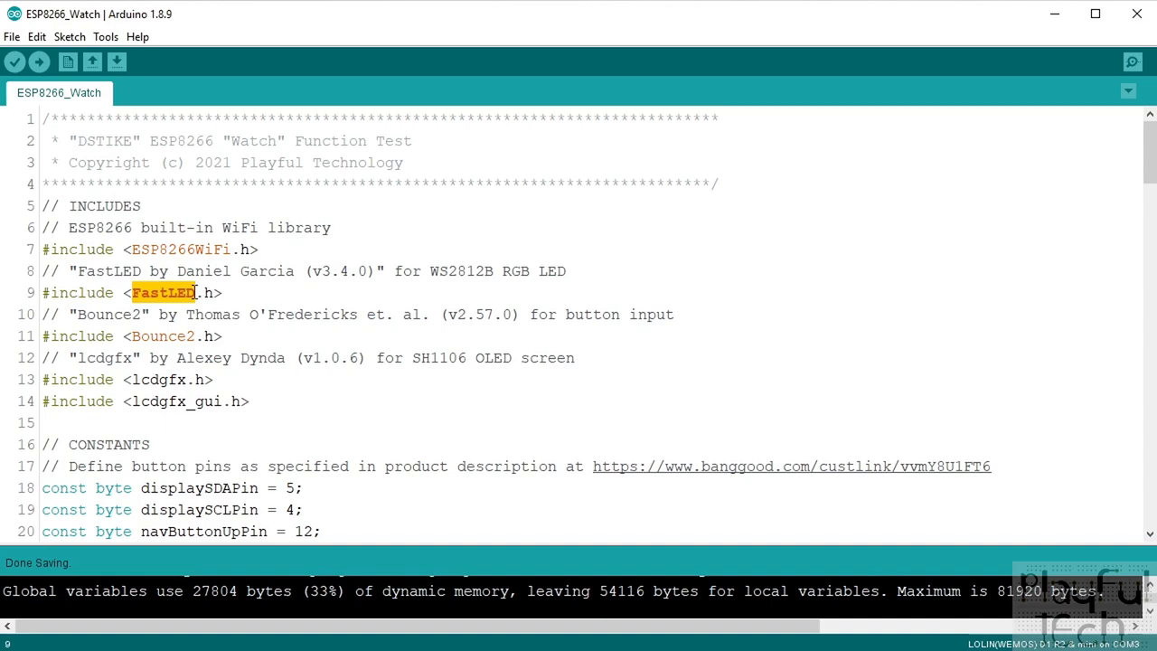
mouse_move(146, 336)
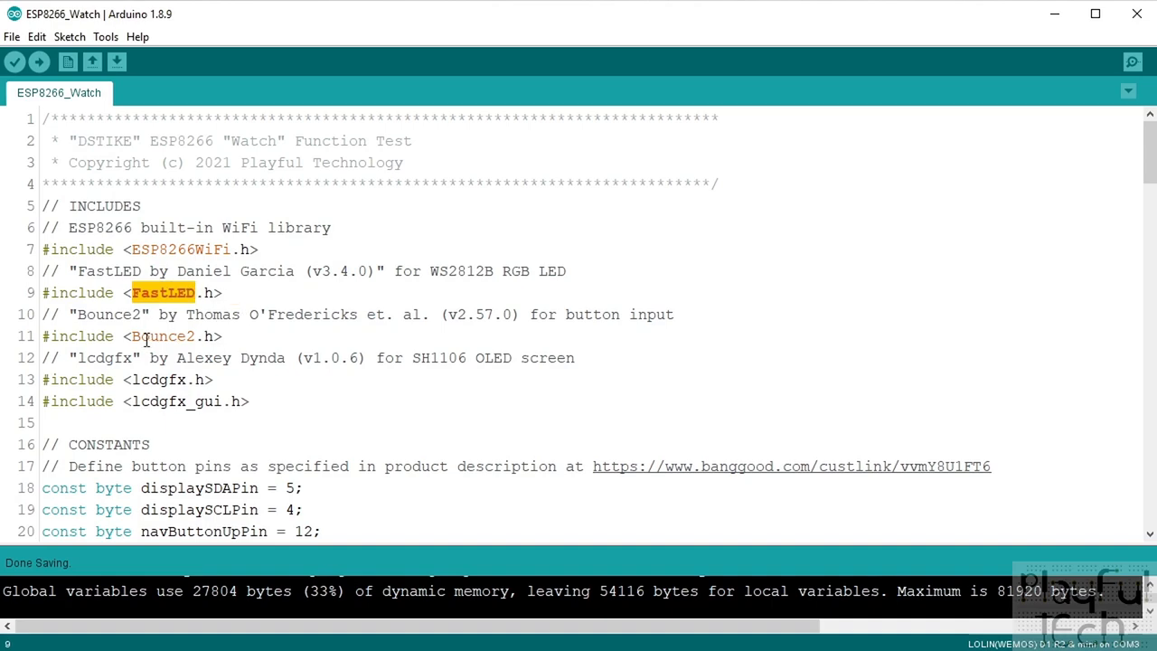
double_click(163, 335)
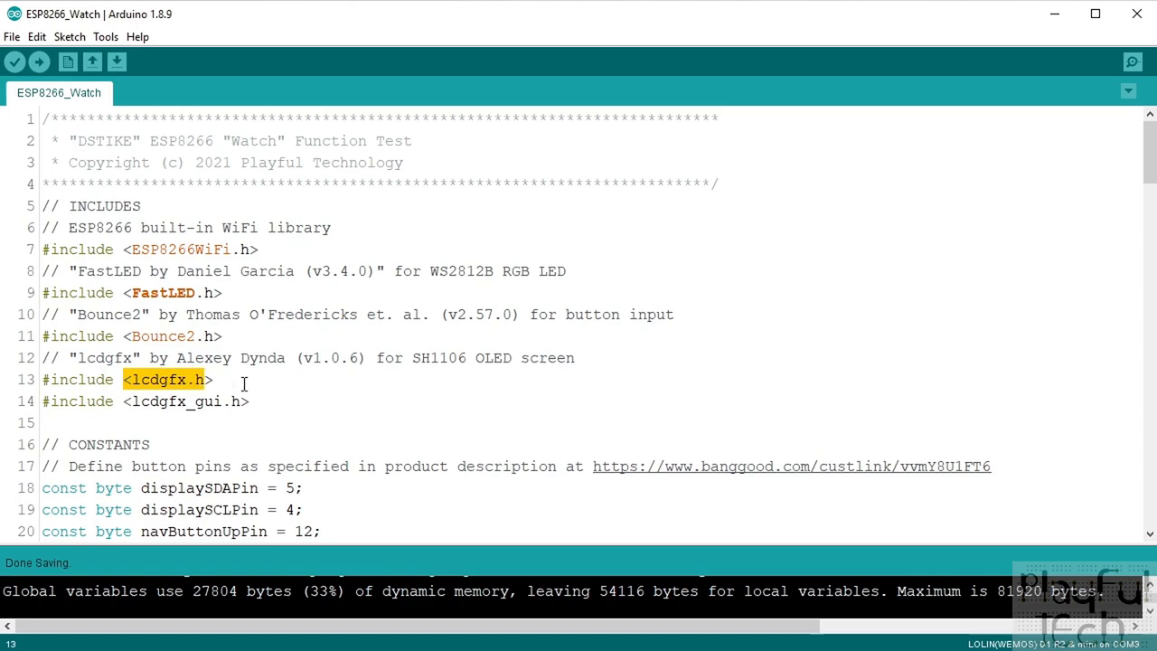
double_click(159, 401)
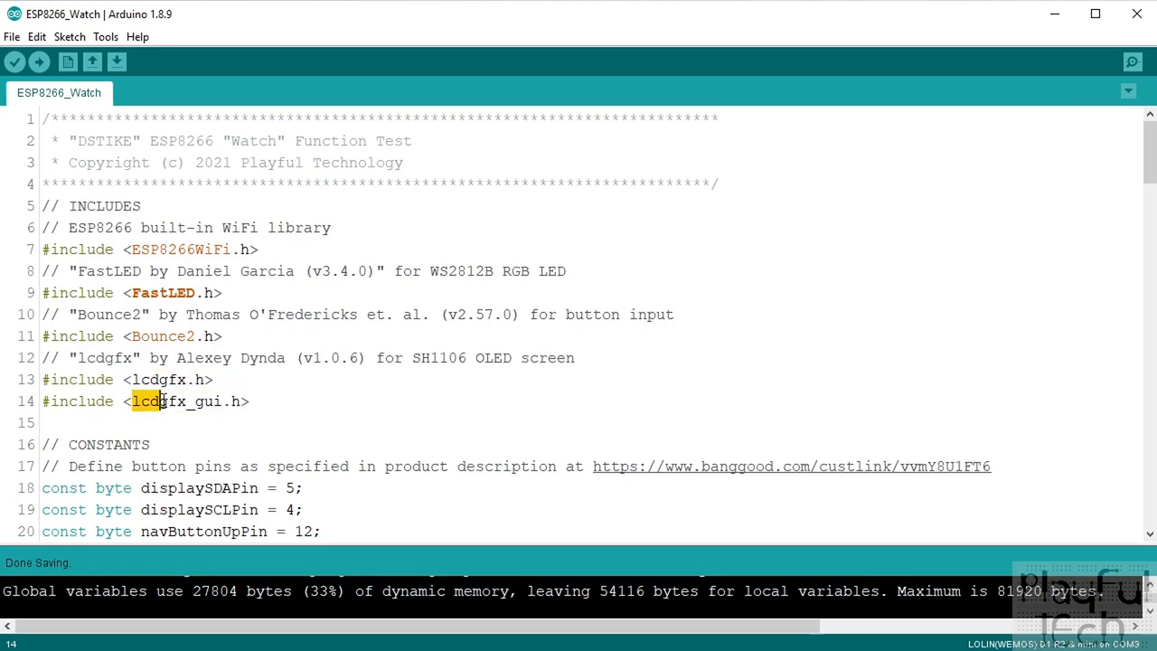
double_click(177, 402)
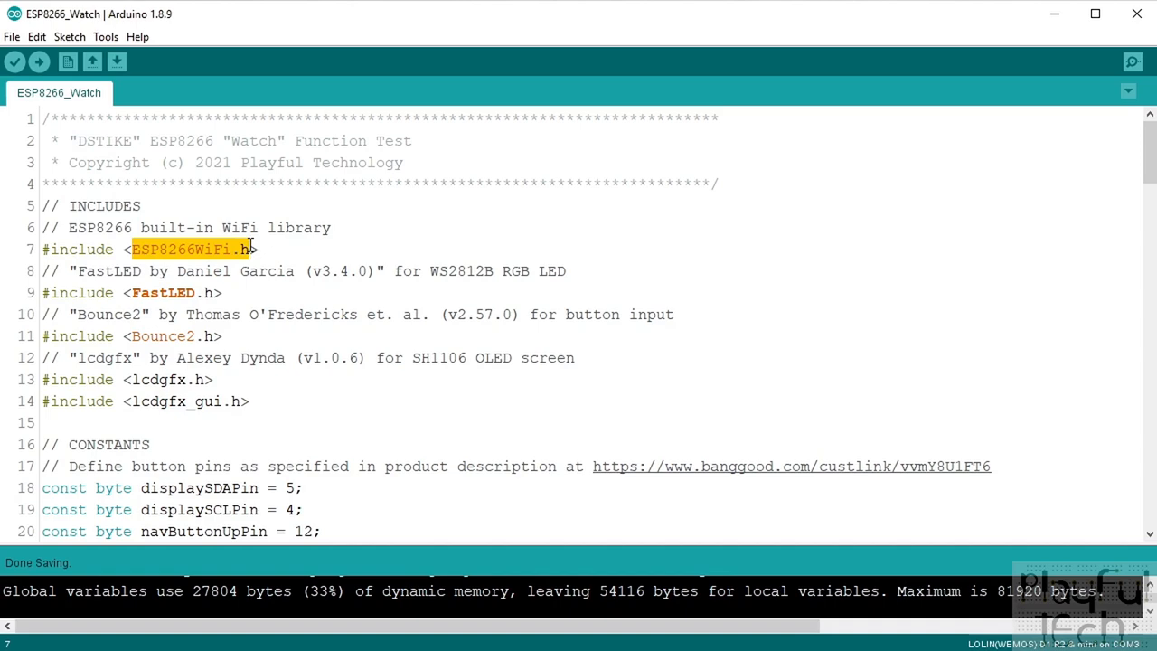
mouse_move(256, 260)
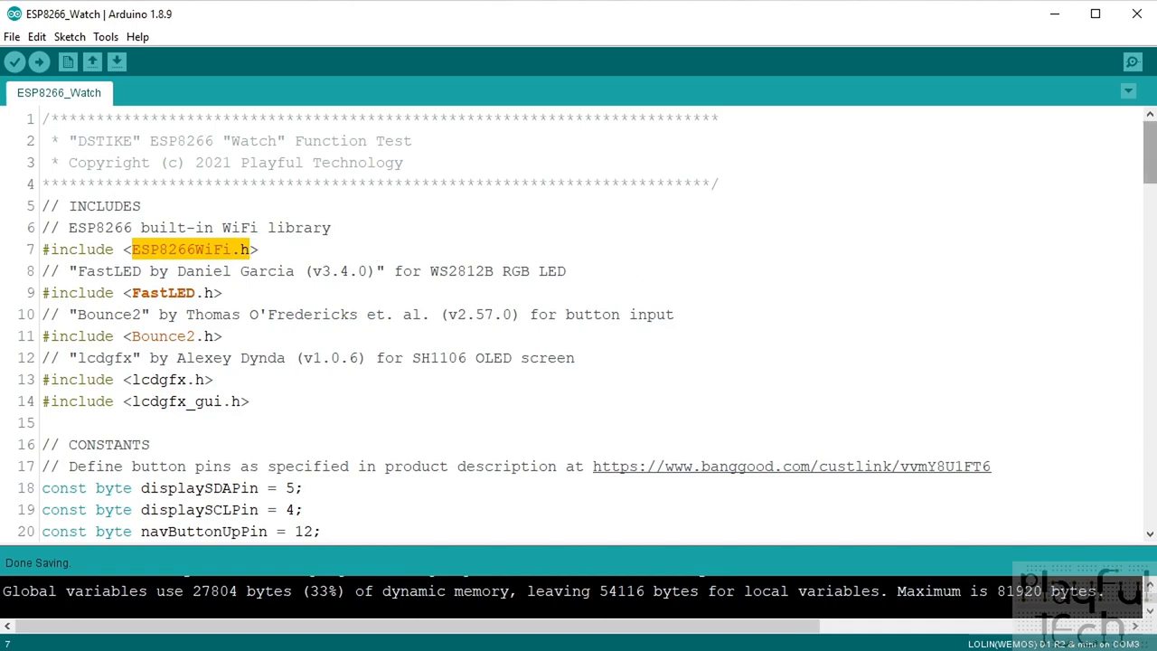
Walk through the constants: button pins, display SDA pin 5, navButtonClickPin, RGBledPin, whiteLEDPin and menuItems.
scroll("down", 3)
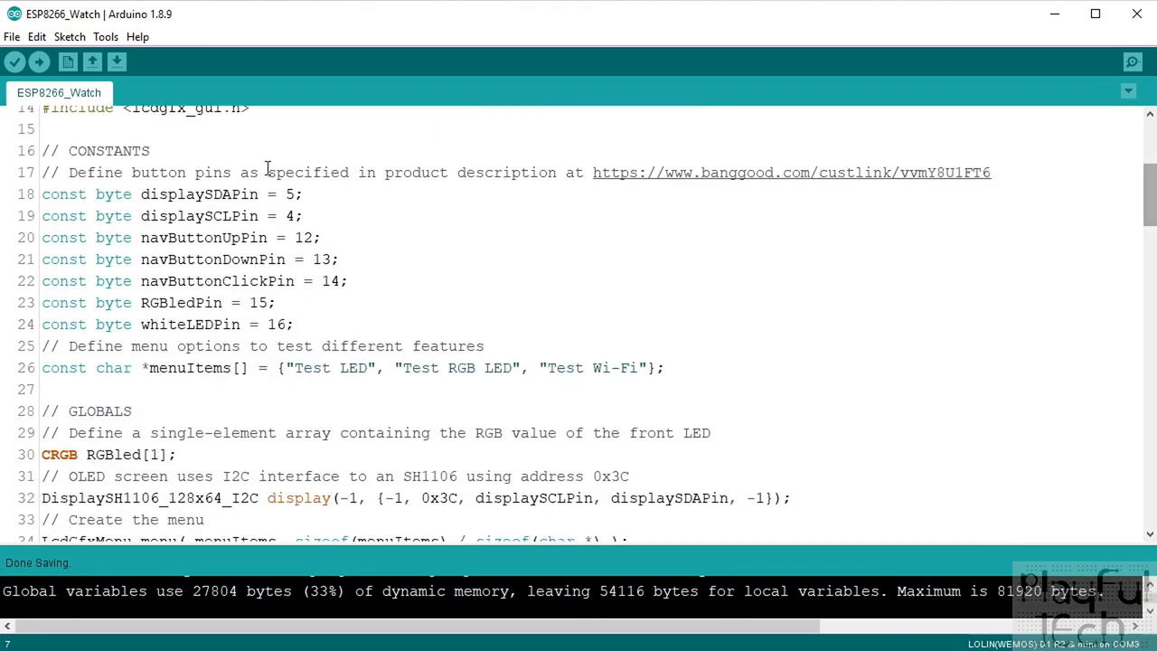
double_click(50, 151)
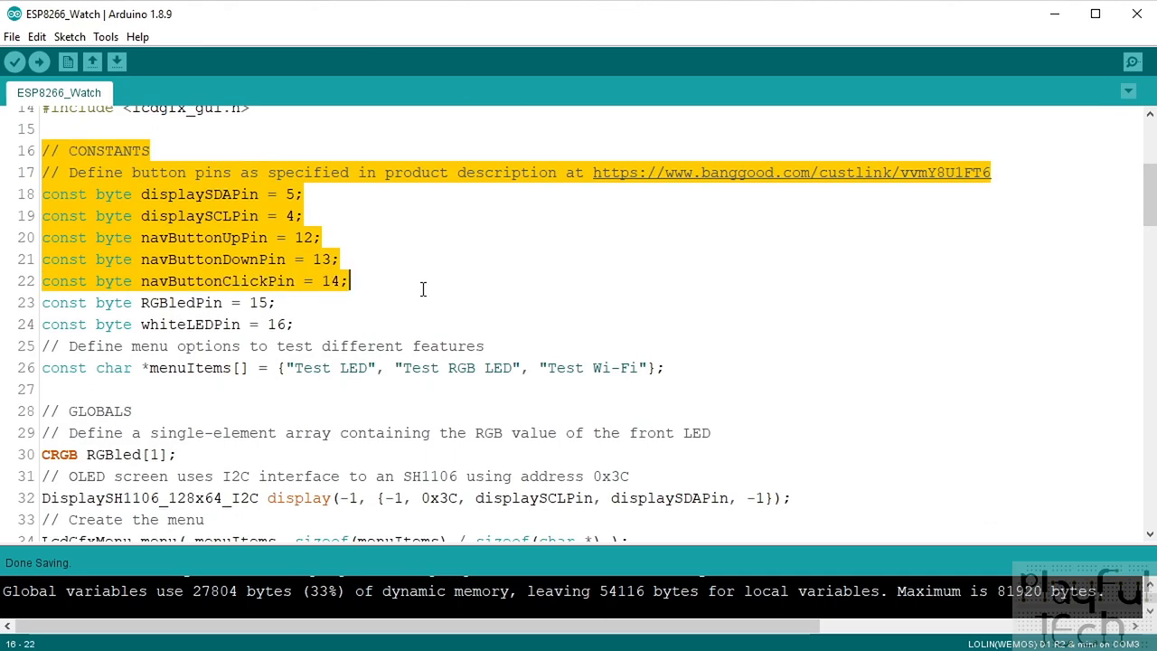
left_click_drag(347, 282, 292, 325)
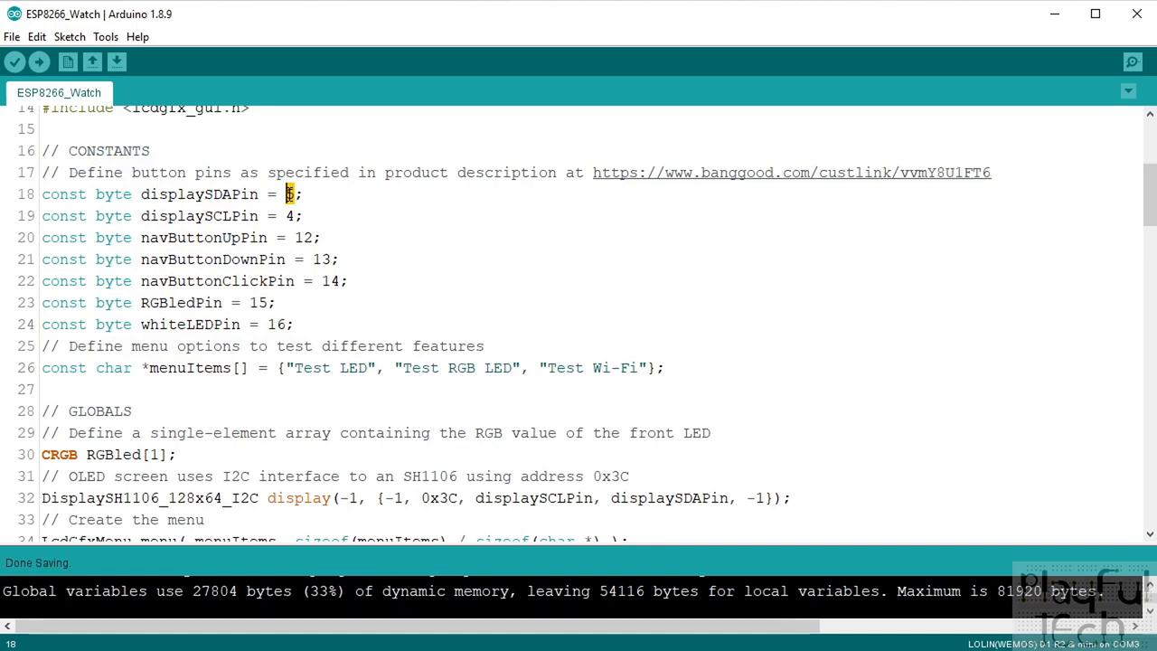
double_click(199, 215)
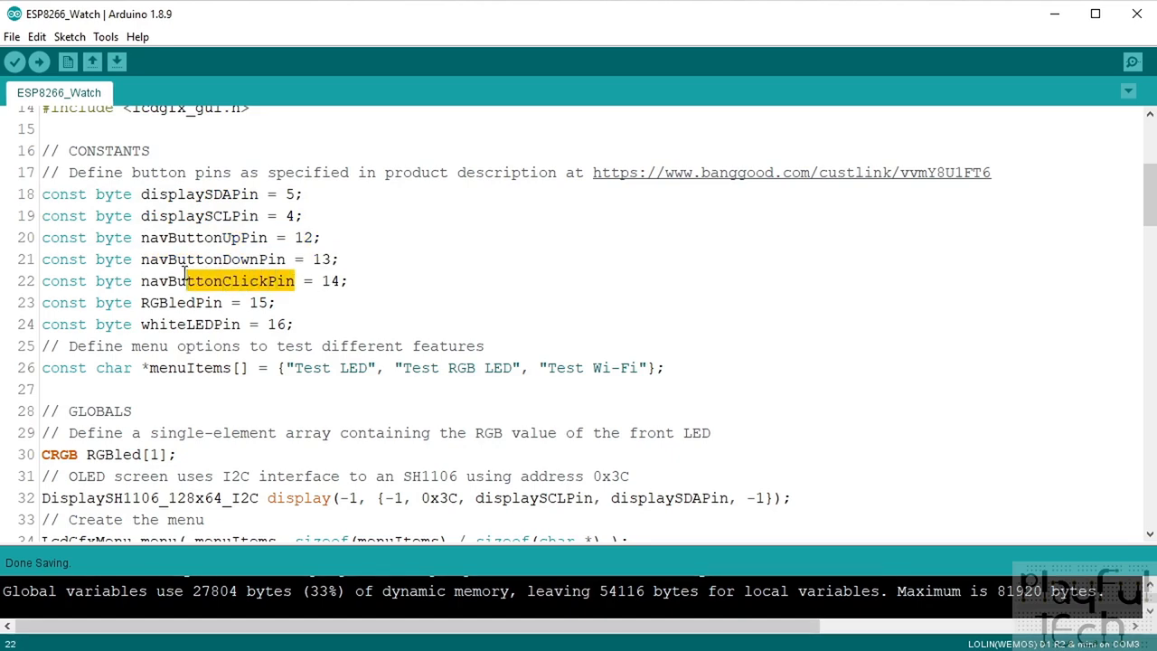
double_click(181, 302)
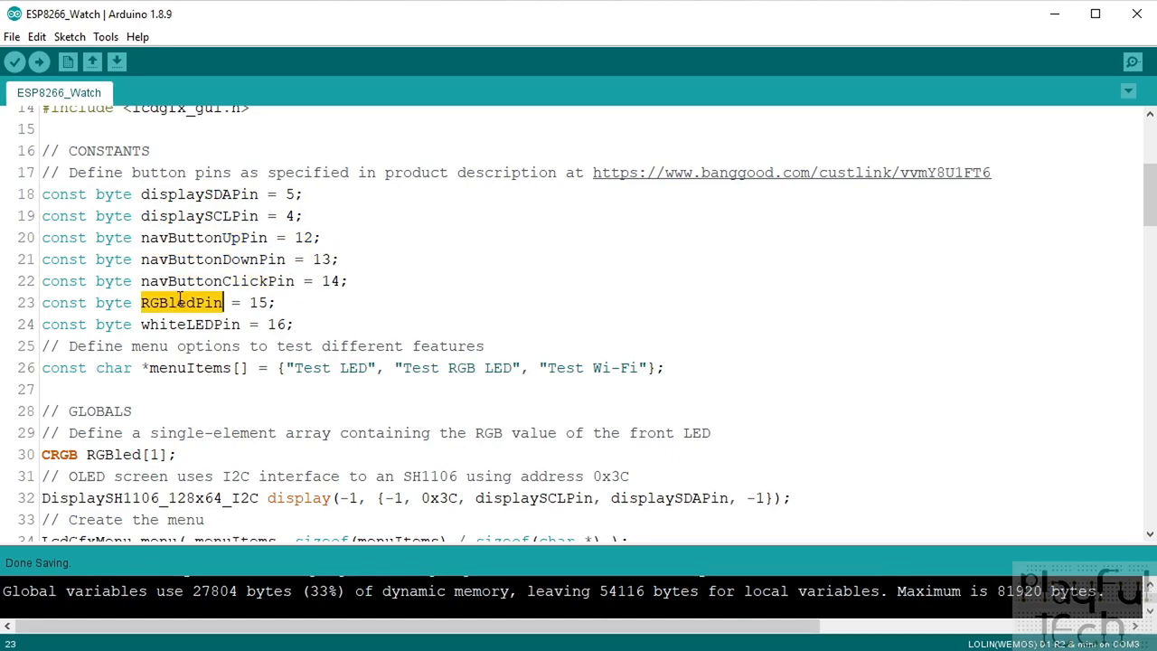
left_click(179, 325)
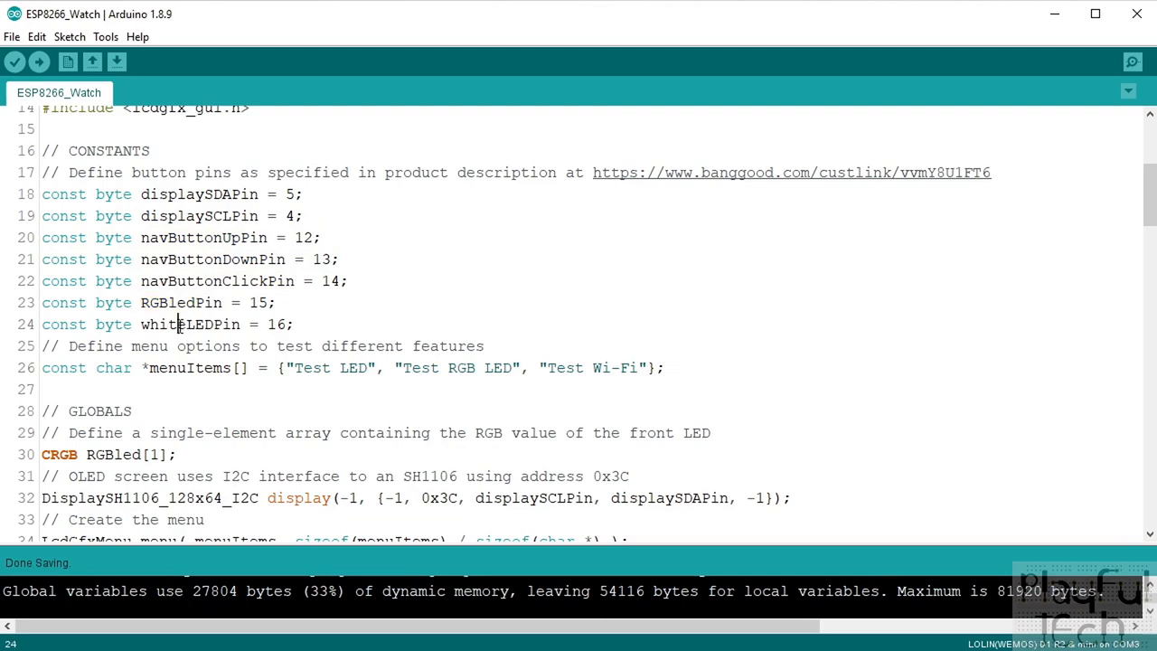
double_click(190, 323)
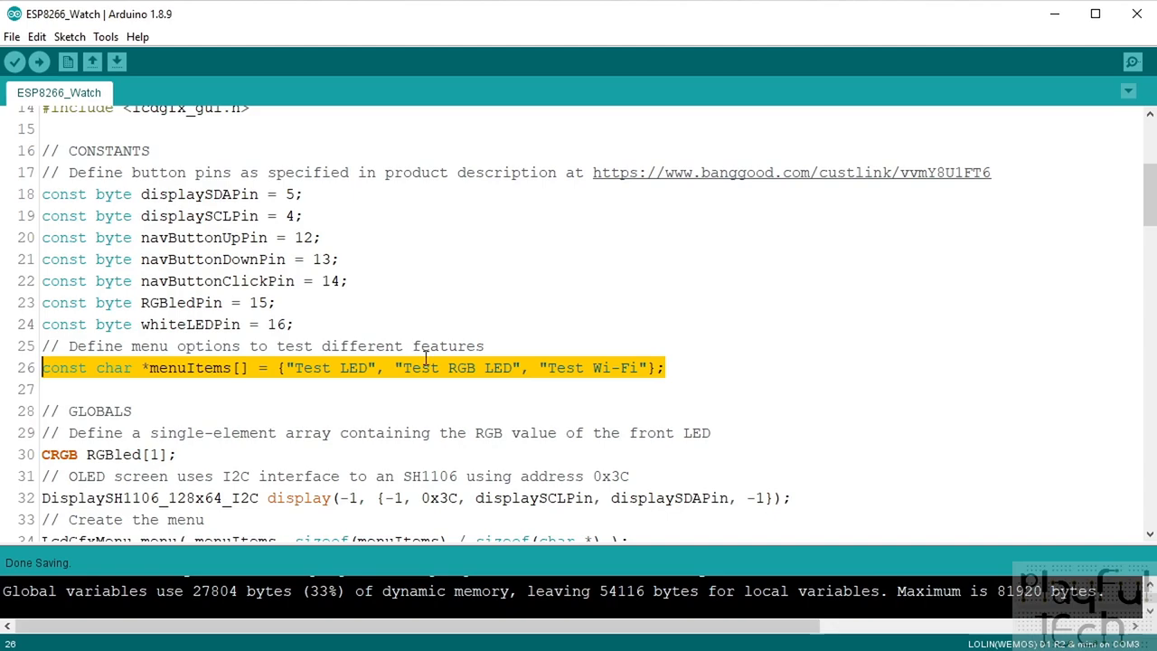
mouse_move(633, 367)
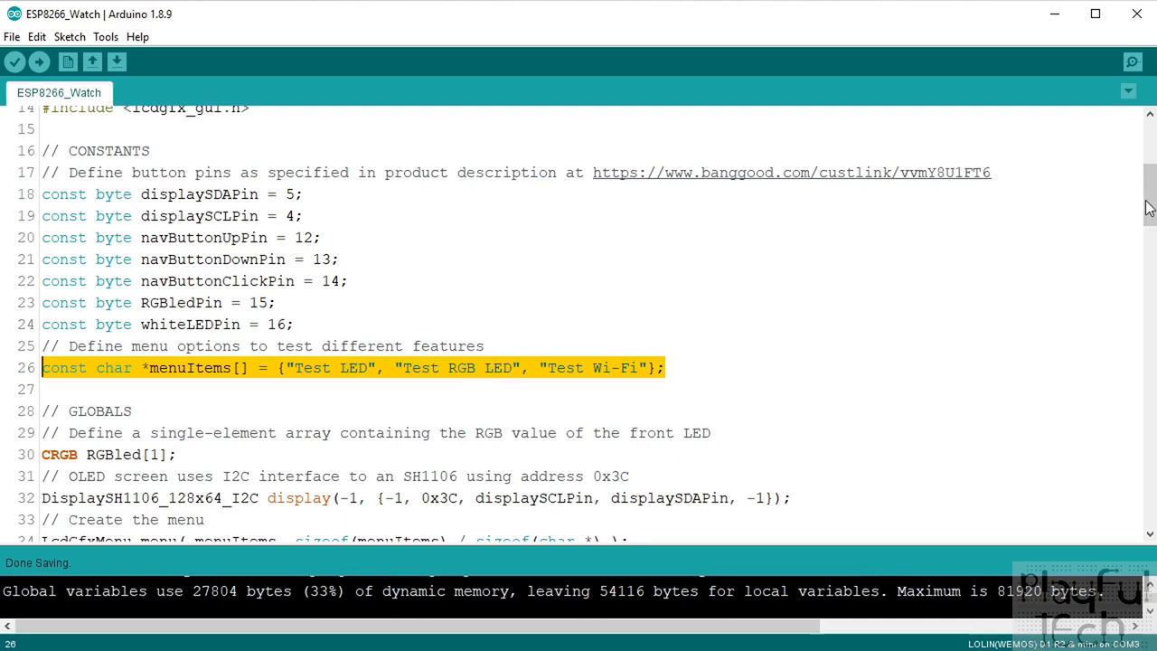
left_click(283, 369)
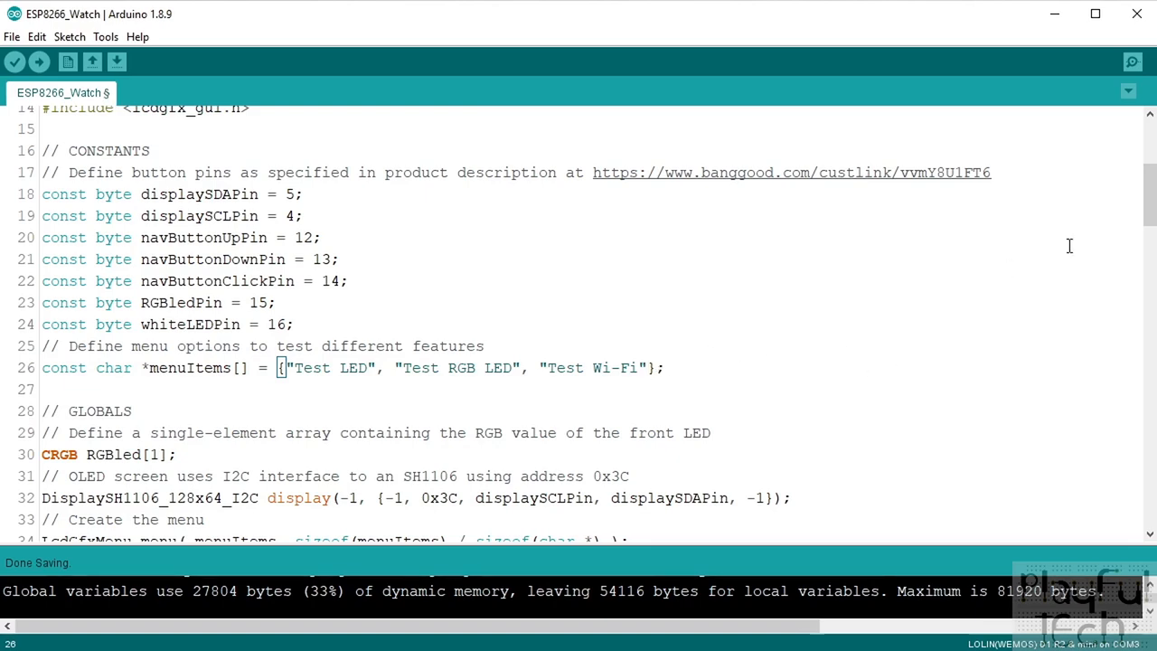
Review the globals: display constructor on line 32, menu object built from menuItems, three debounce objects.
scroll("down", 3)
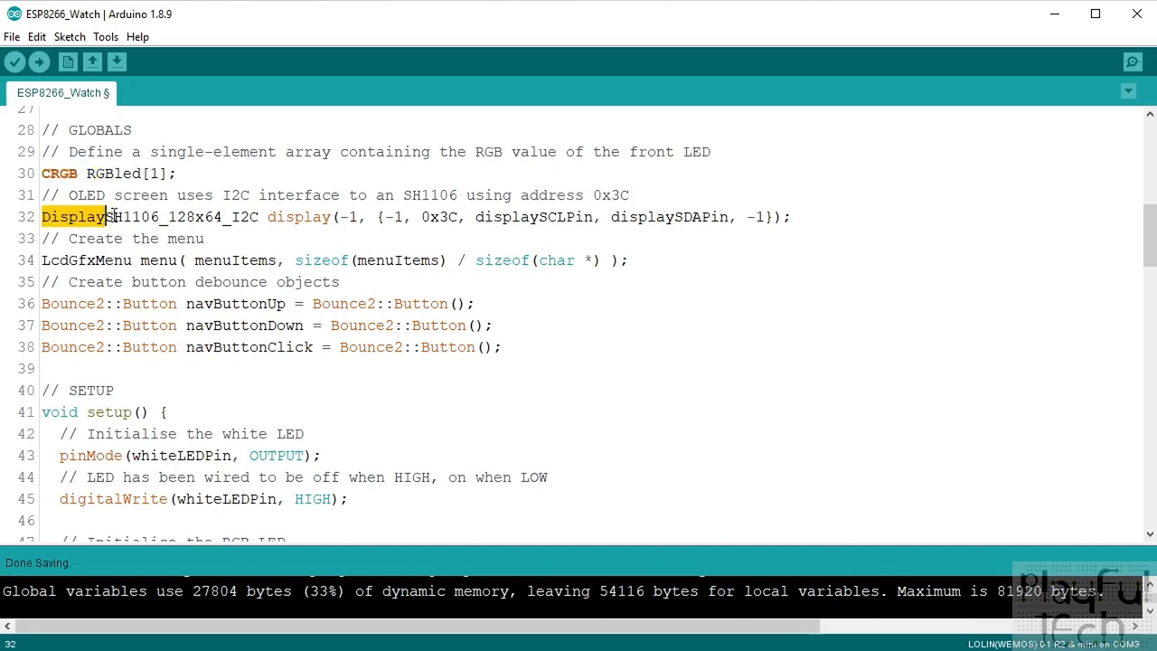
left_click_drag(108, 217, 286, 217)
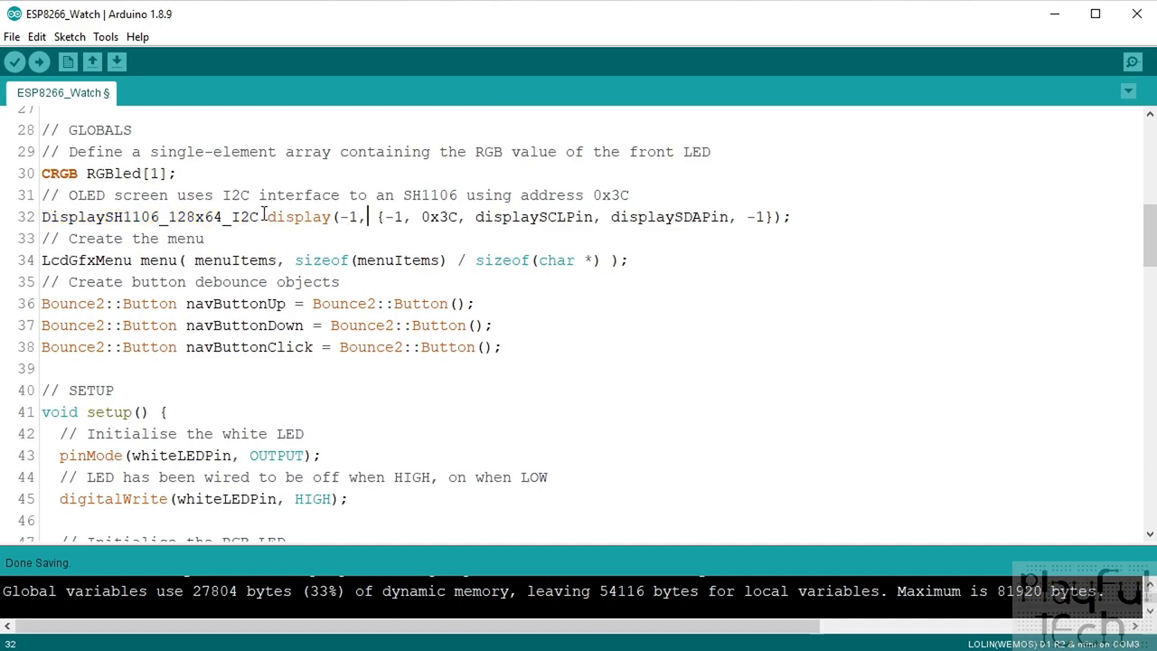
left_click_drag(268, 217, 792, 217)
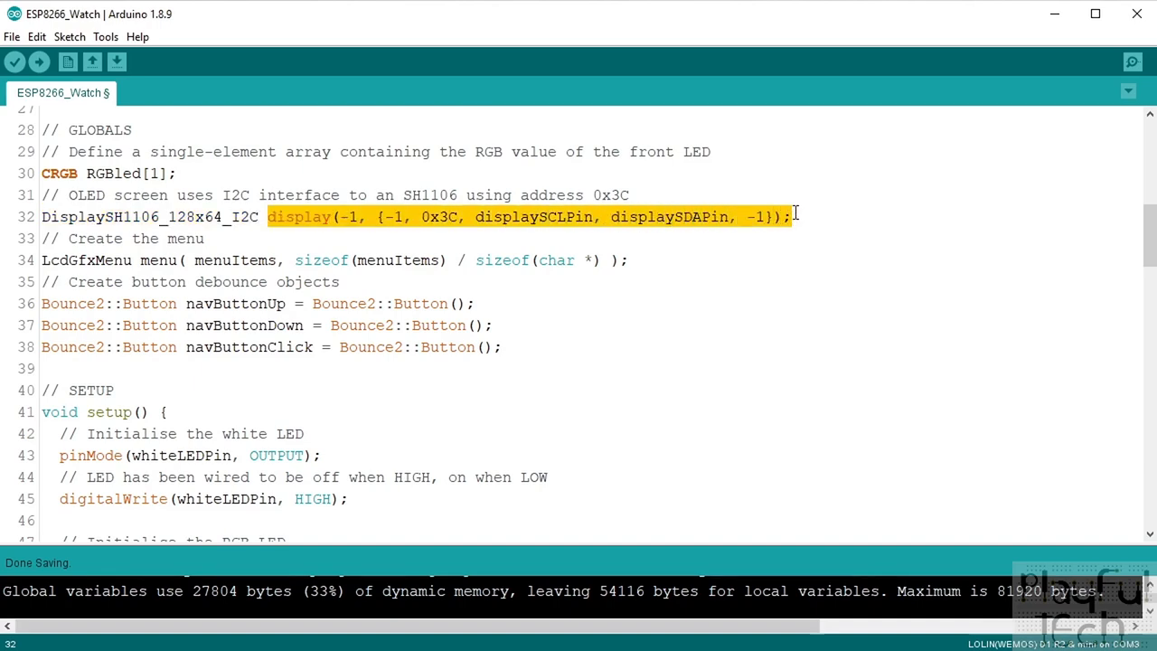
left_click(347, 217)
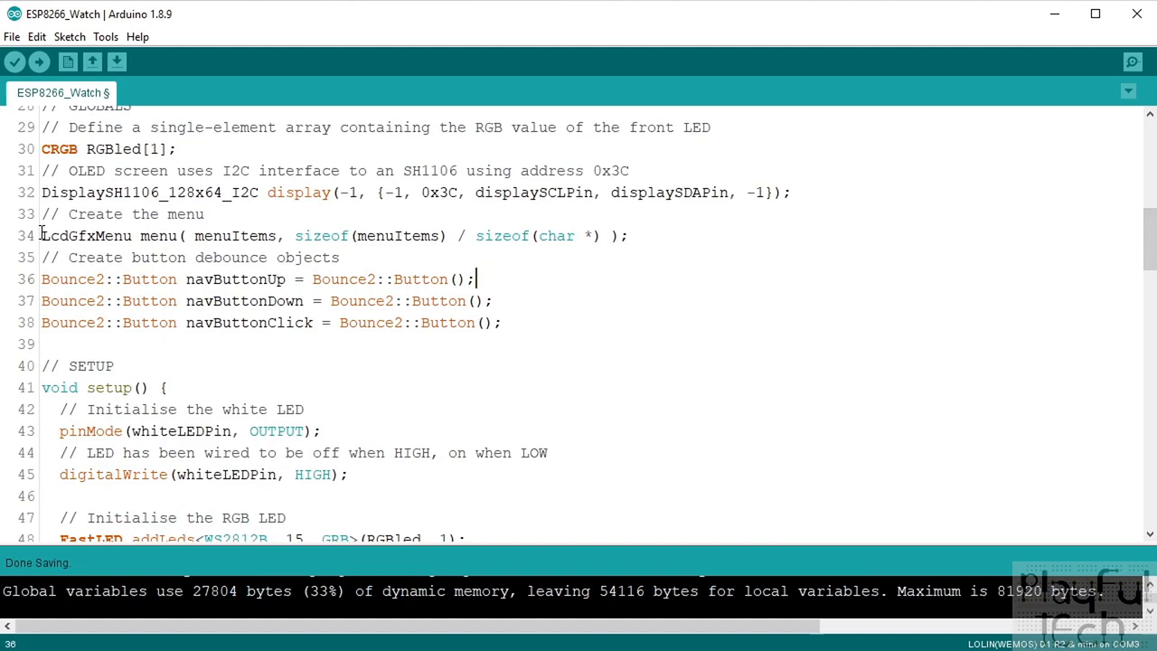
triple_click(335, 235)
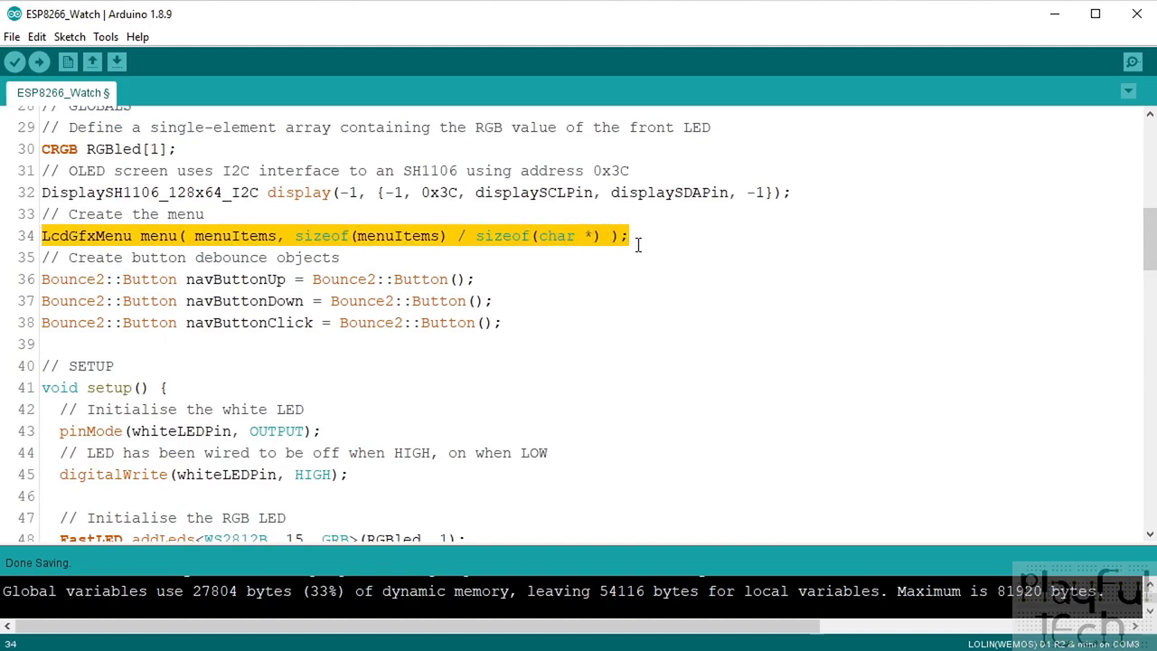
double_click(235, 235)
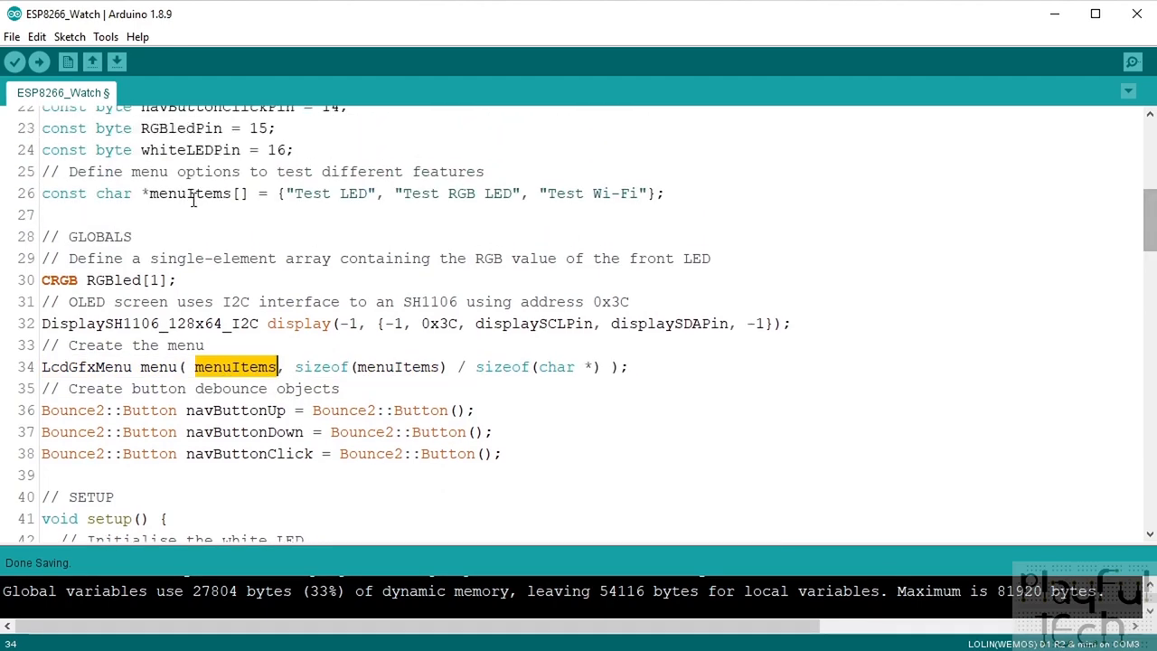
left_click(497, 453)
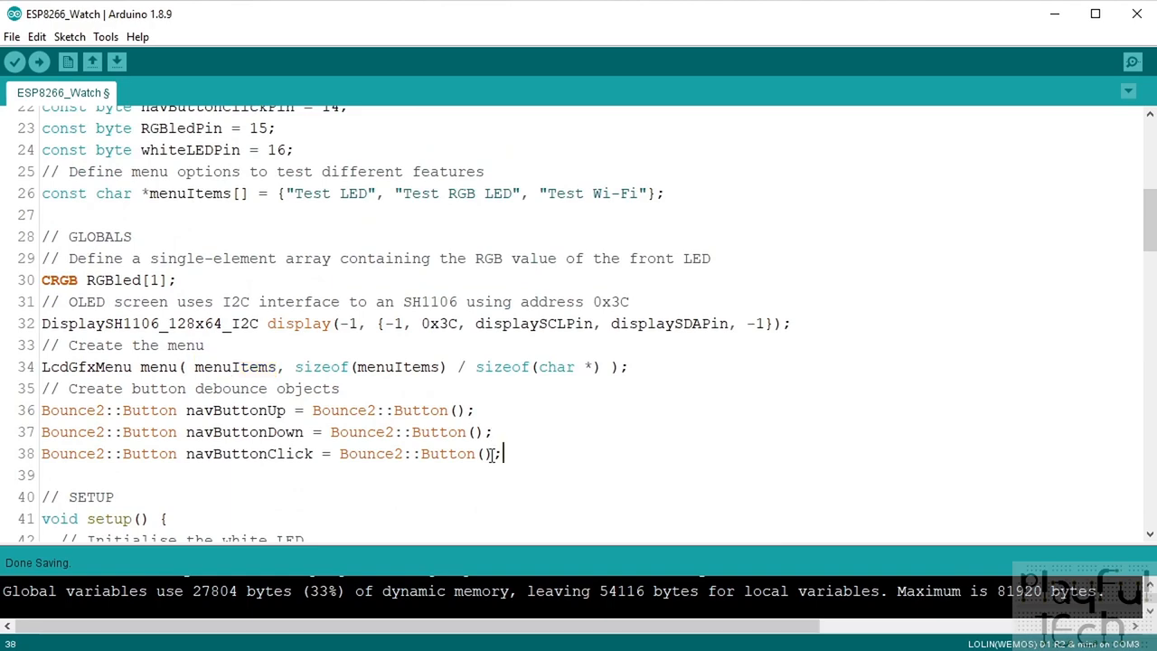
left_click_drag(42, 408, 503, 452)
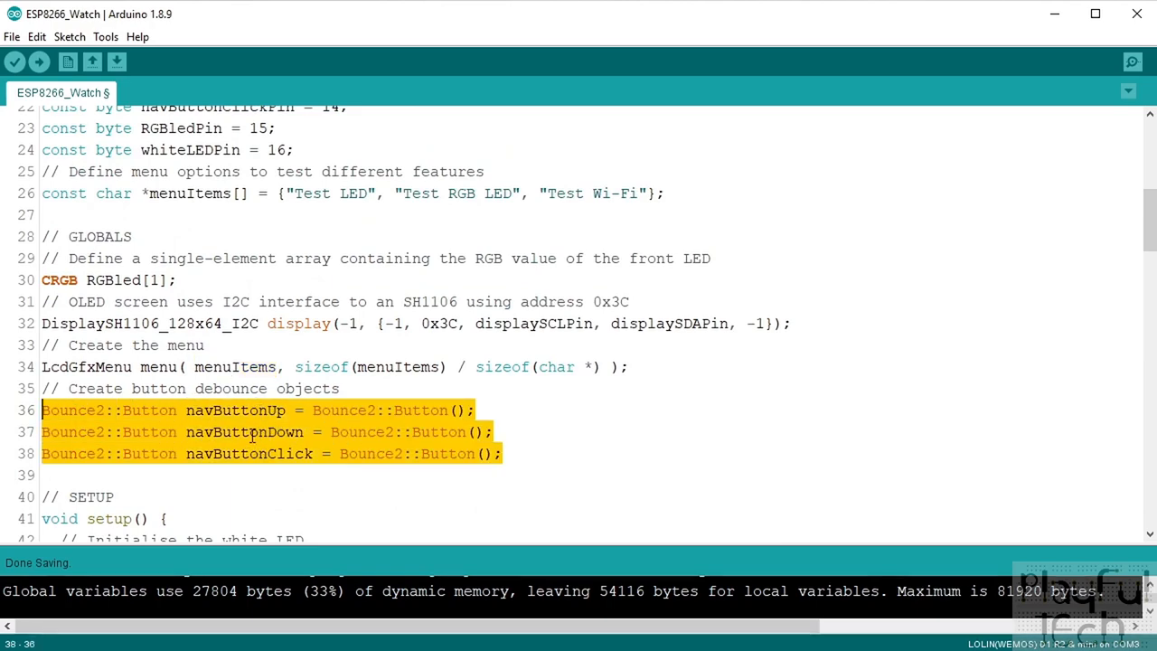
mouse_move(1076, 260)
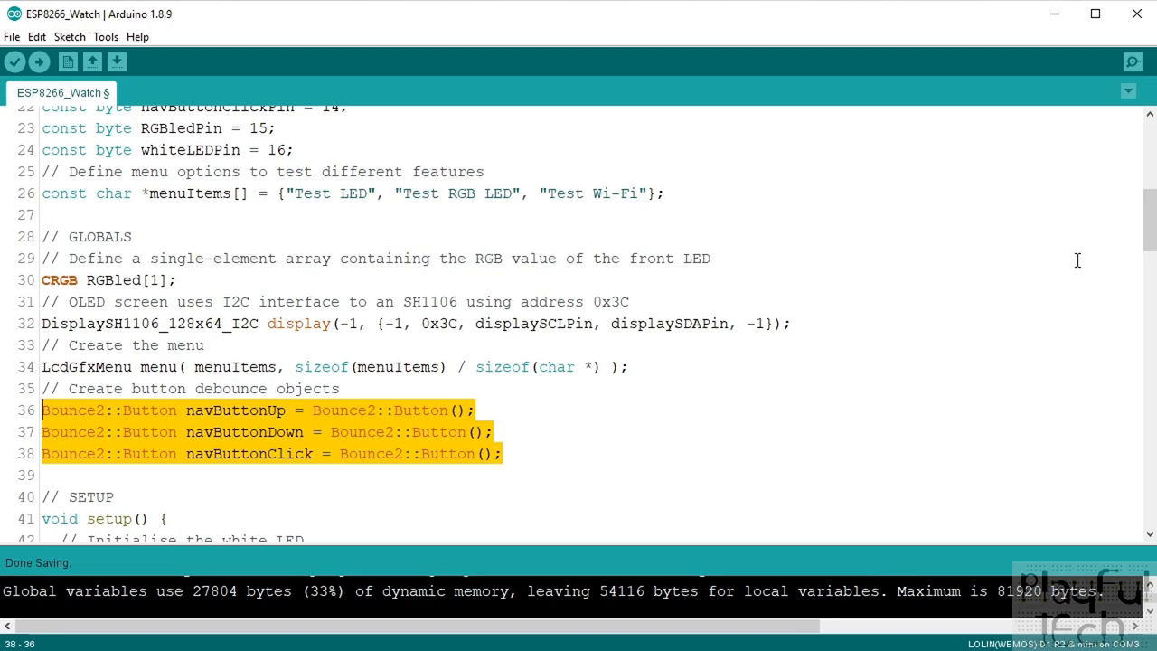
mouse_move(1080, 260)
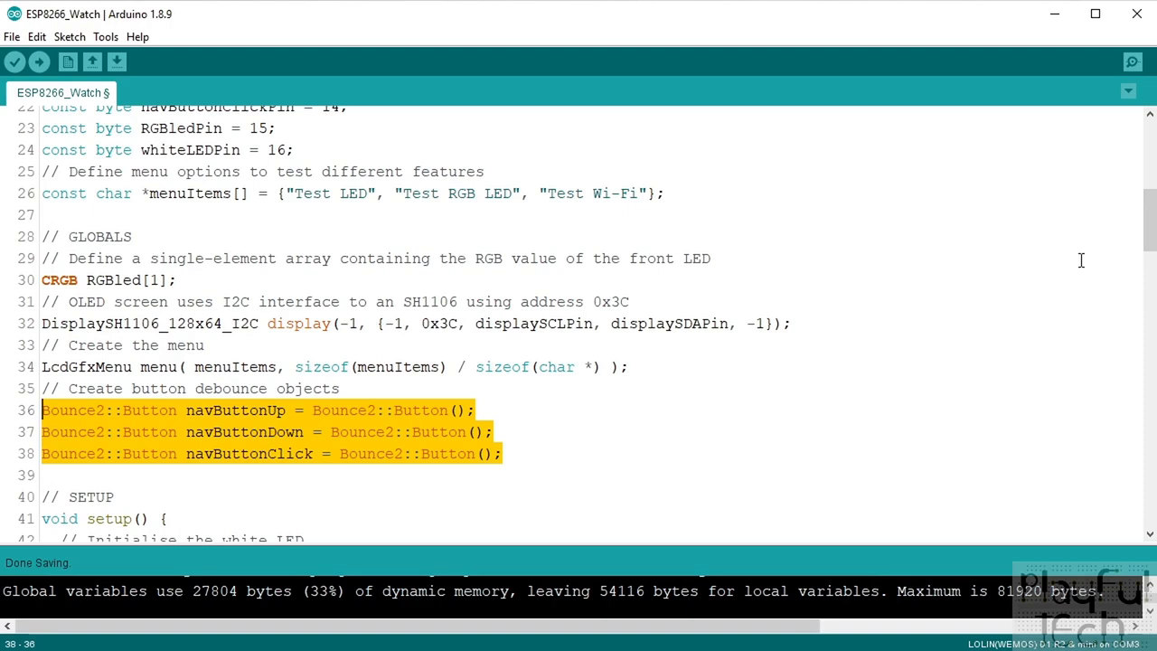
mouse_move(1123, 235)
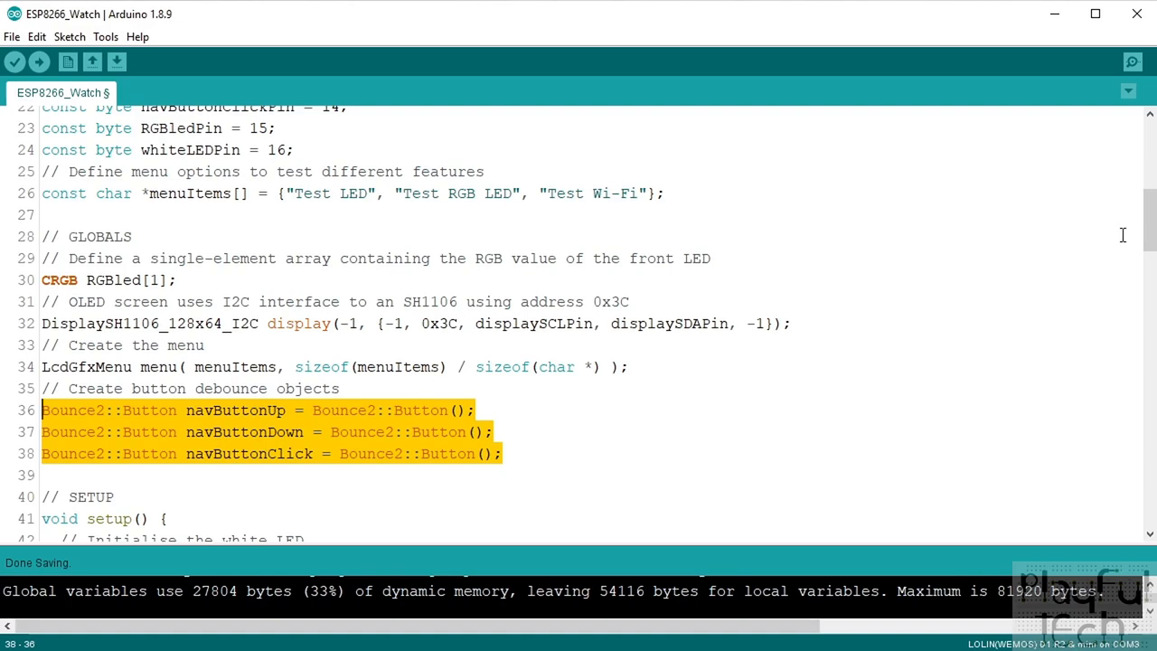
Walk through the white LED setup code and its digitalWrite line.
scroll("down", 3)
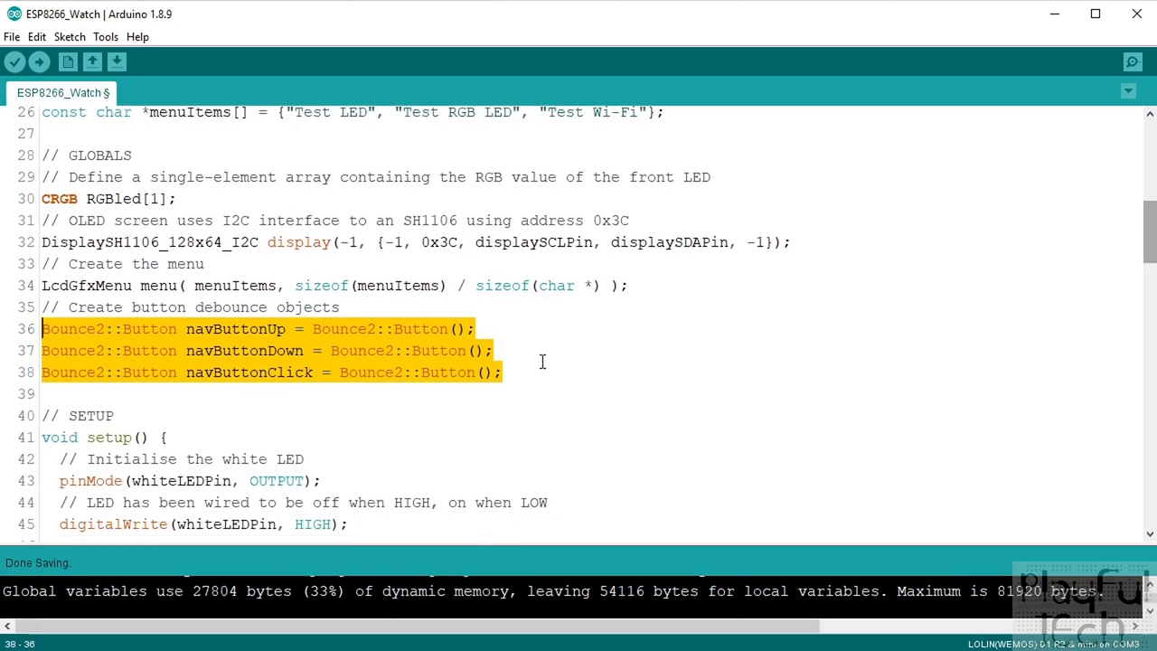
mouse_move(1148, 268)
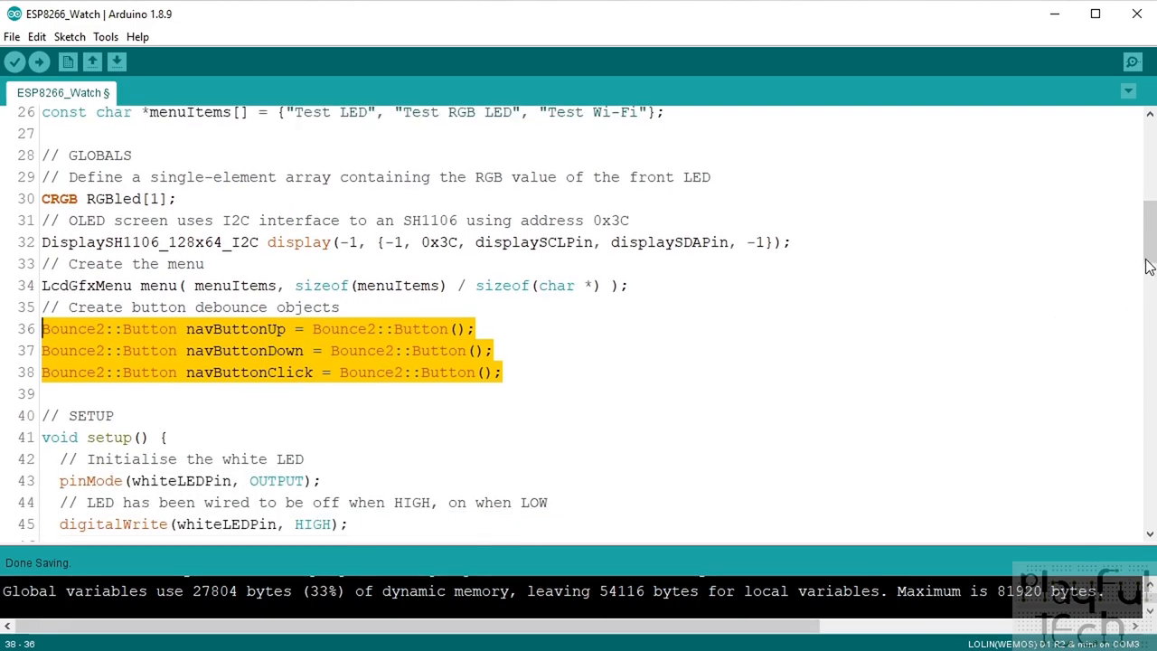
scroll("down", 3)
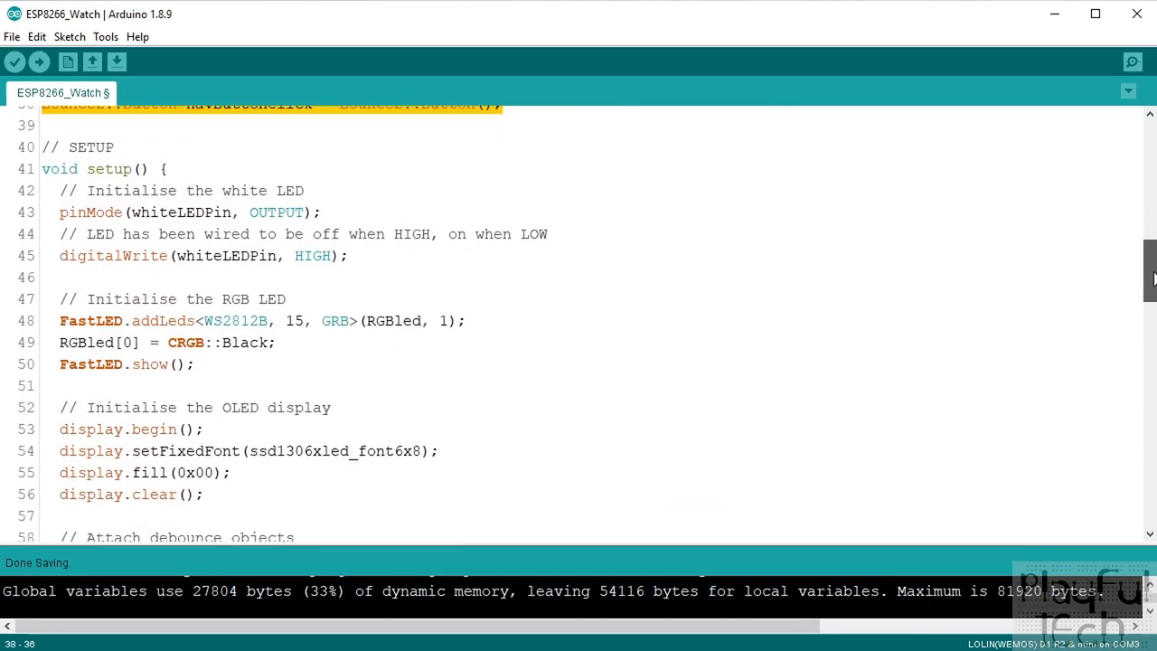
left_click(213, 179)
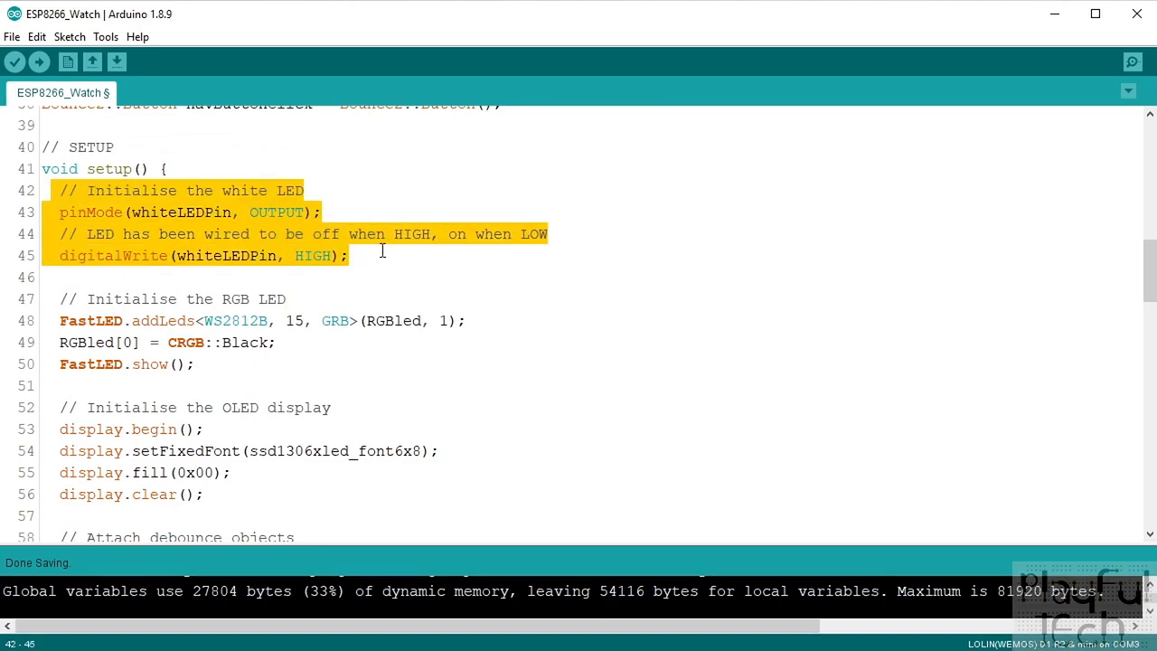
mouse_move(188, 191)
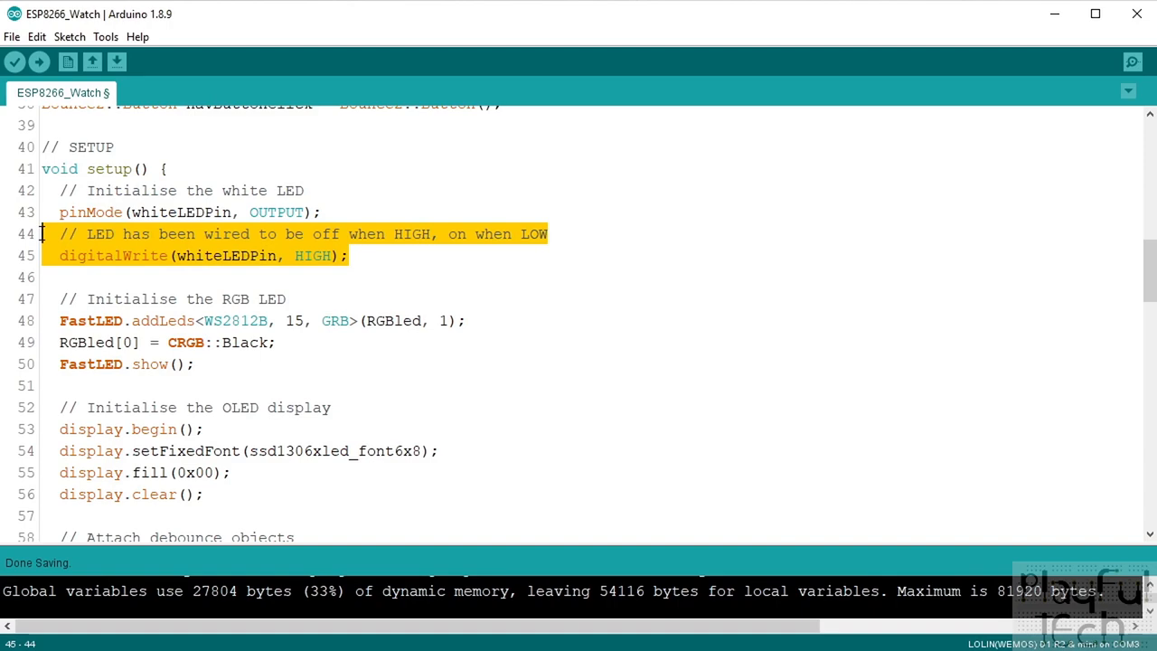
mouse_move(311, 290)
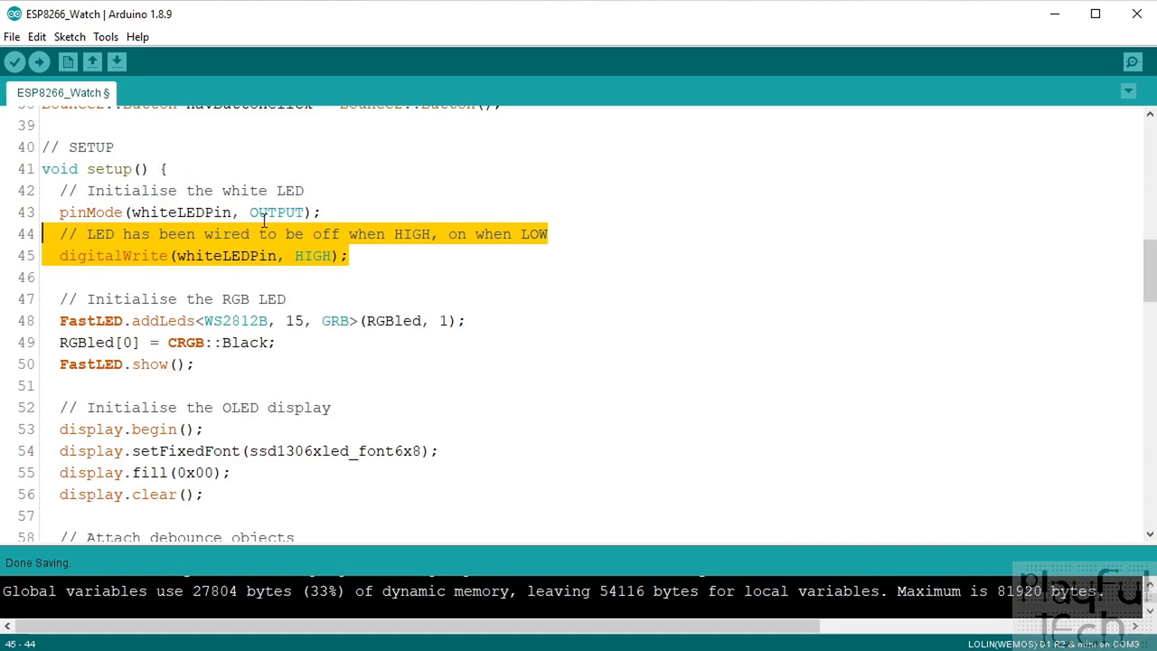
left_click(318, 255)
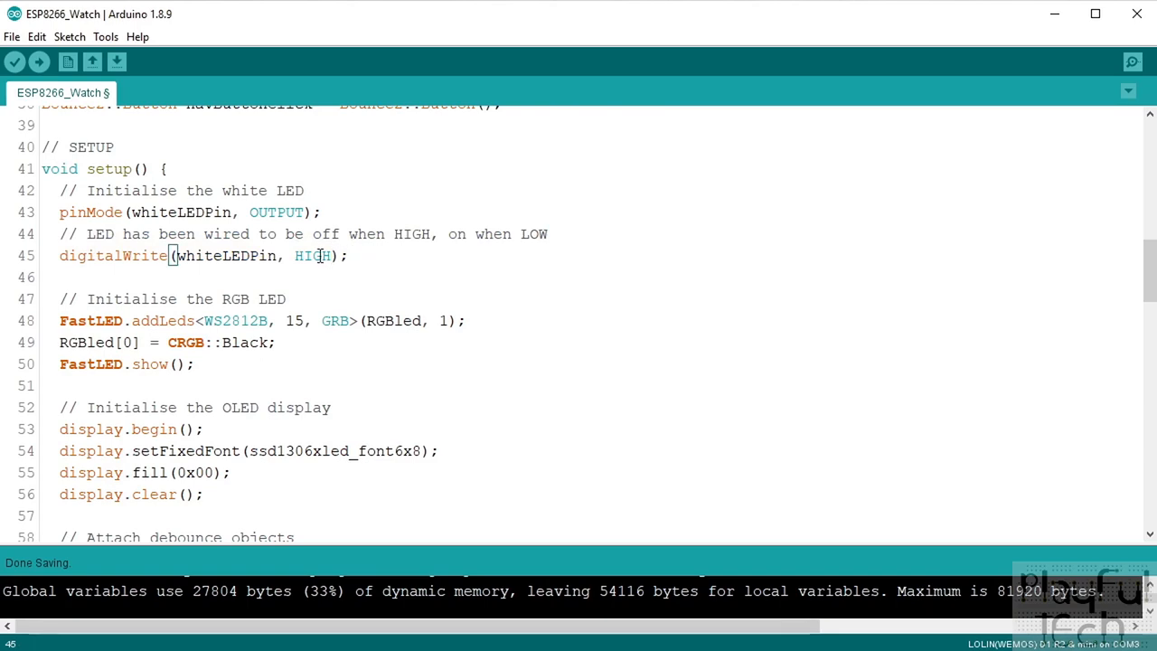
triple_click(181, 257)
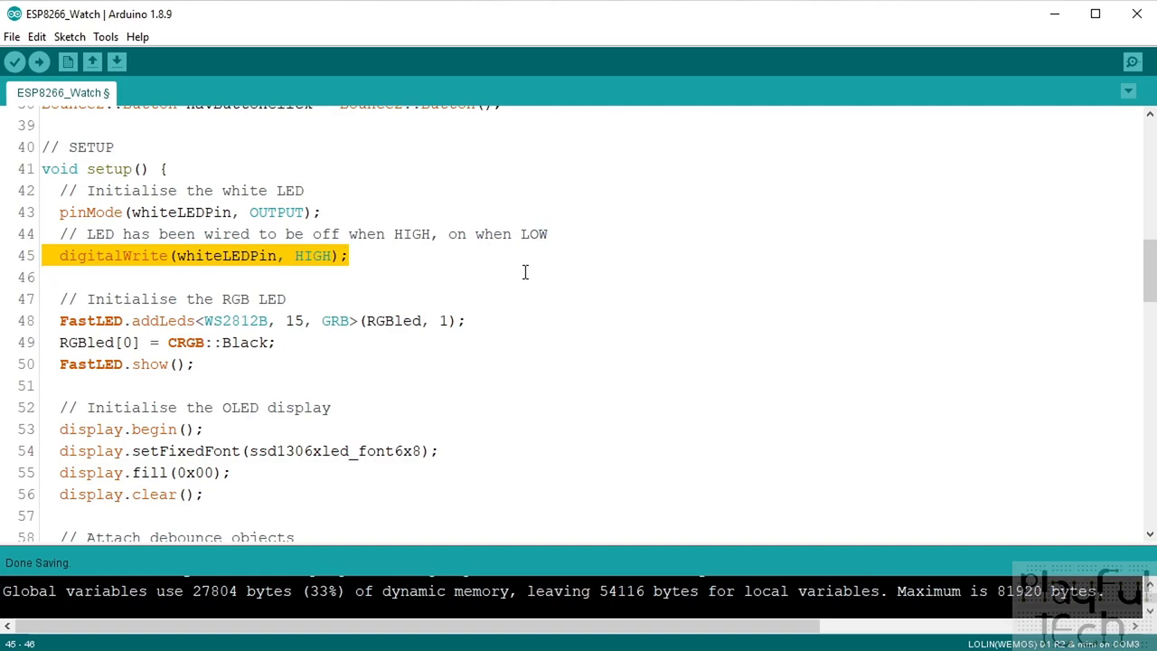
mouse_move(425, 260)
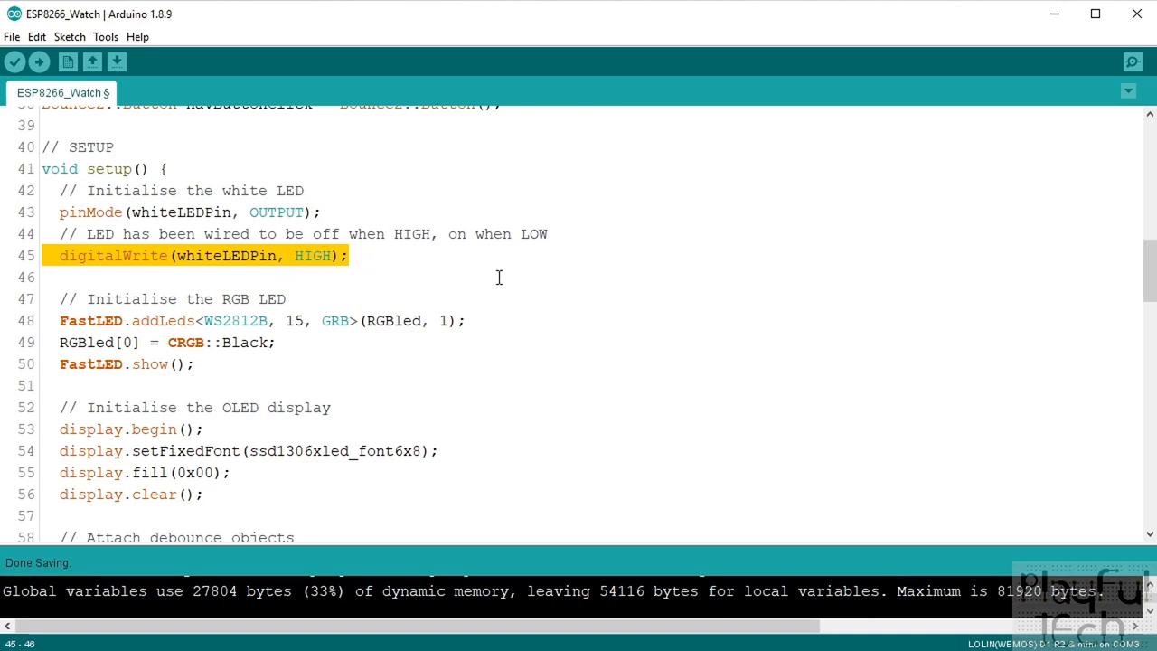
Review the RGB LED setup: WS2812B chipset, GRB colour order and the FastLED.show() call.
scroll("down", 3)
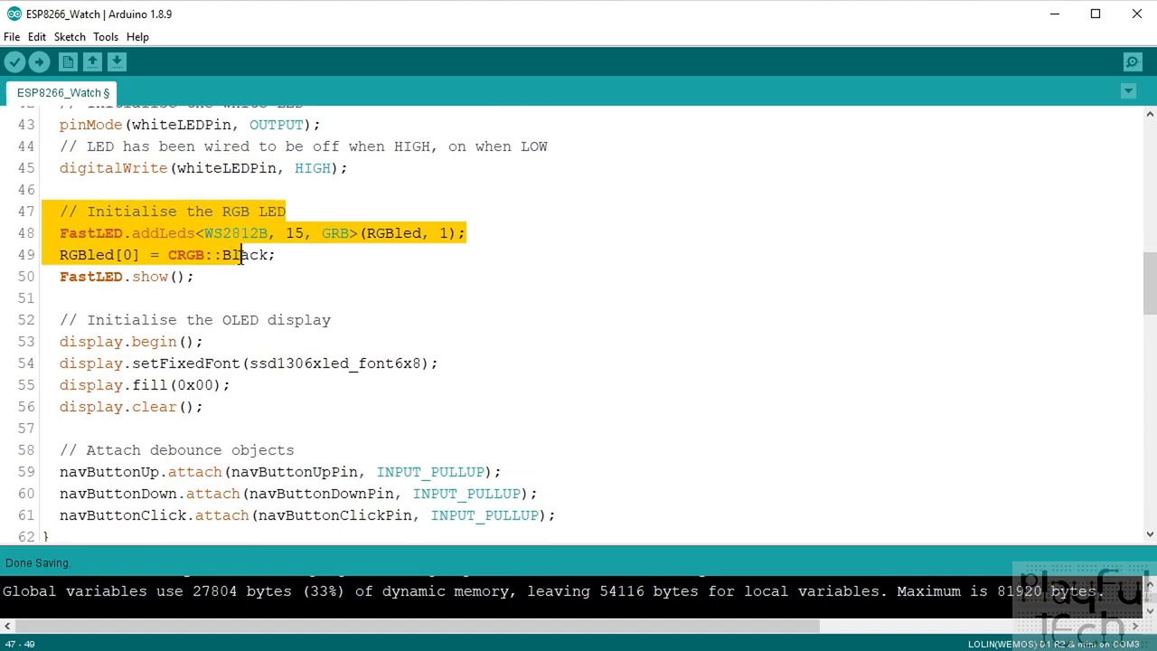
left_click(94, 254)
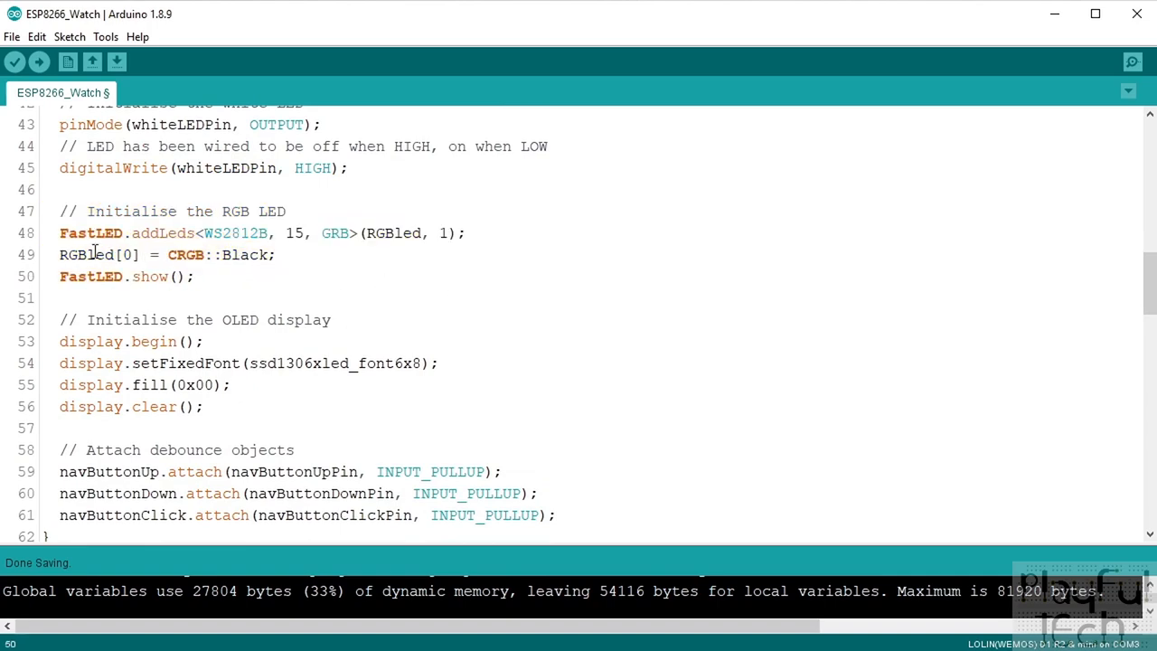
double_click(126, 233)
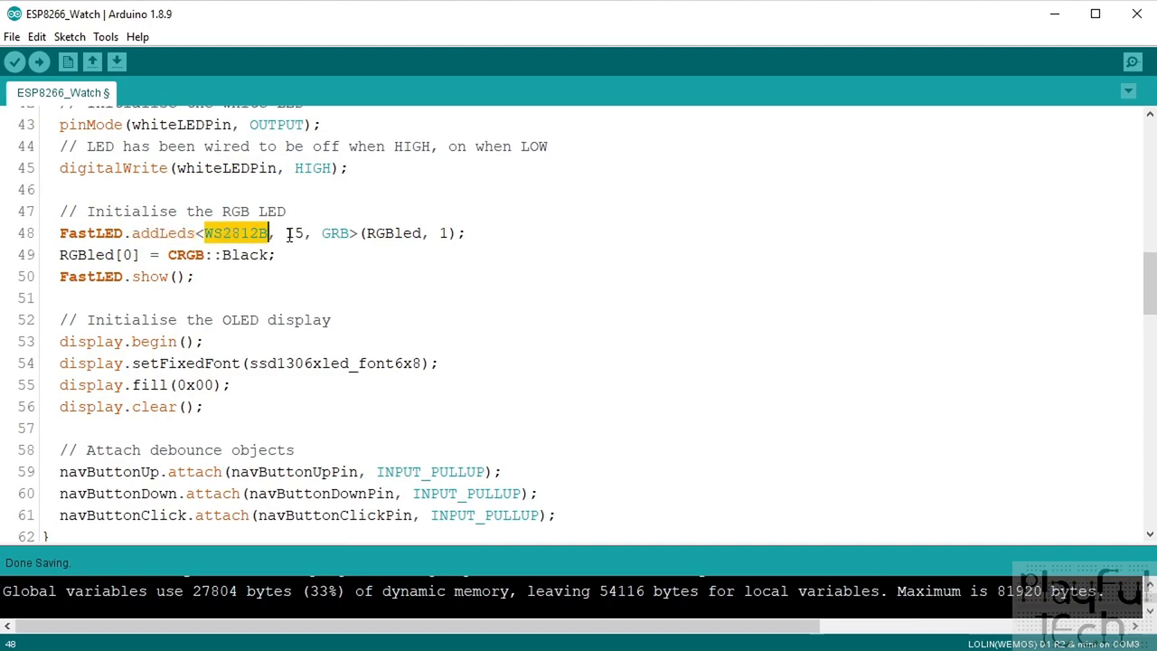
double_click(336, 233)
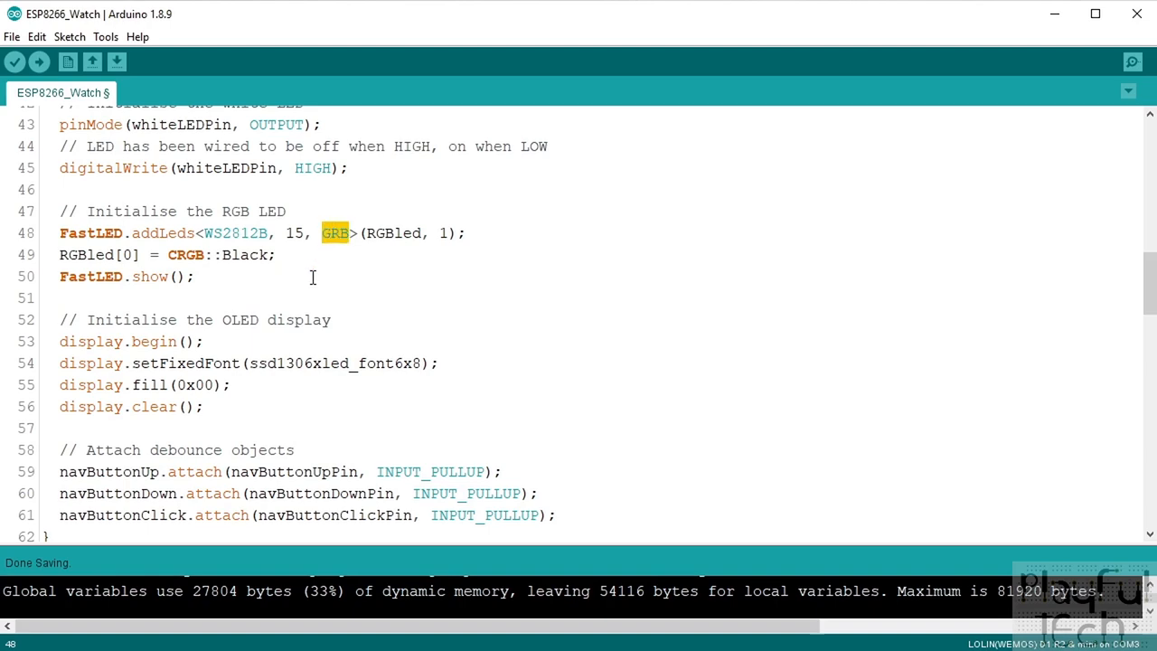
mouse_move(322, 195)
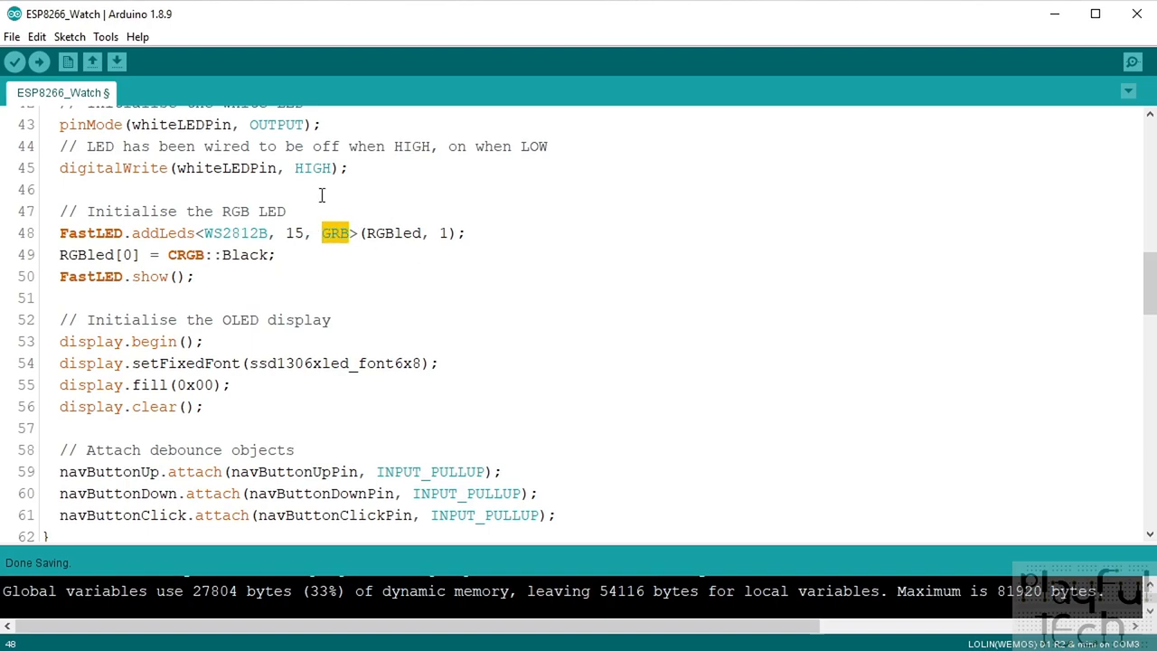
left_click(365, 233)
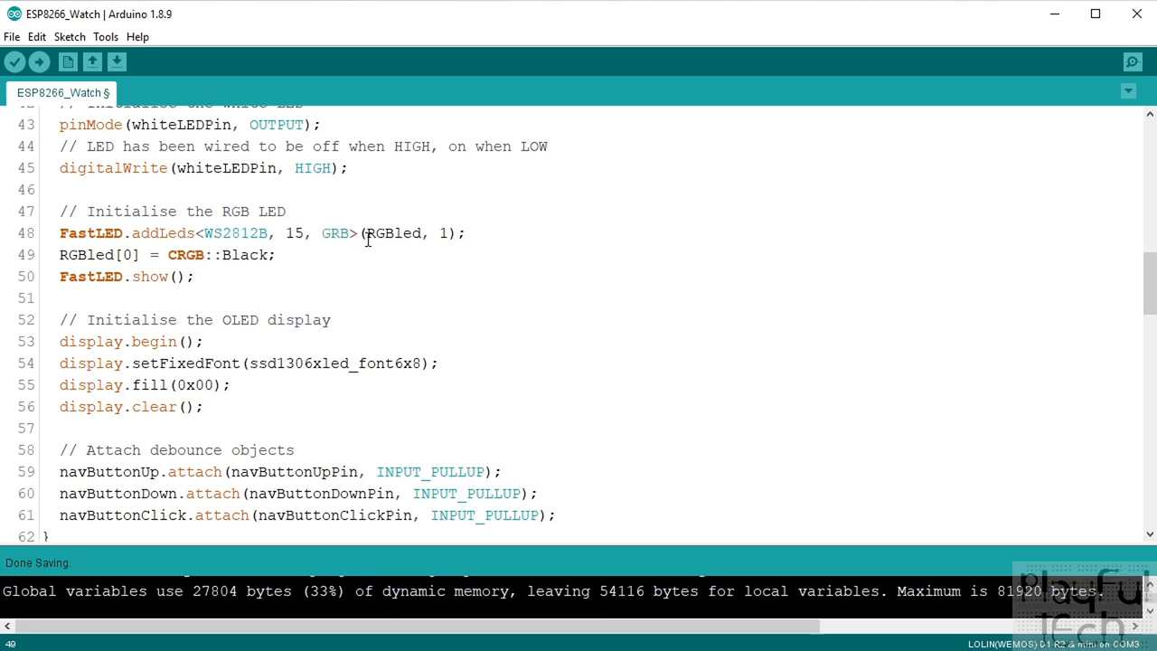
double_click(394, 233)
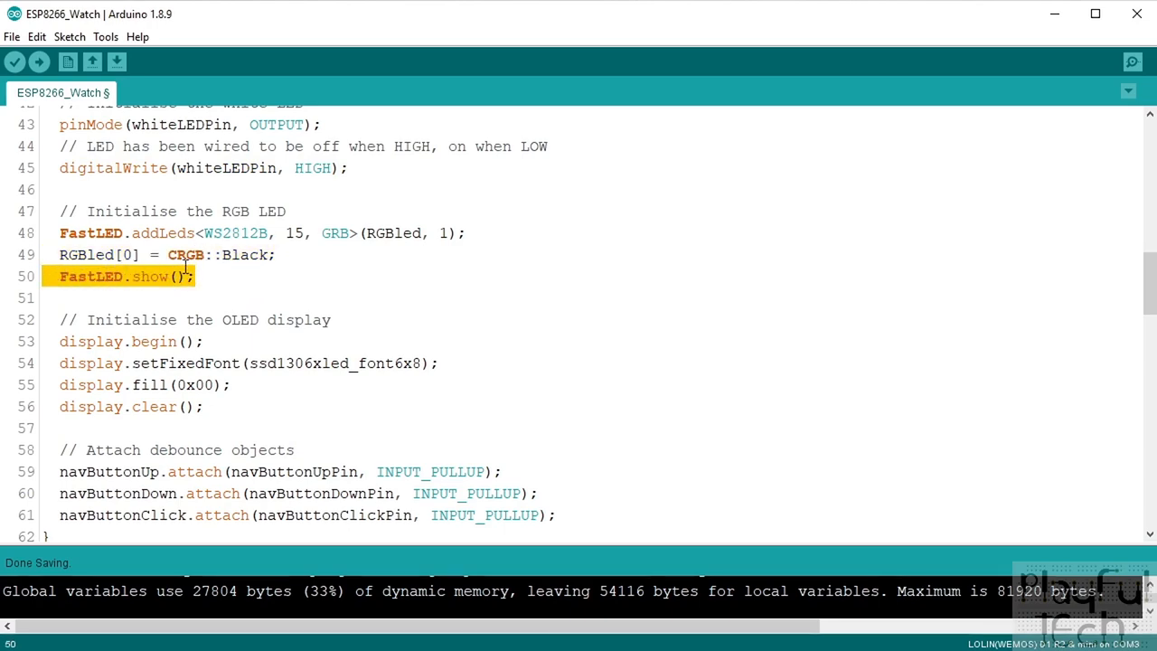
Review the button setup: three debounce attach lines, navButtonDown and the navButtonUpPin argument.
scroll("down", 3)
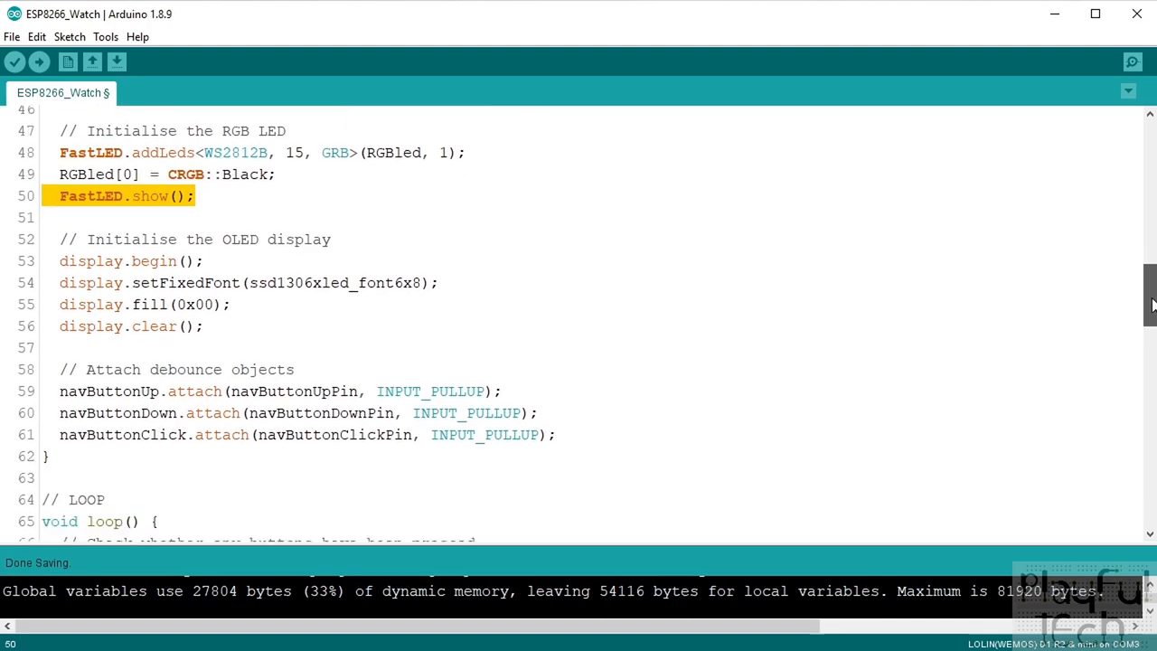
scroll("down", 3)
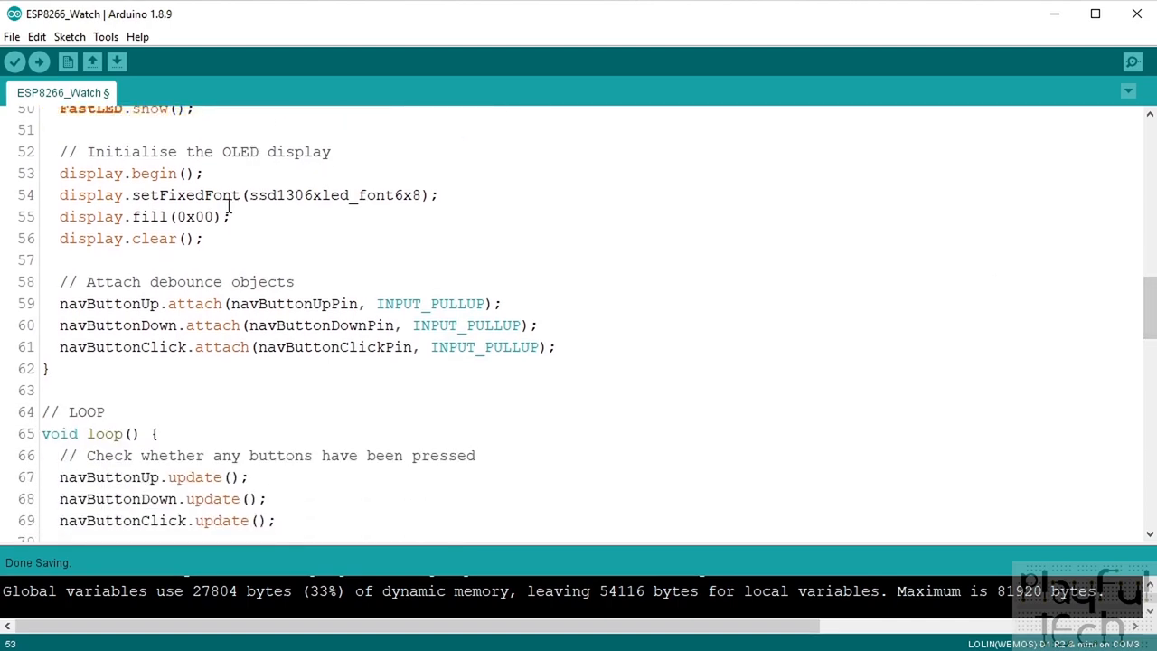
triple_click(130, 173)
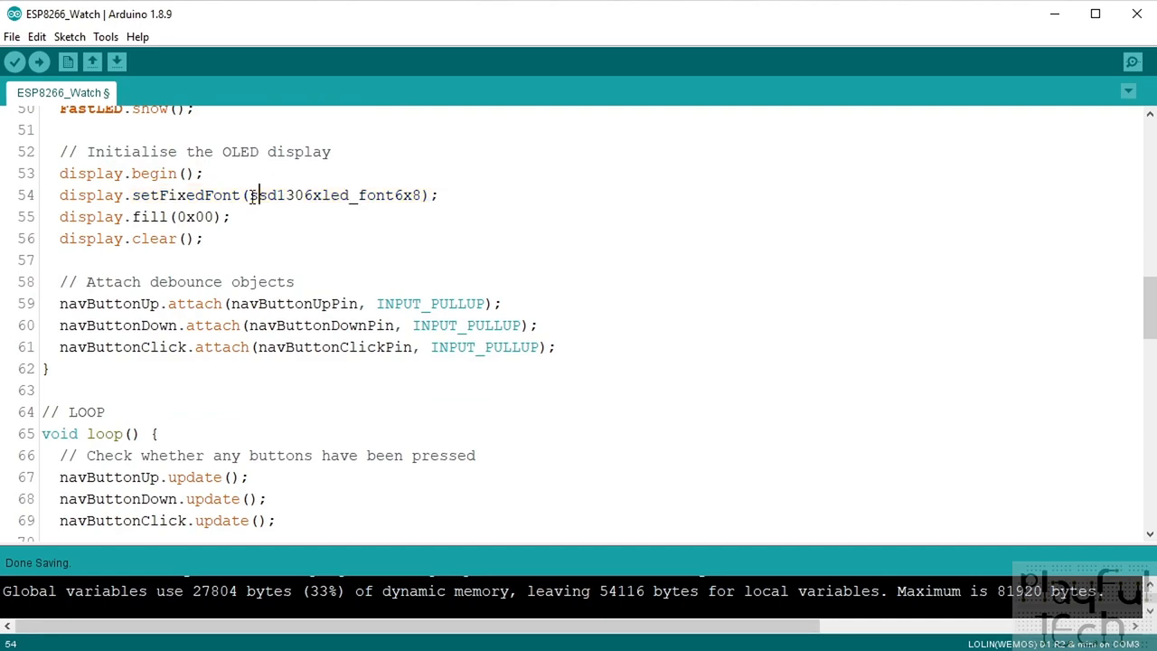
double_click(335, 195)
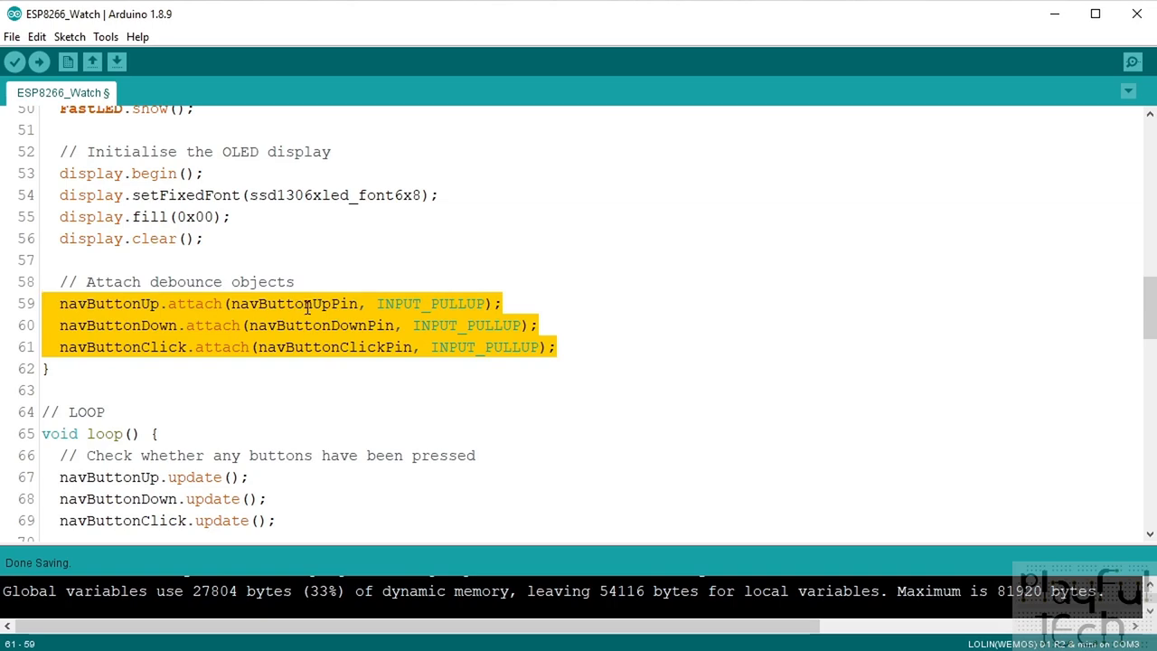
mouse_move(1146, 325)
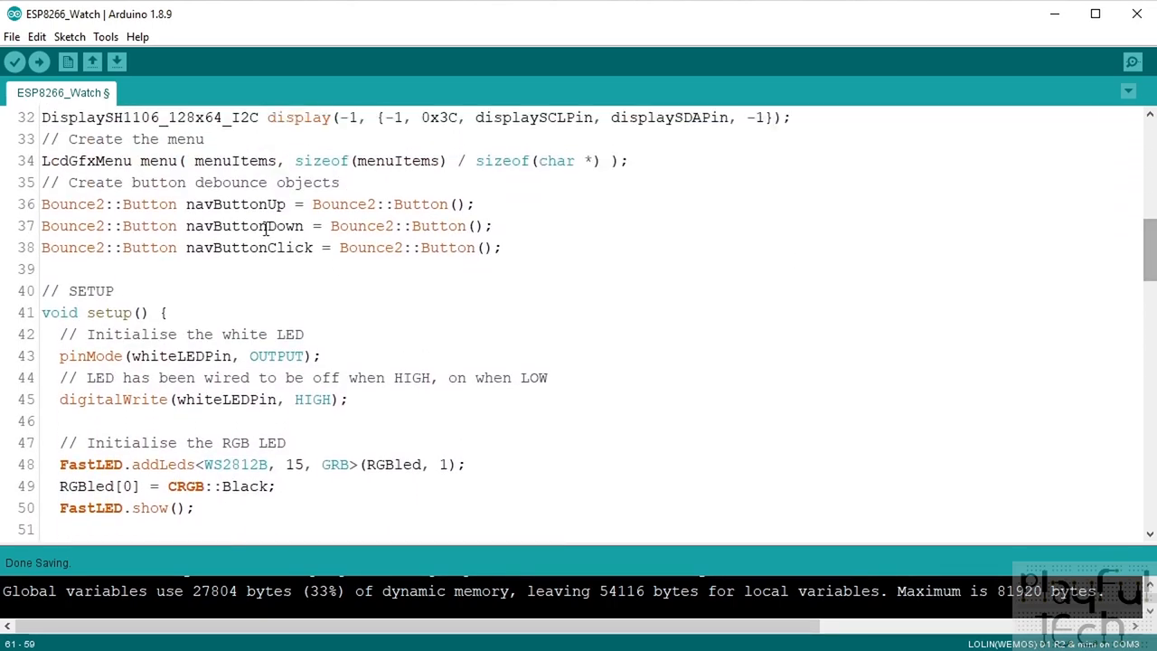
double_click(244, 226)
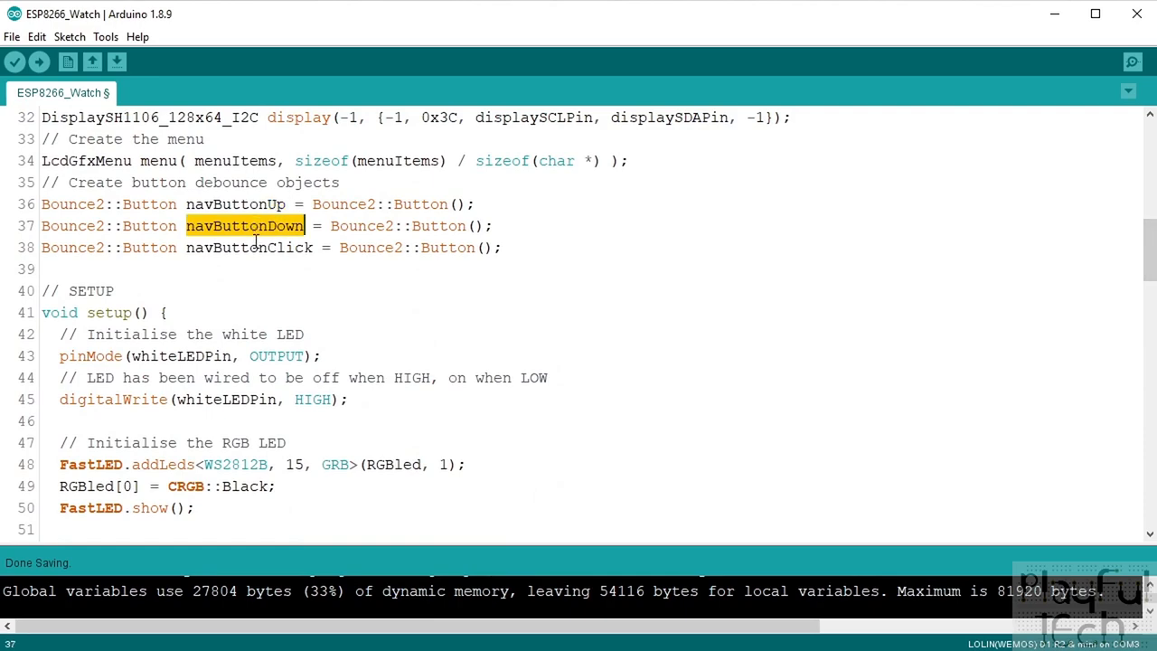
scroll("down", 3)
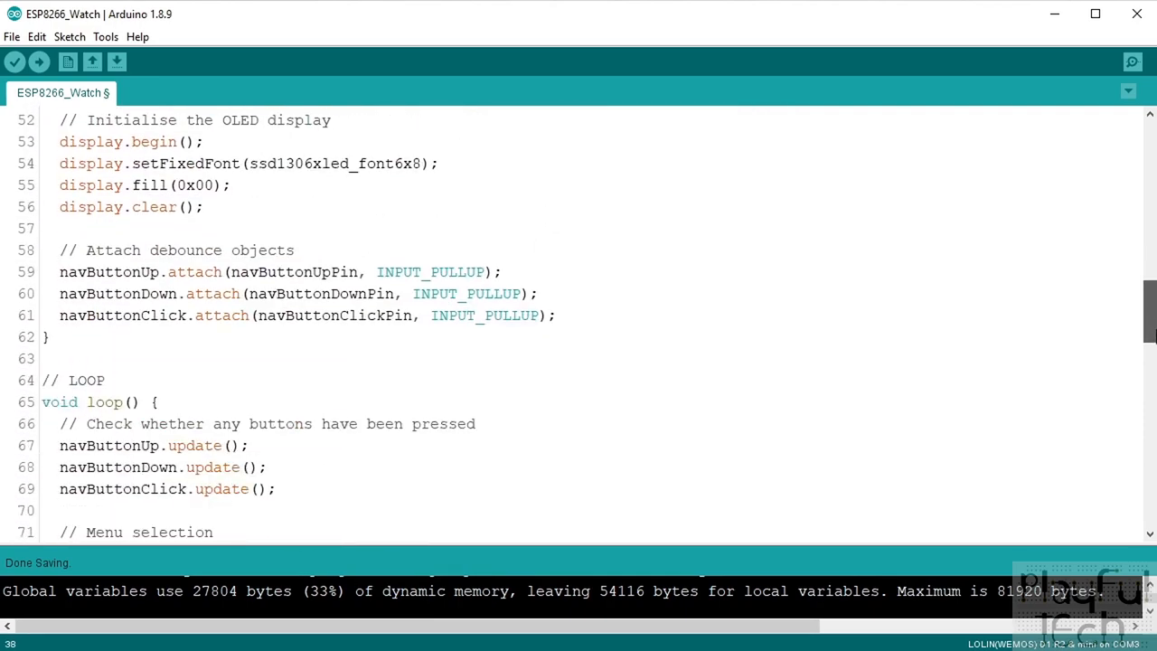
double_click(294, 271)
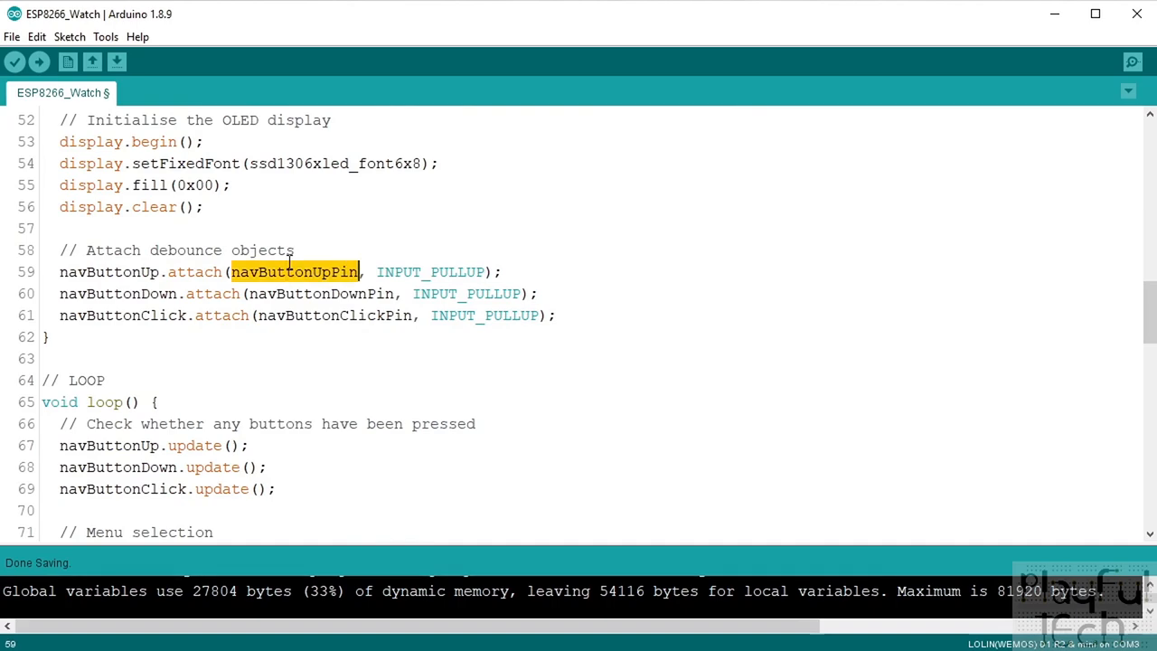
mouse_move(341, 293)
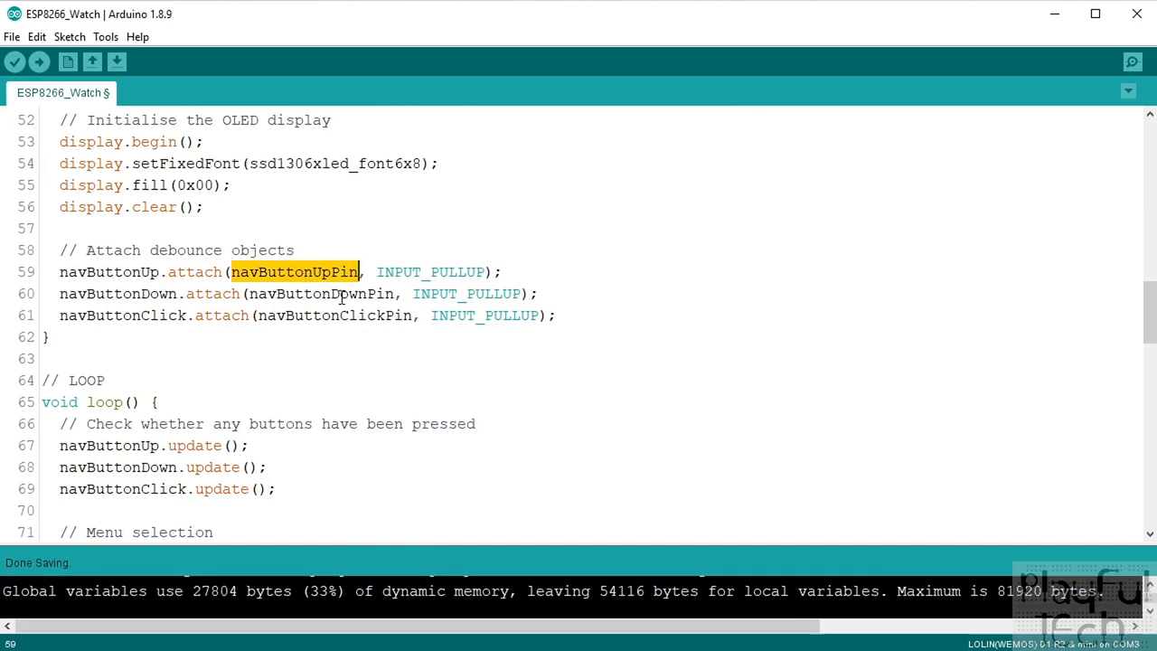
mouse_move(997, 347)
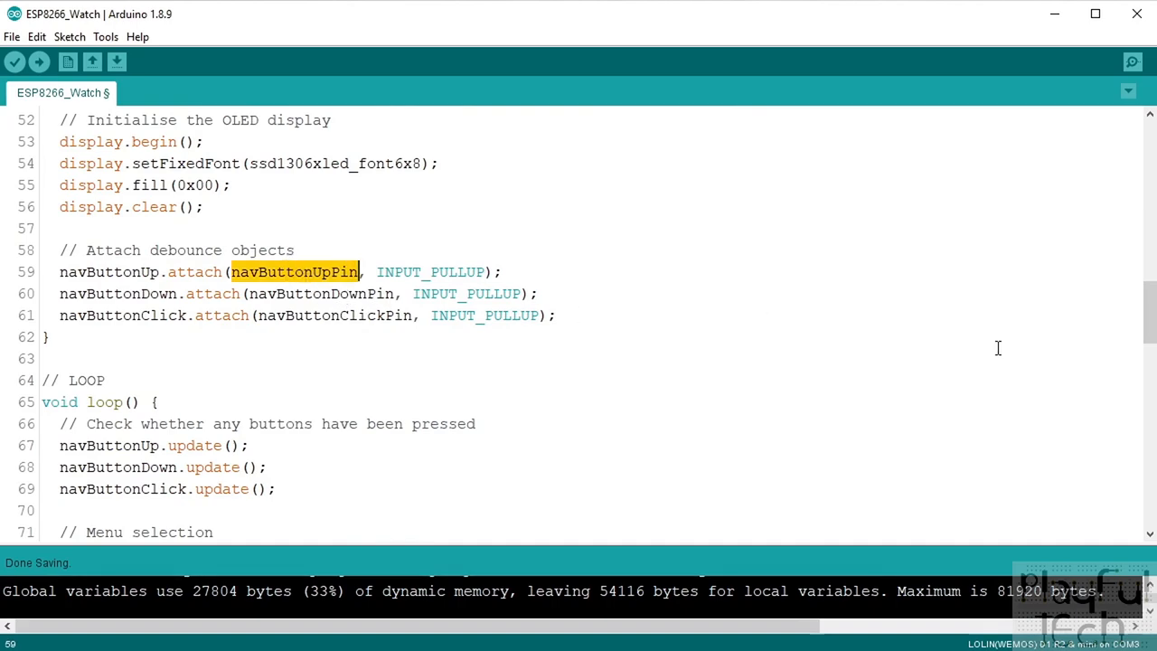
Mark the three button update calls at the top of loop().
scroll("down", 3)
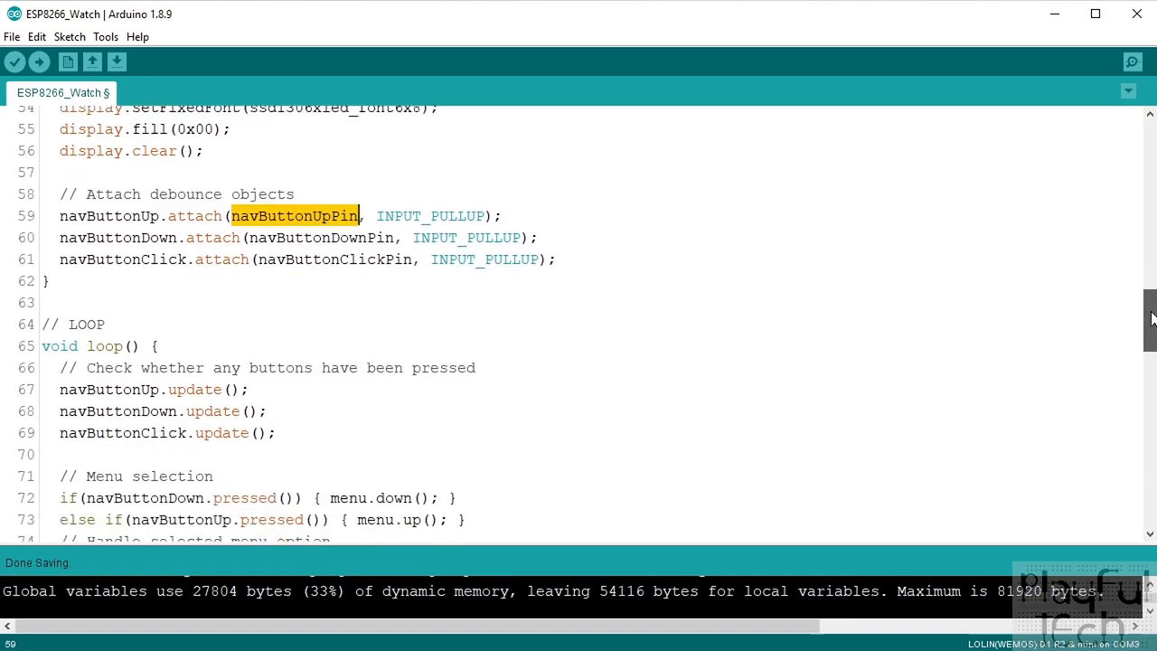
scroll("down", 3)
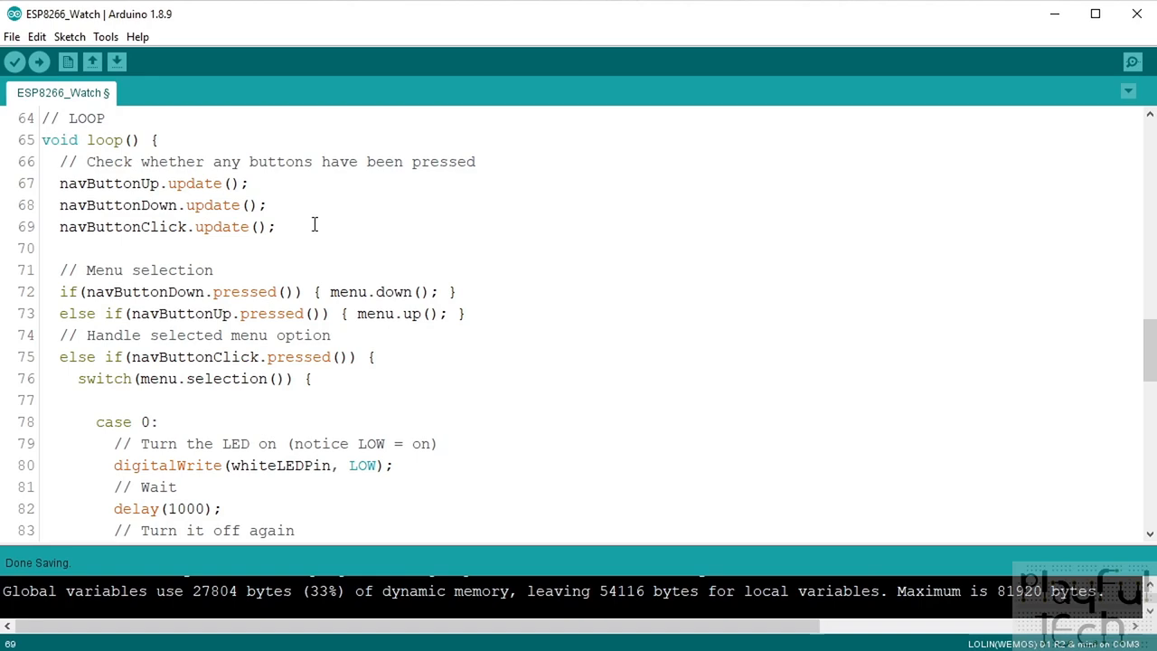
left_click_drag(58, 161, 275, 228)
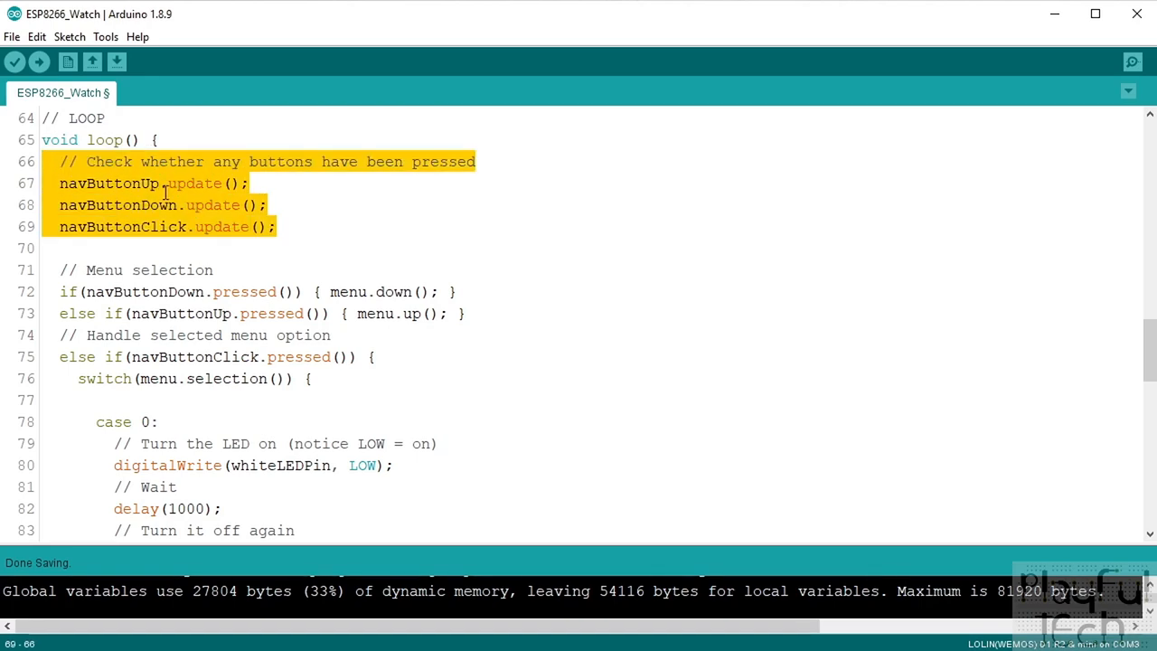
mouse_move(608, 286)
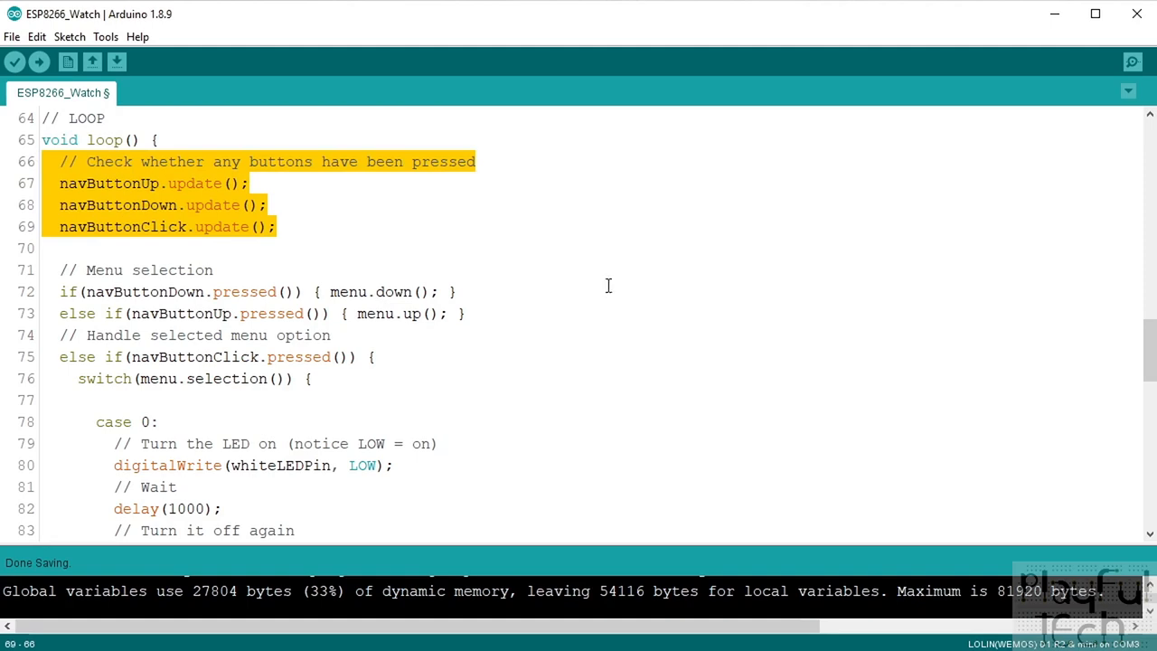
mouse_move(311, 220)
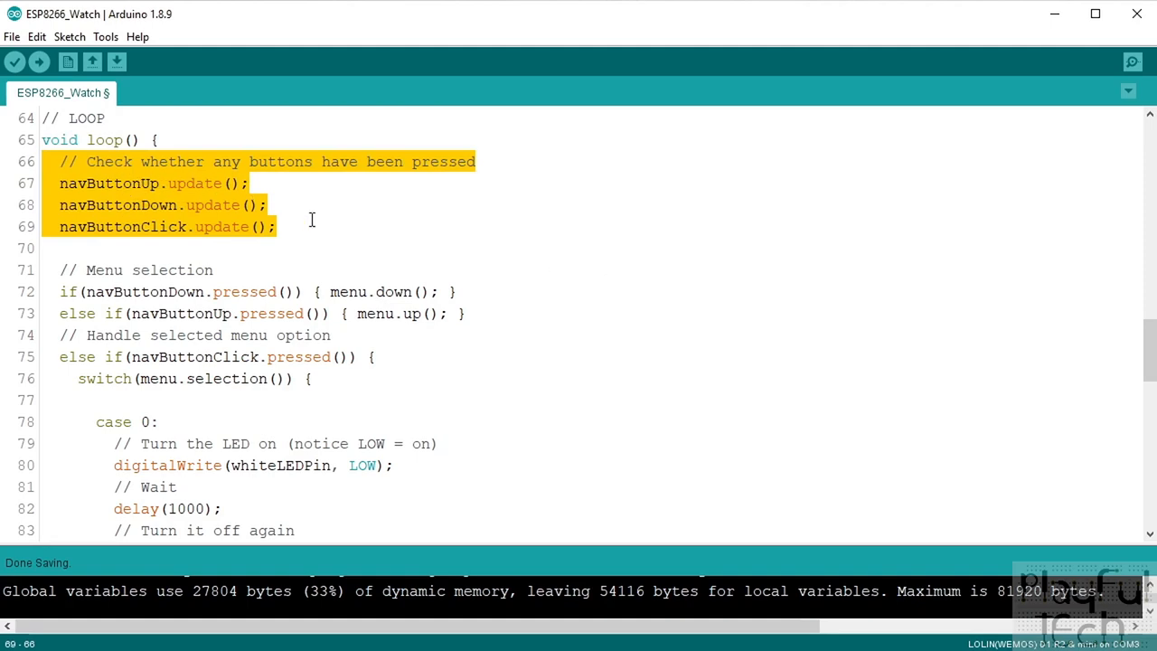
scroll("up", 3)
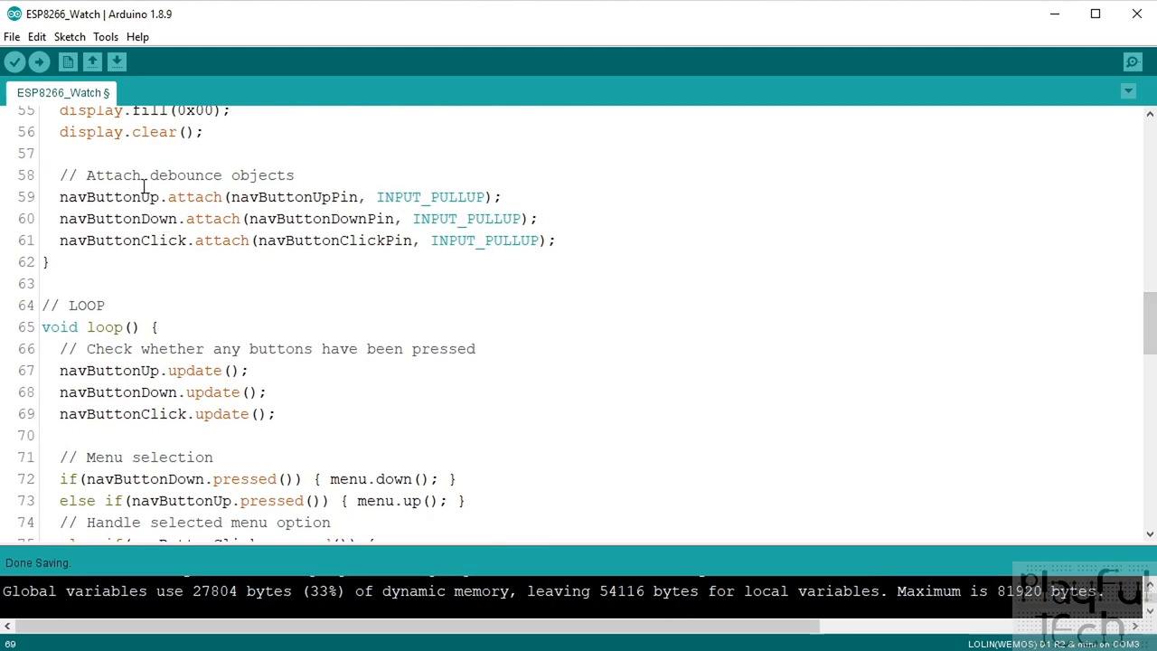
mouse_move(1106, 382)
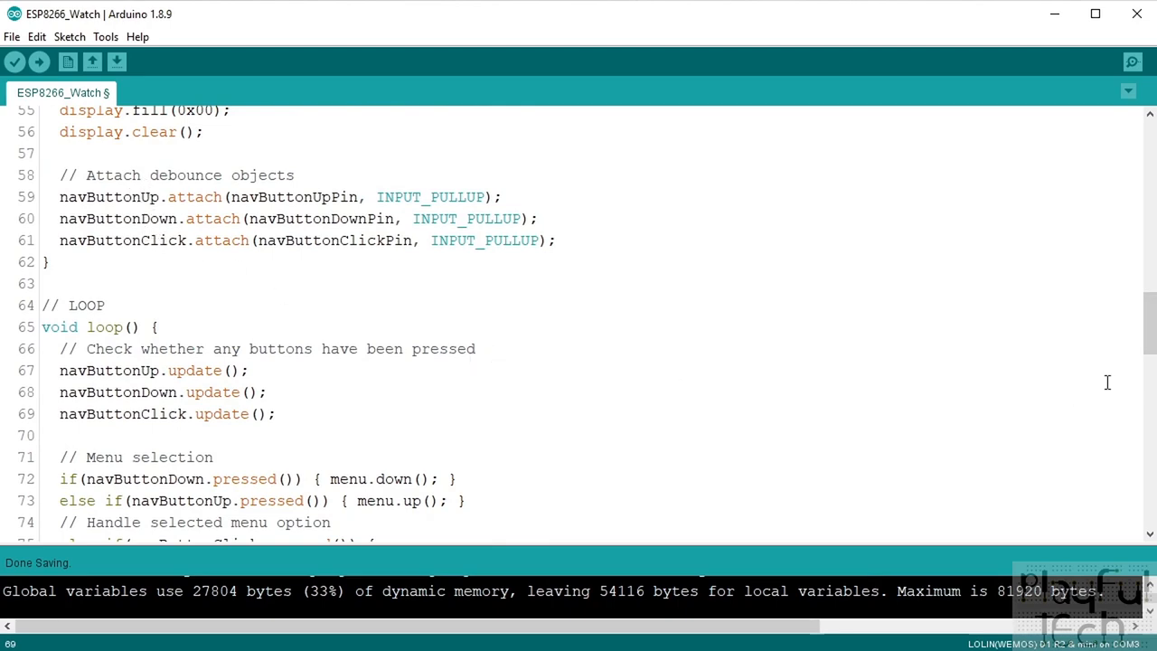
scroll("down", 3)
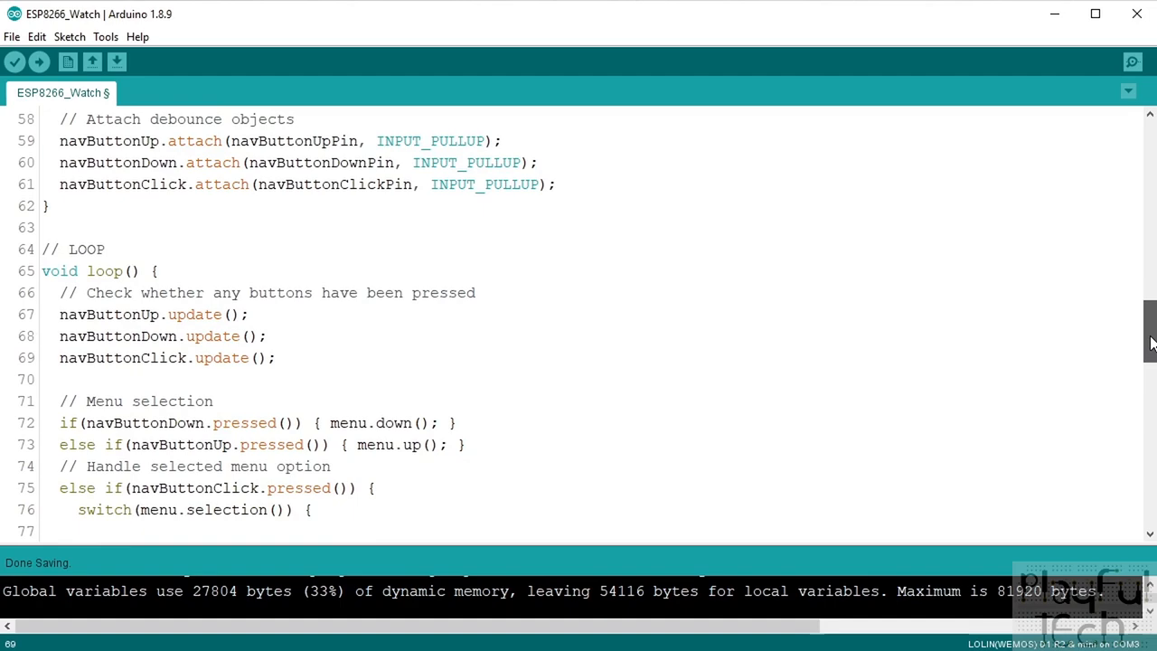
scroll("down", 3)
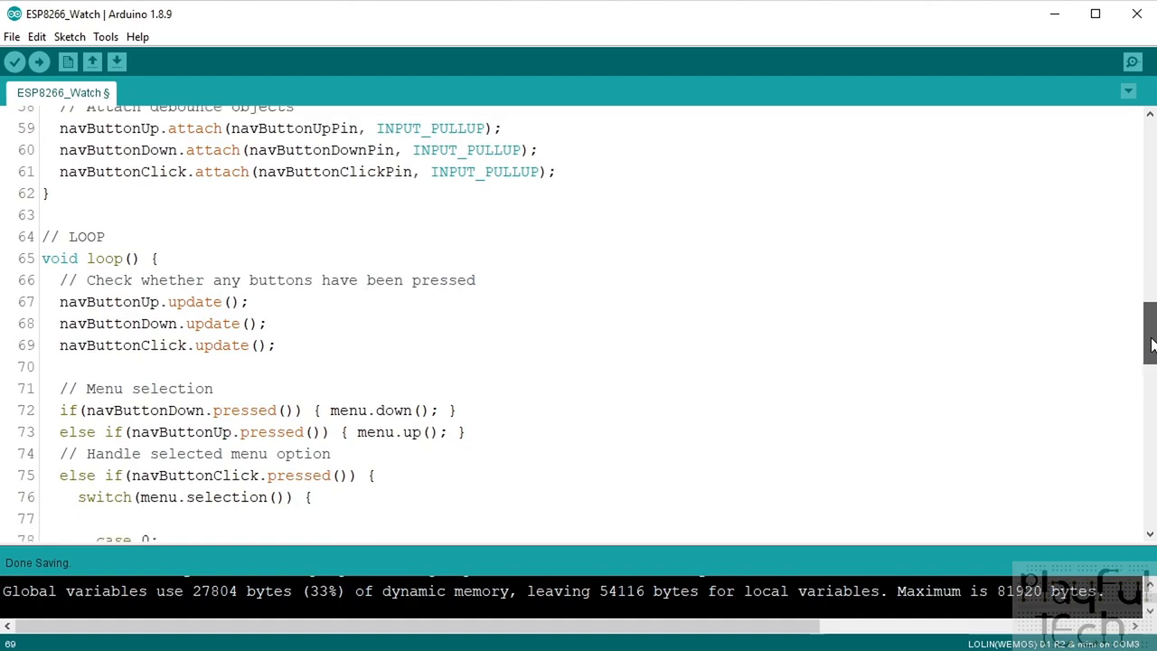
scroll("down", 3)
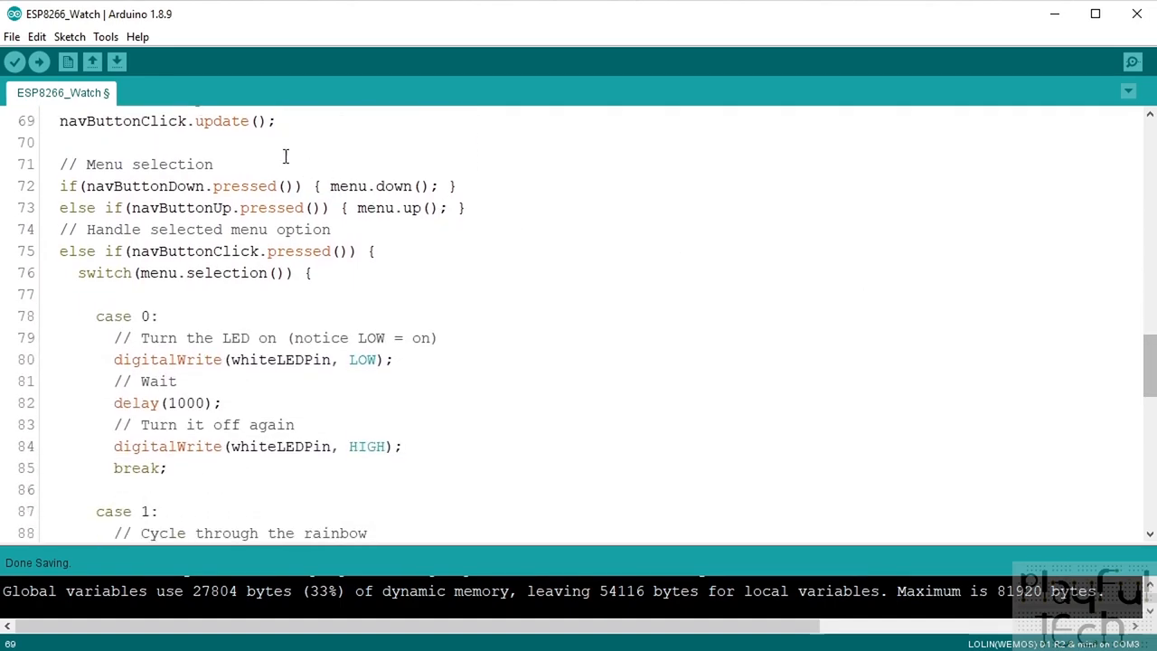
Review the click-pressed check, the menu.down() call and the switch on menu.selection().
double_click(123, 120)
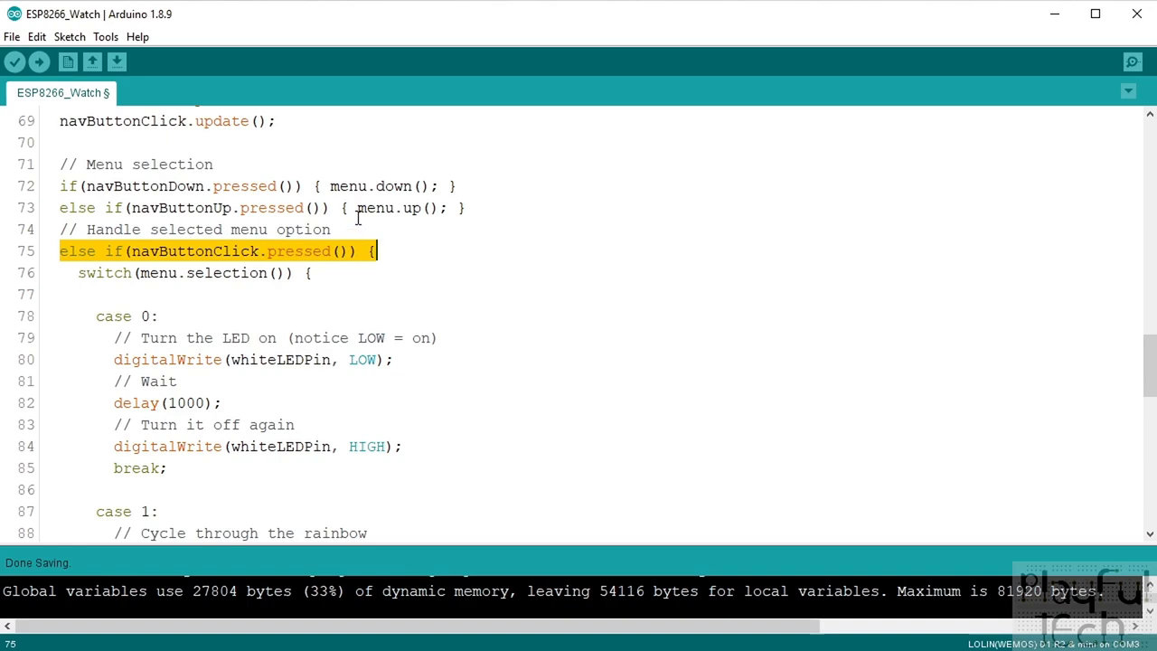
double_click(347, 186)
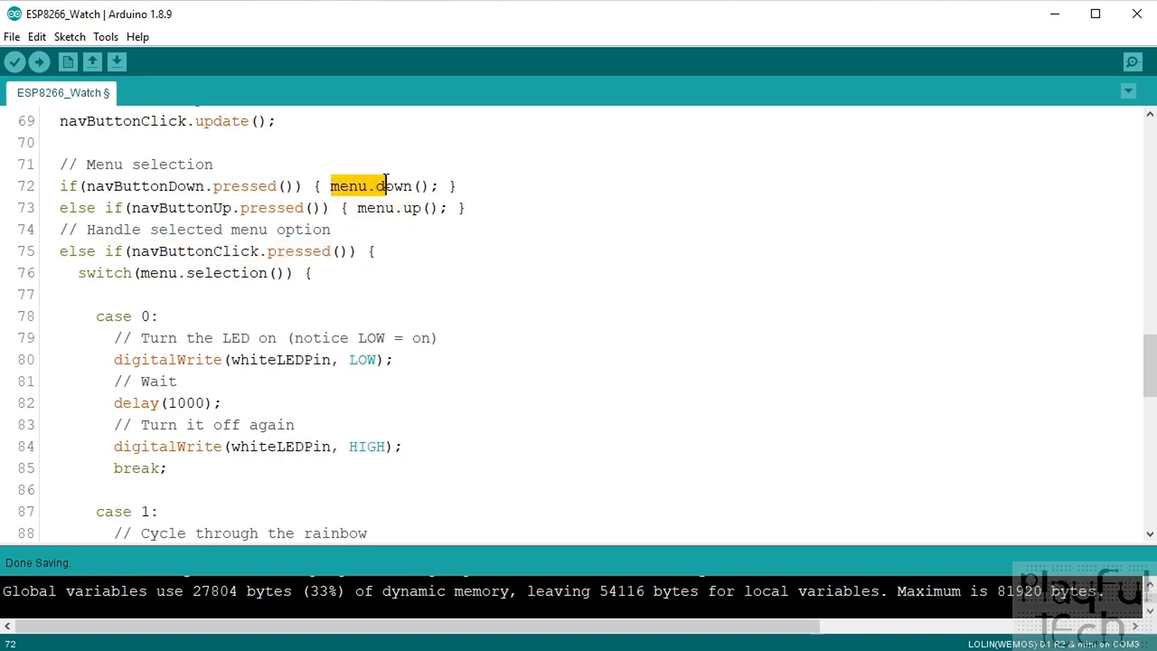
double_click(104, 273)
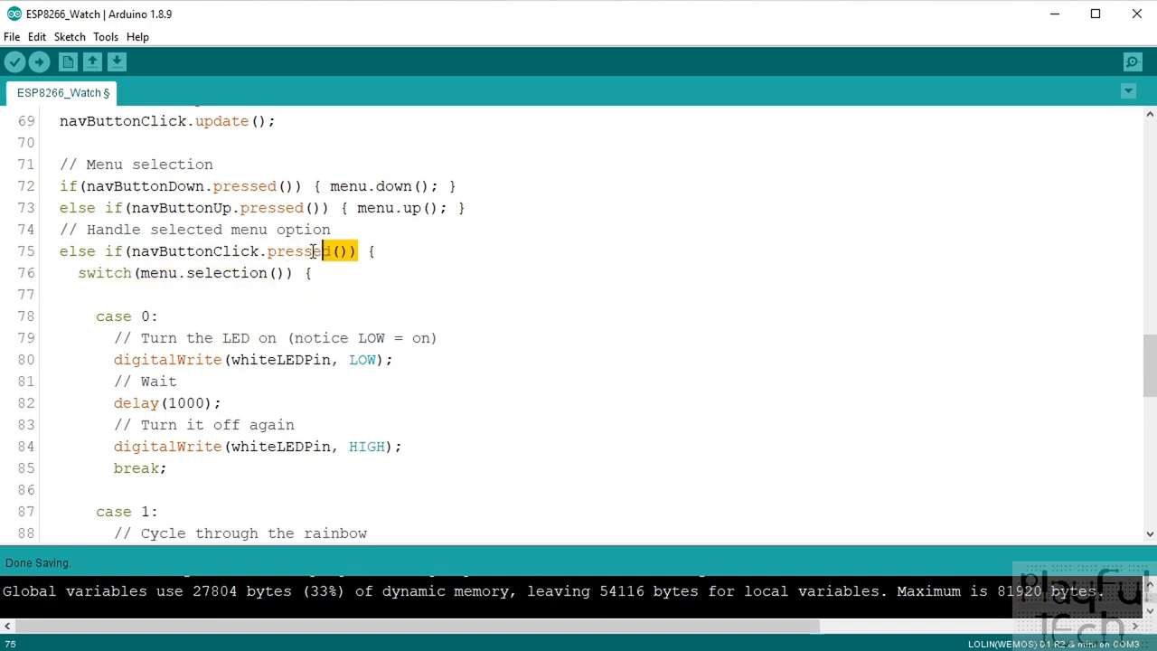
left_click_drag(325, 251, 132, 251)
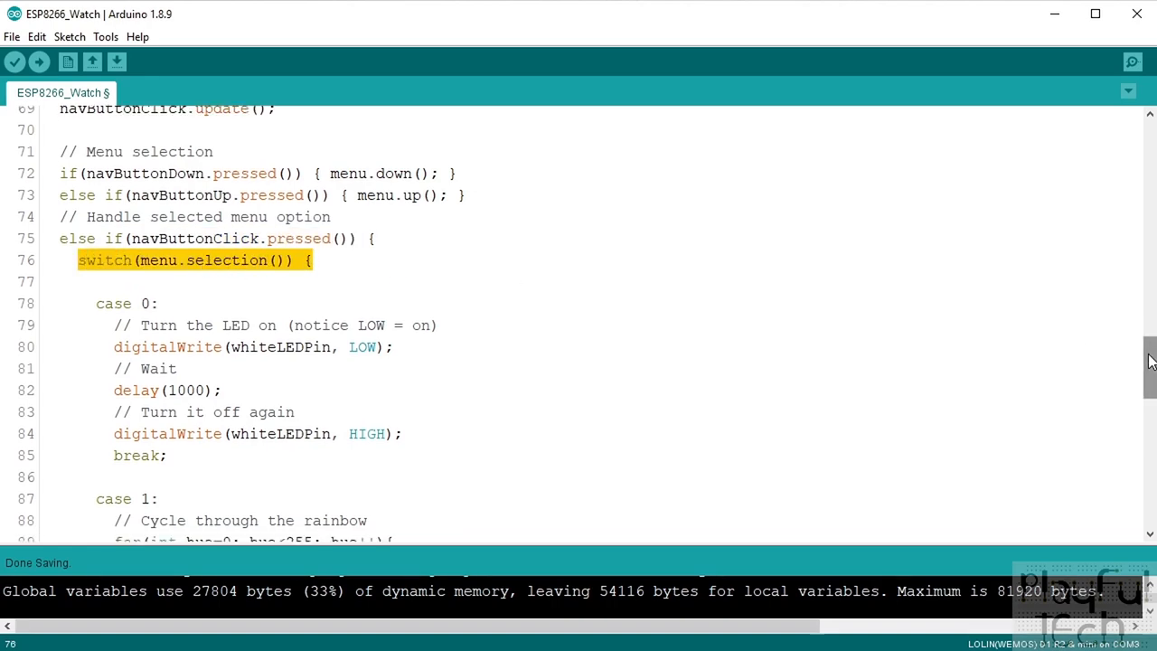
scroll("down", 3)
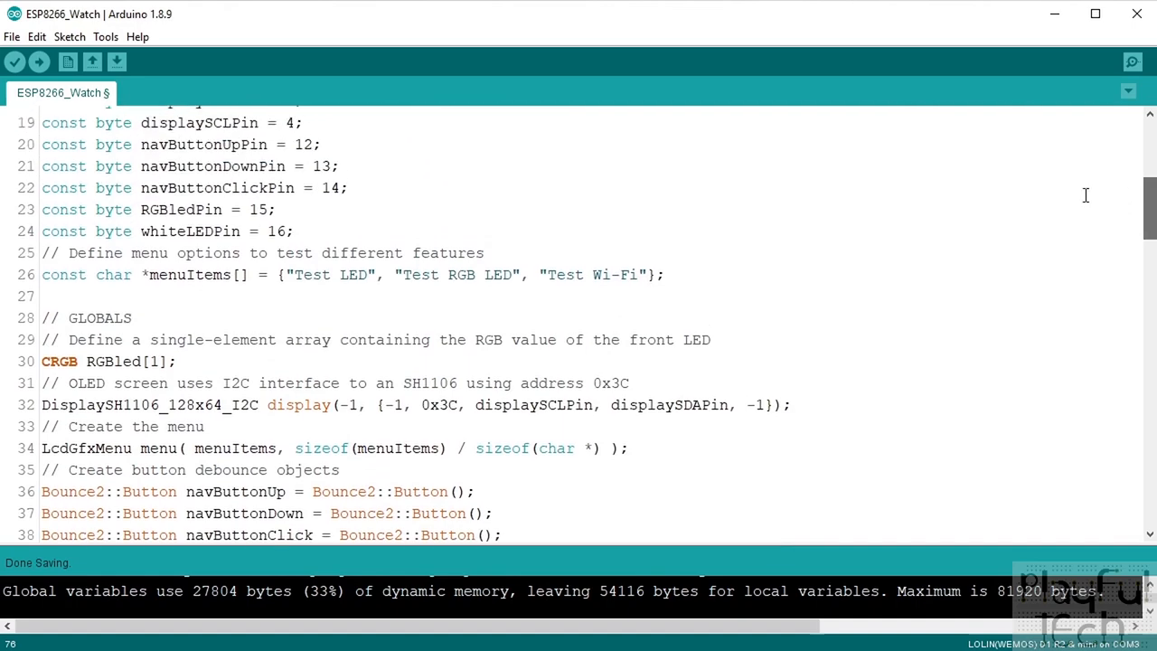
Highlight the three menuItems strings, then move down to case 0 of the loop switch.
left_click_drag(288, 274, 642, 274)
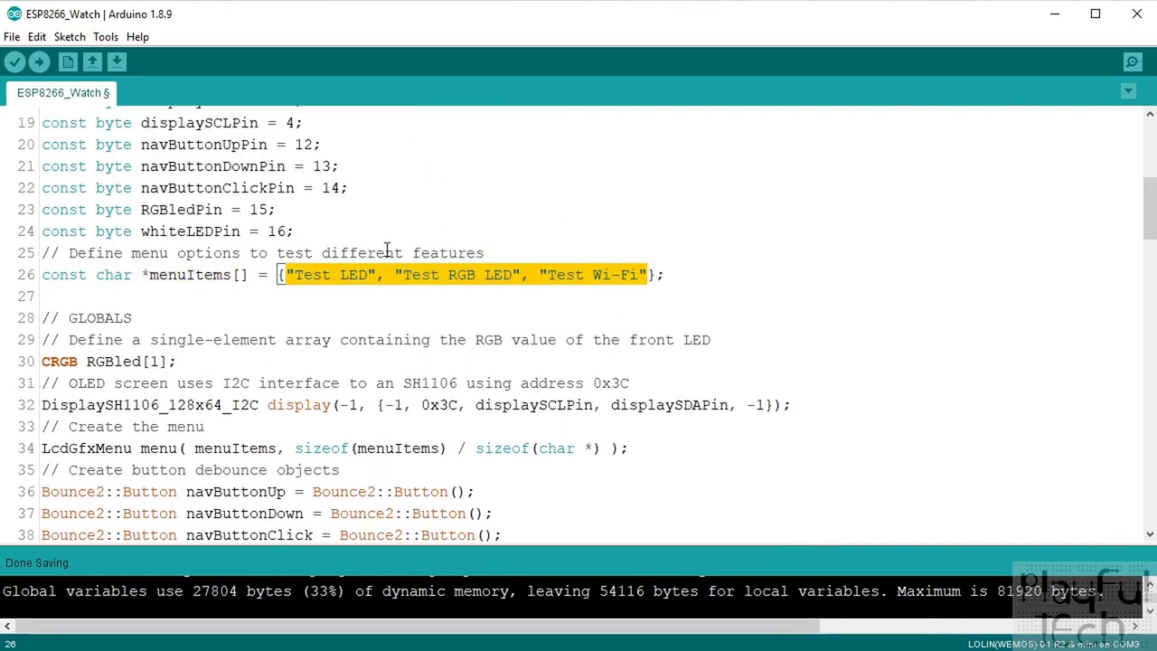
mouse_move(593, 268)
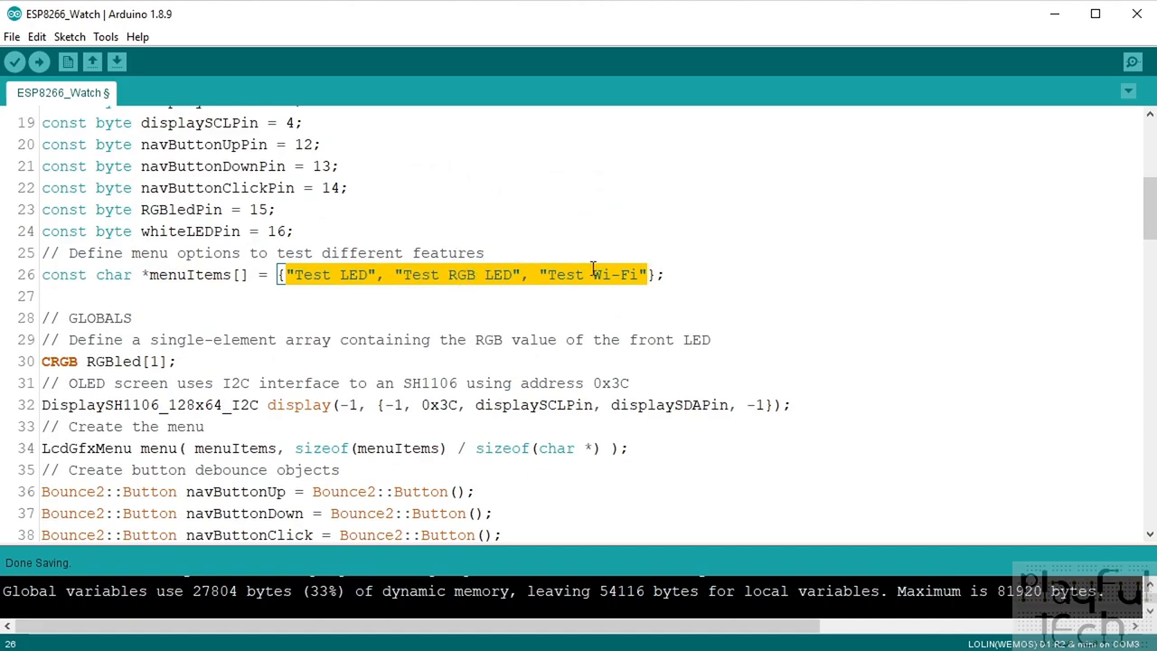
scroll("down", 3)
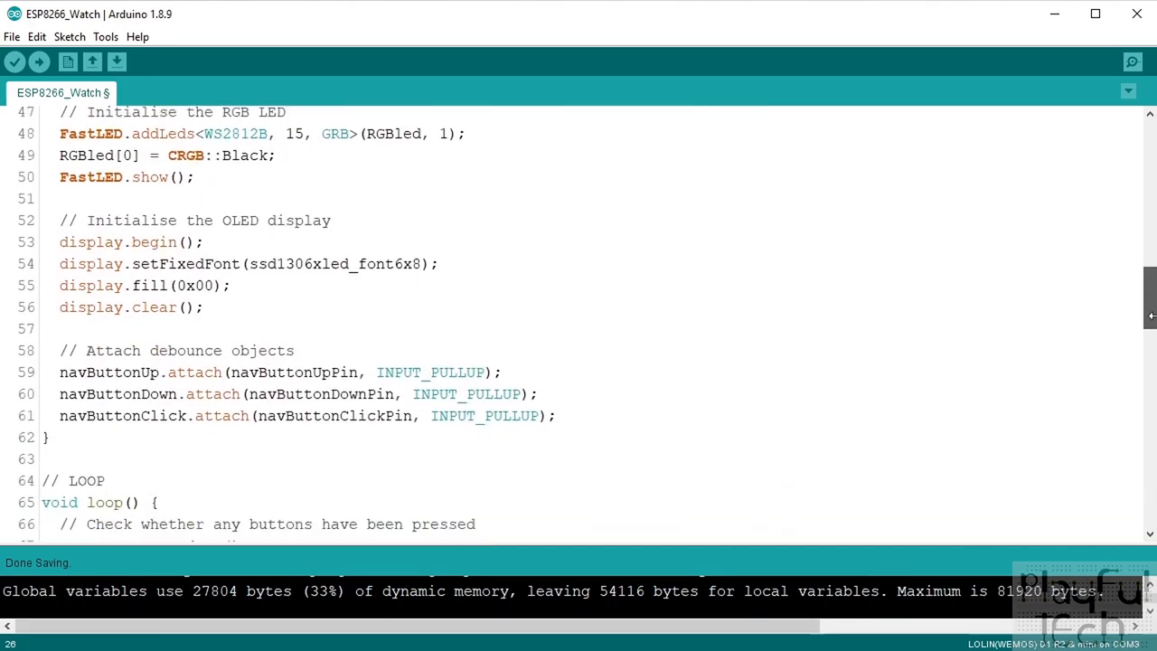
scroll("down", 3)
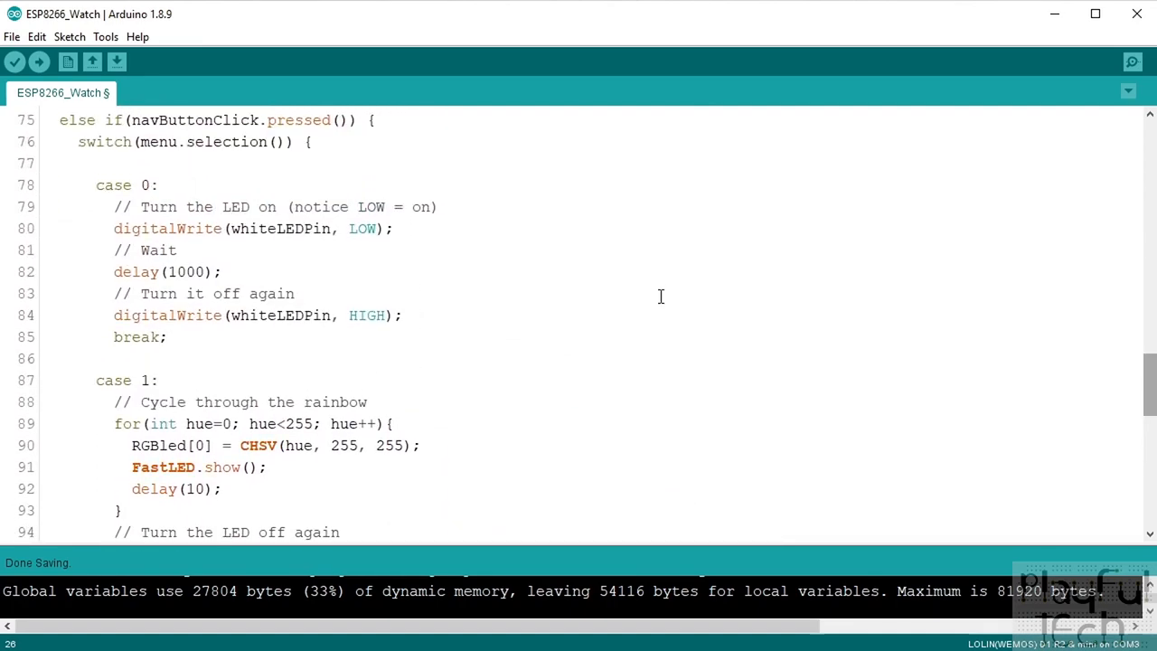
Walk through case 0: digitalWrite LOW turns the white LED on, then HIGH off; reach case 1.
left_click(61, 206)
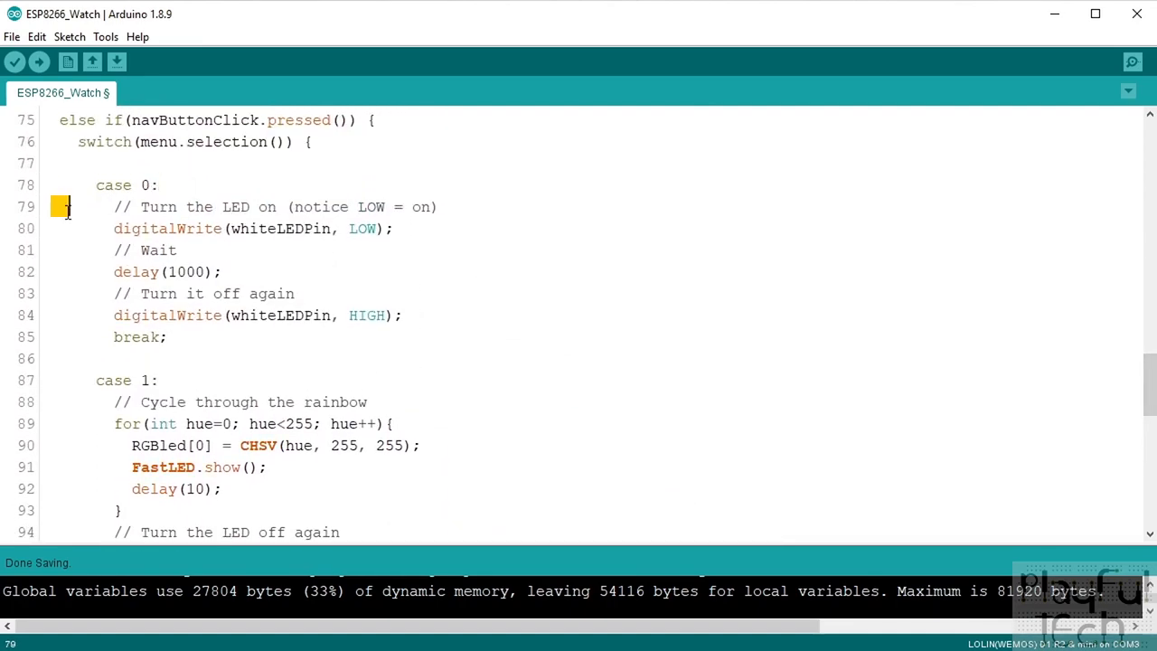
left_click_drag(69, 206, 166, 336)
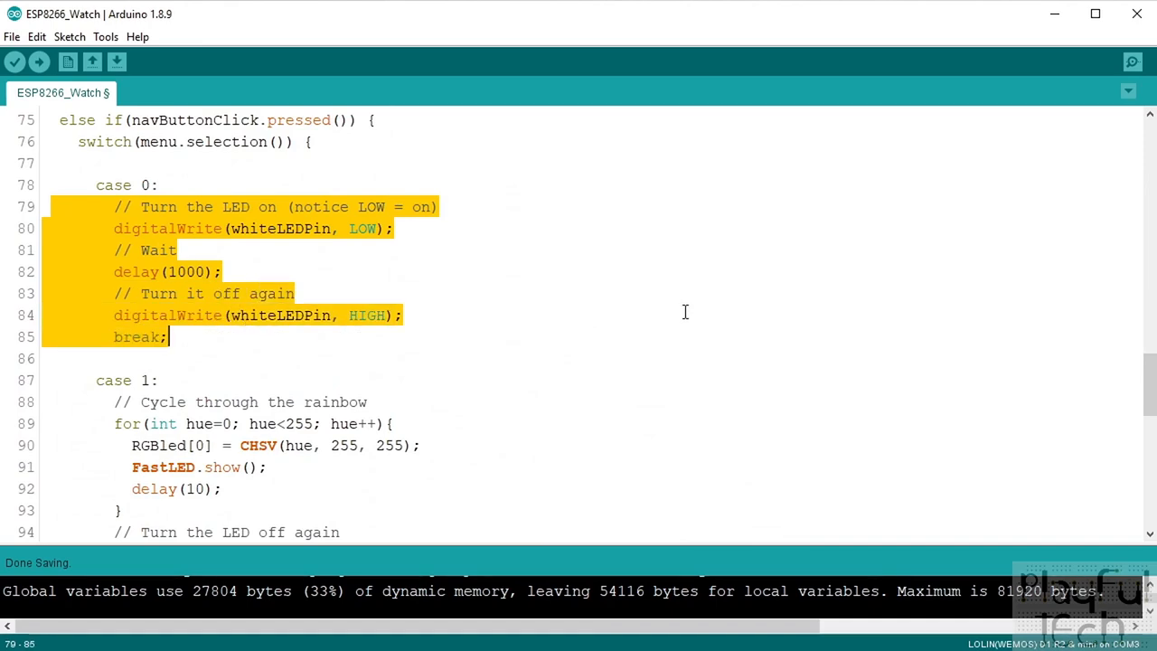
left_click(302, 228)
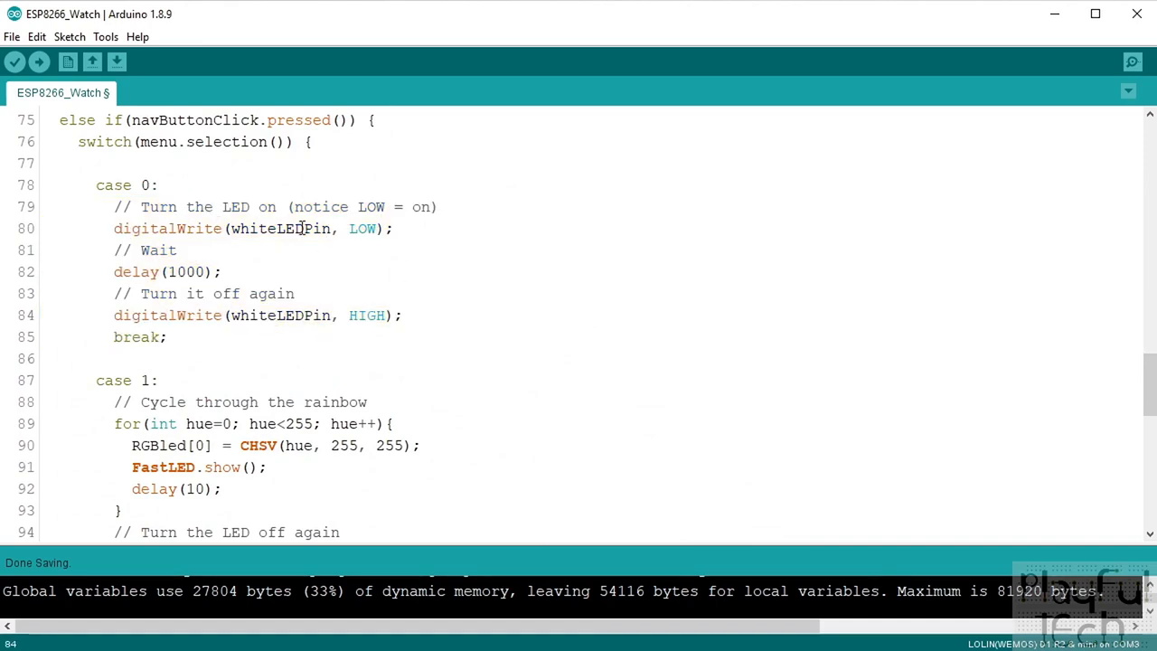
double_click(167, 227)
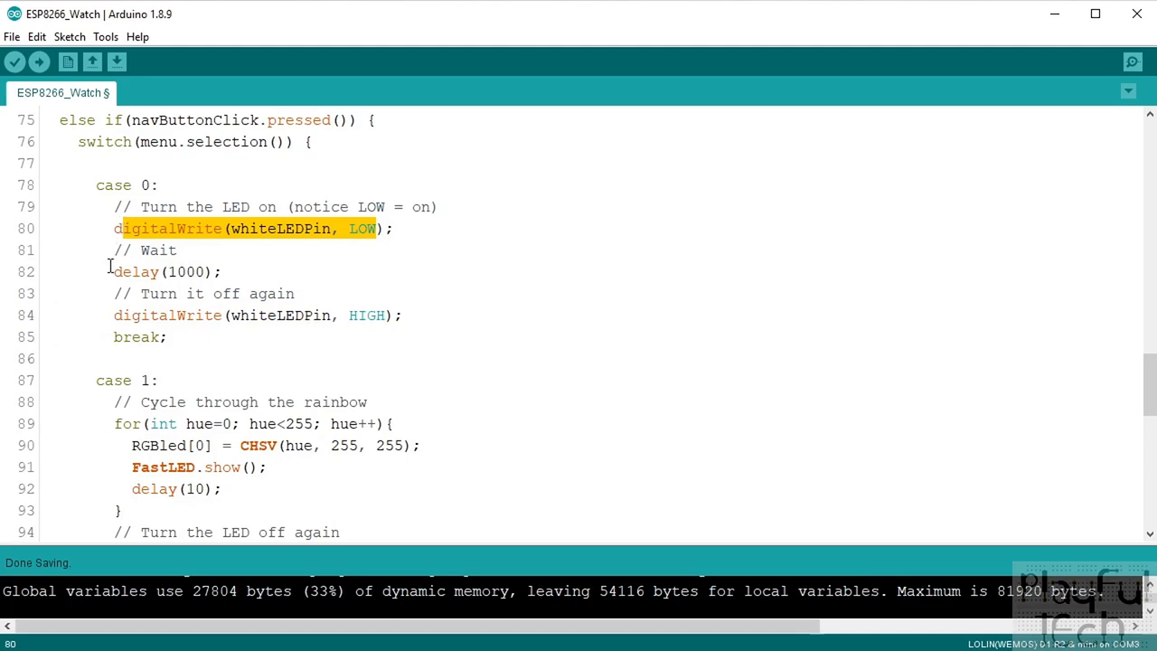
double_click(167, 315)
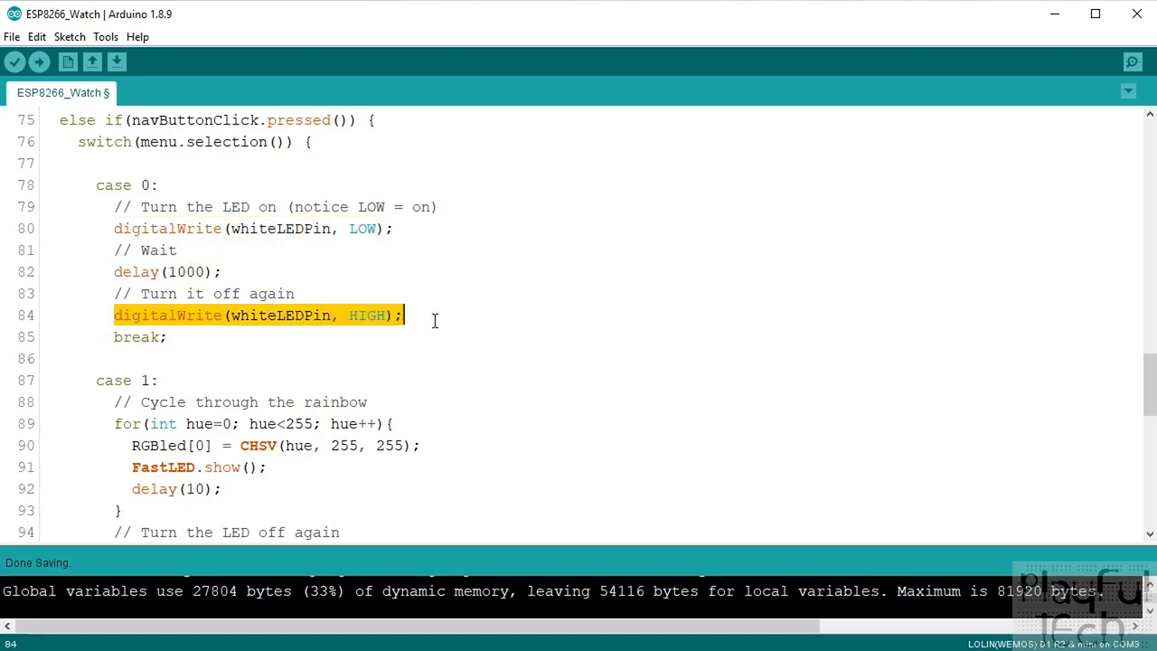
mouse_move(864, 351)
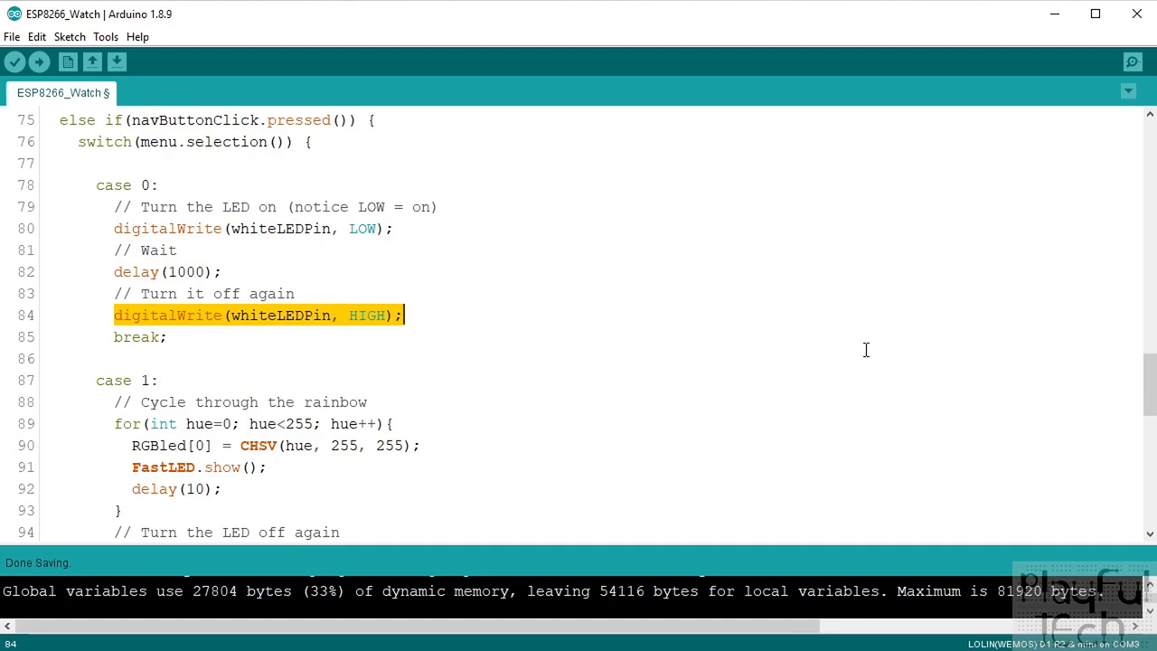
scroll("down", 3)
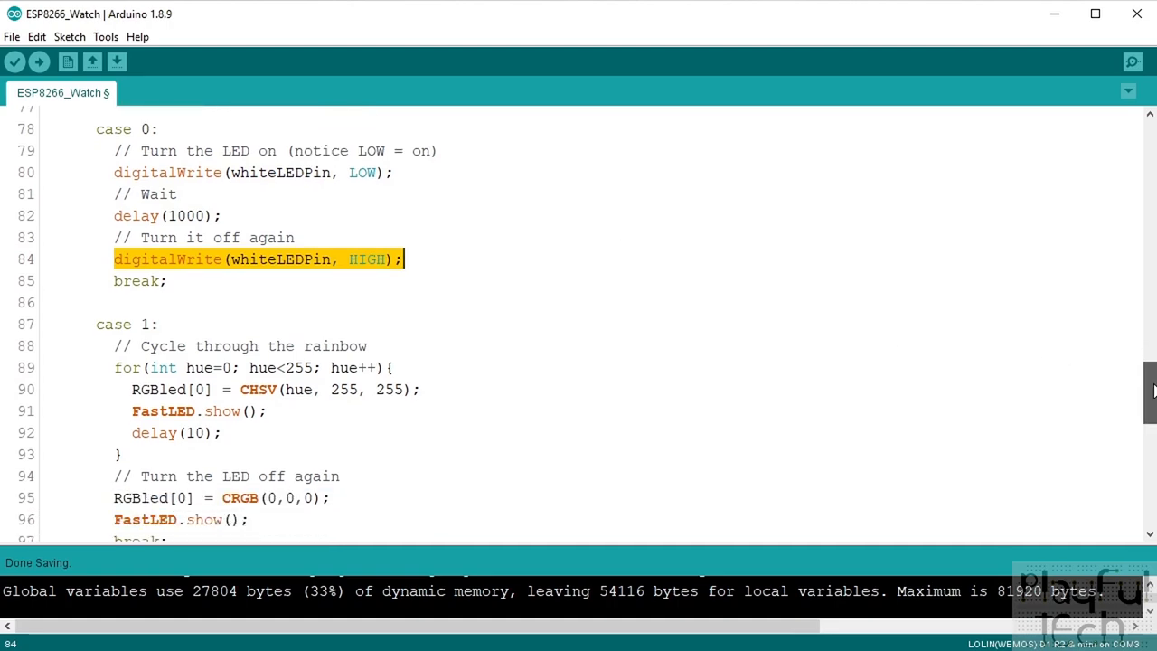
scroll("down", 3)
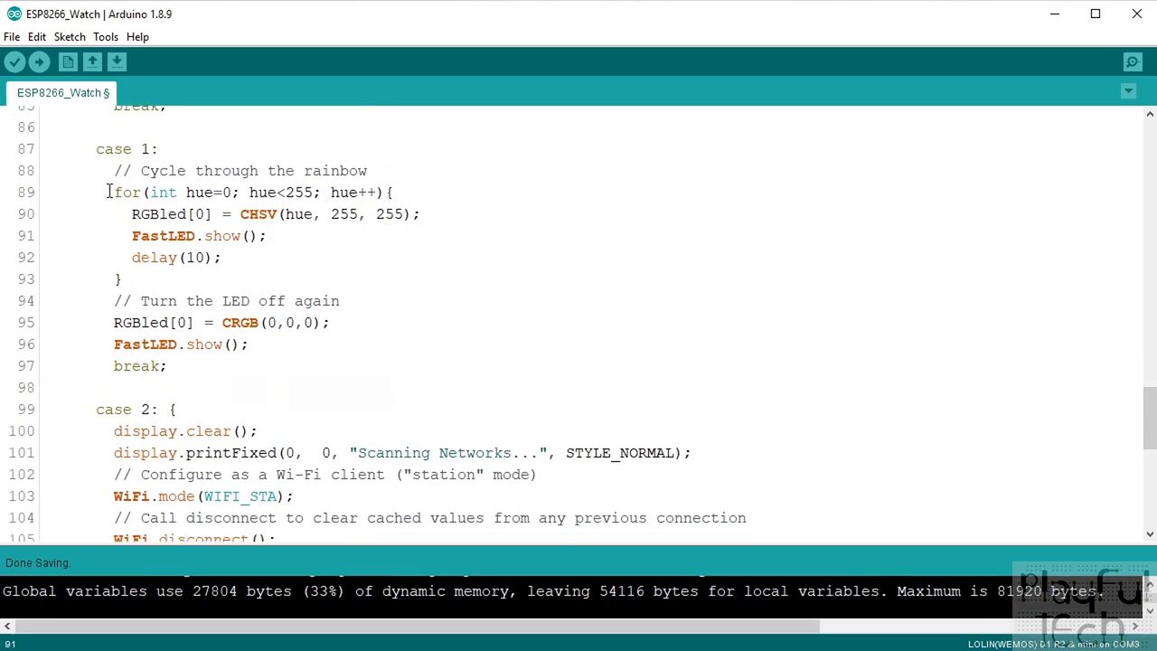
left_click_drag(114, 191, 242, 192)
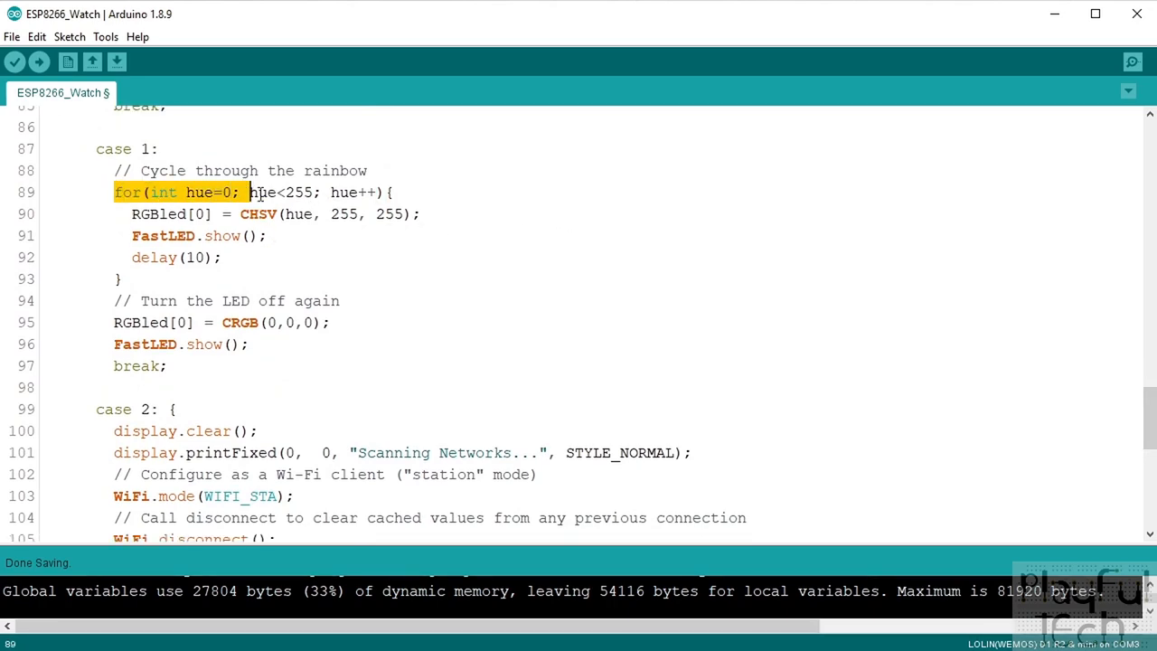
left_click(228, 191)
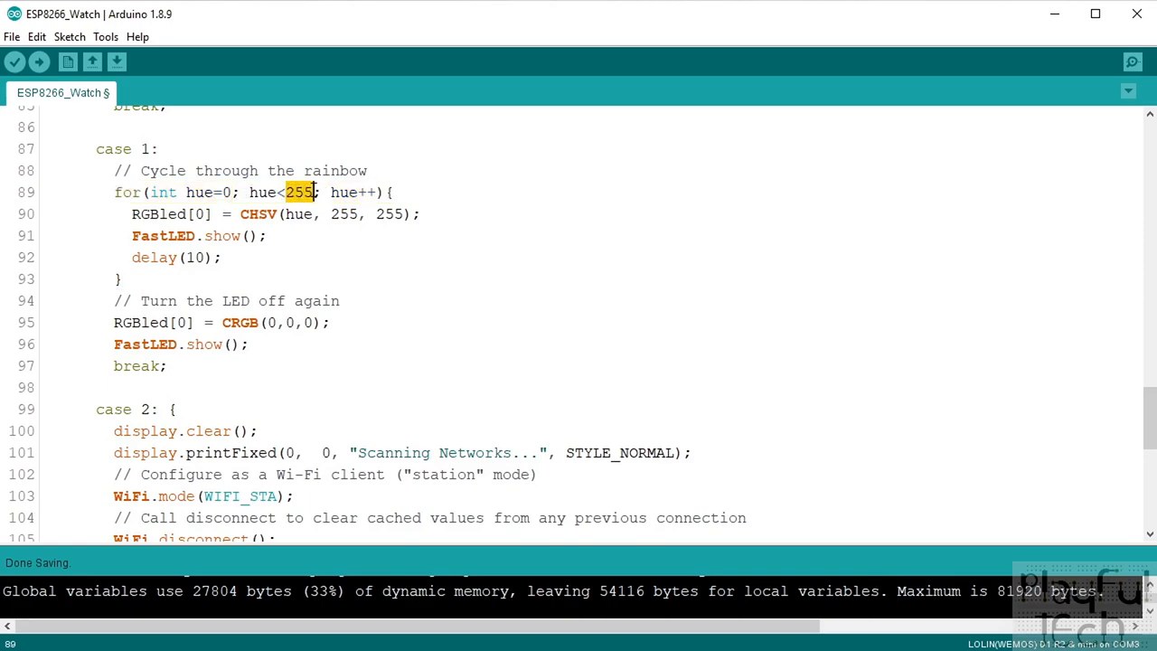
mouse_move(221, 225)
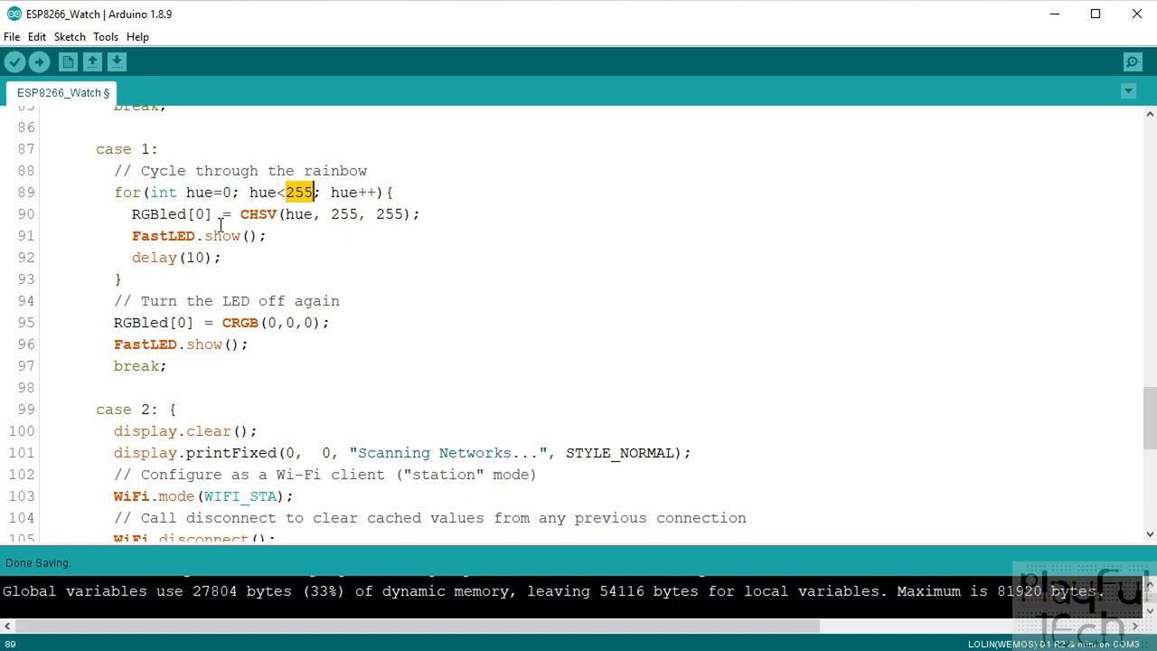
mouse_move(444, 190)
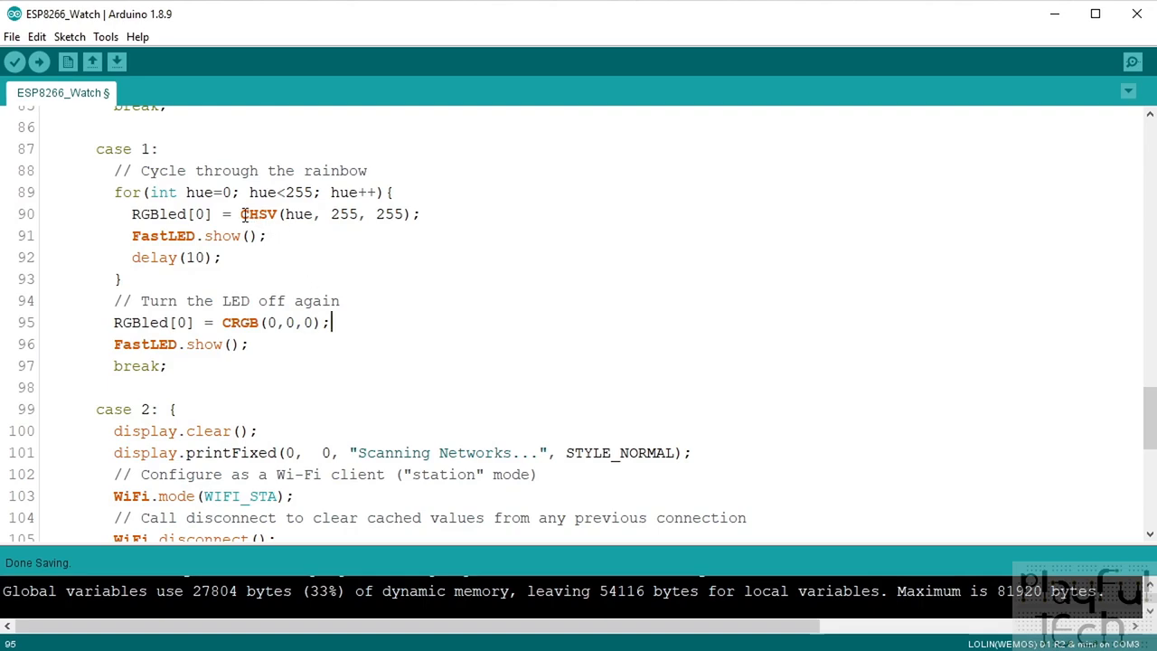
double_click(259, 213)
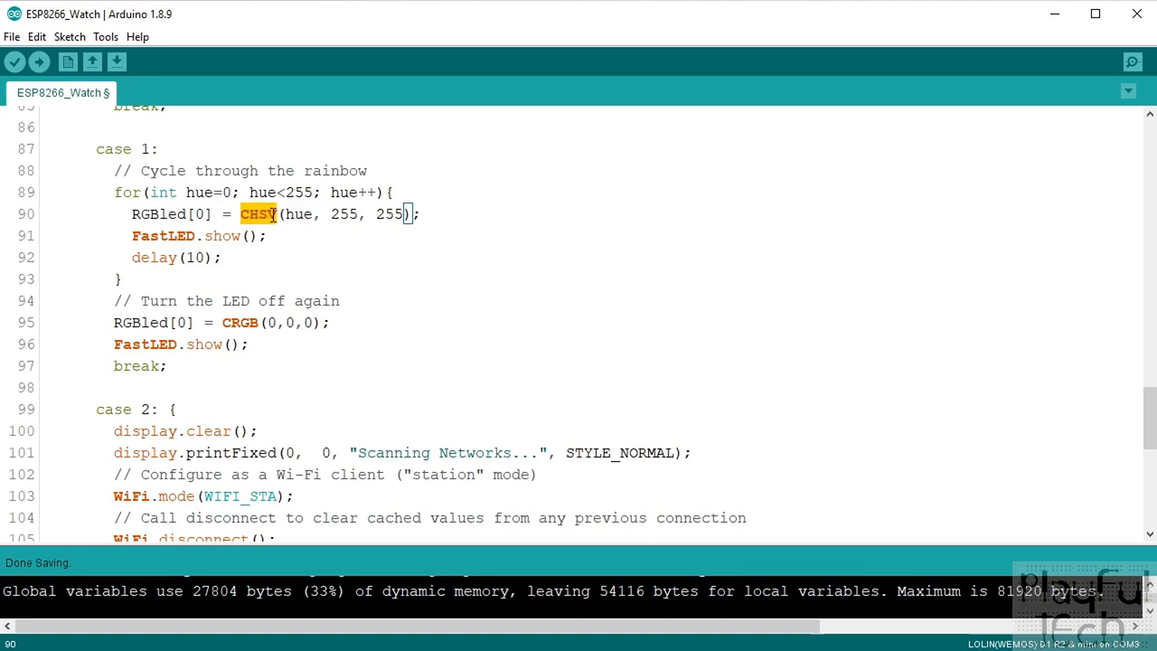
mouse_move(466, 191)
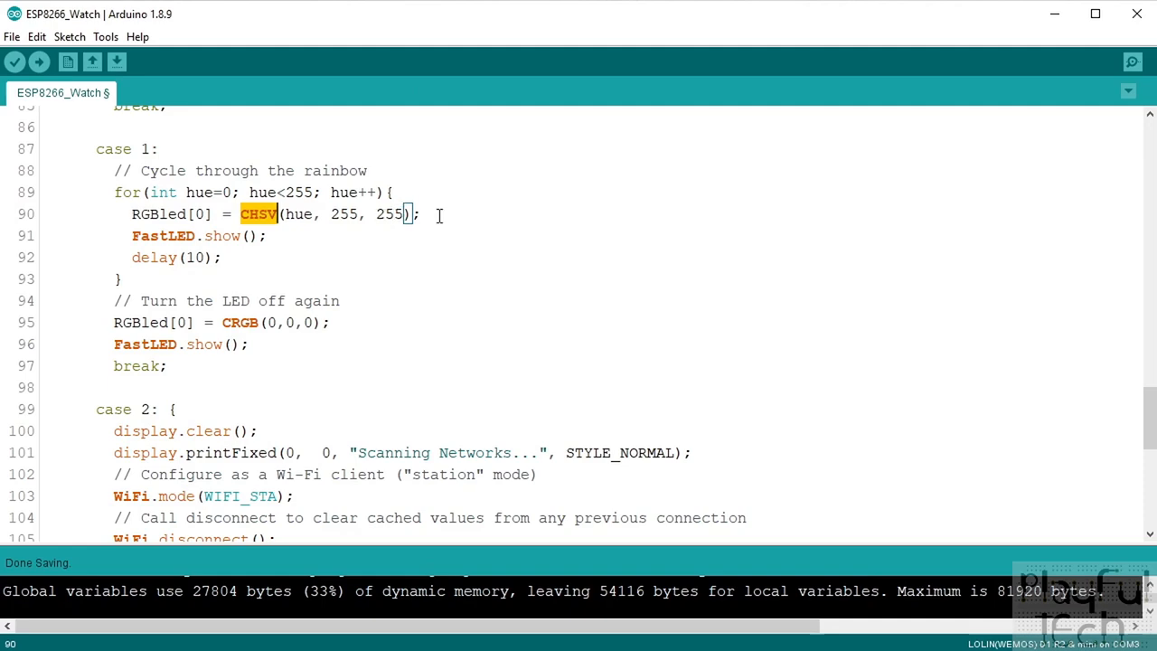
left_click(423, 213)
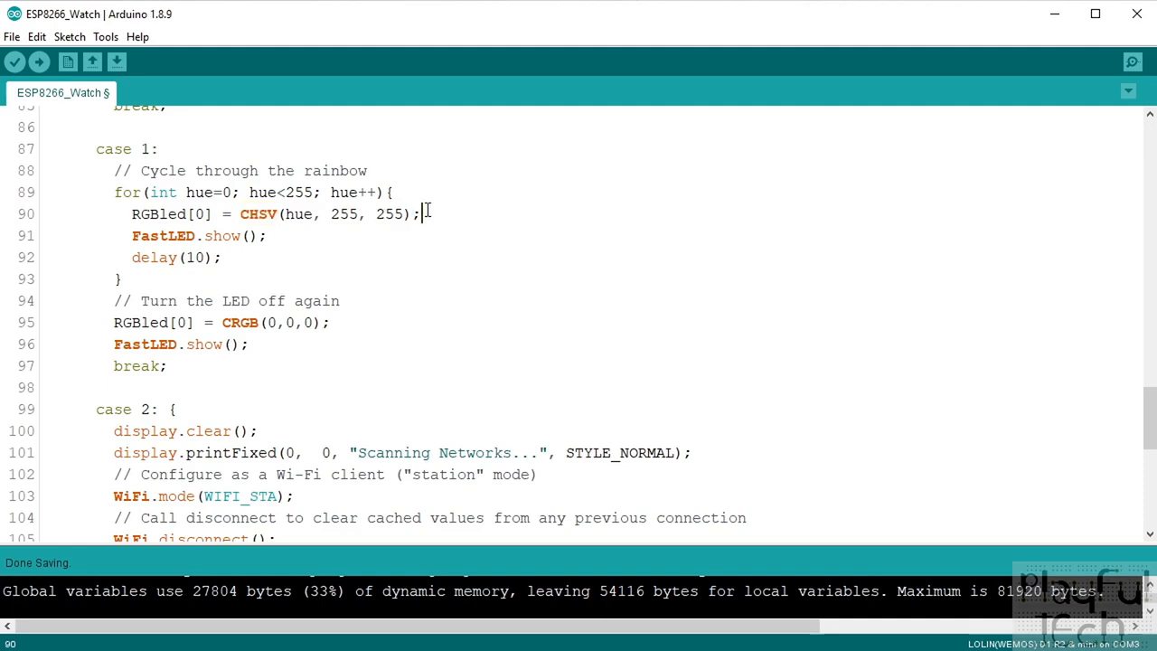
double_click(343, 213)
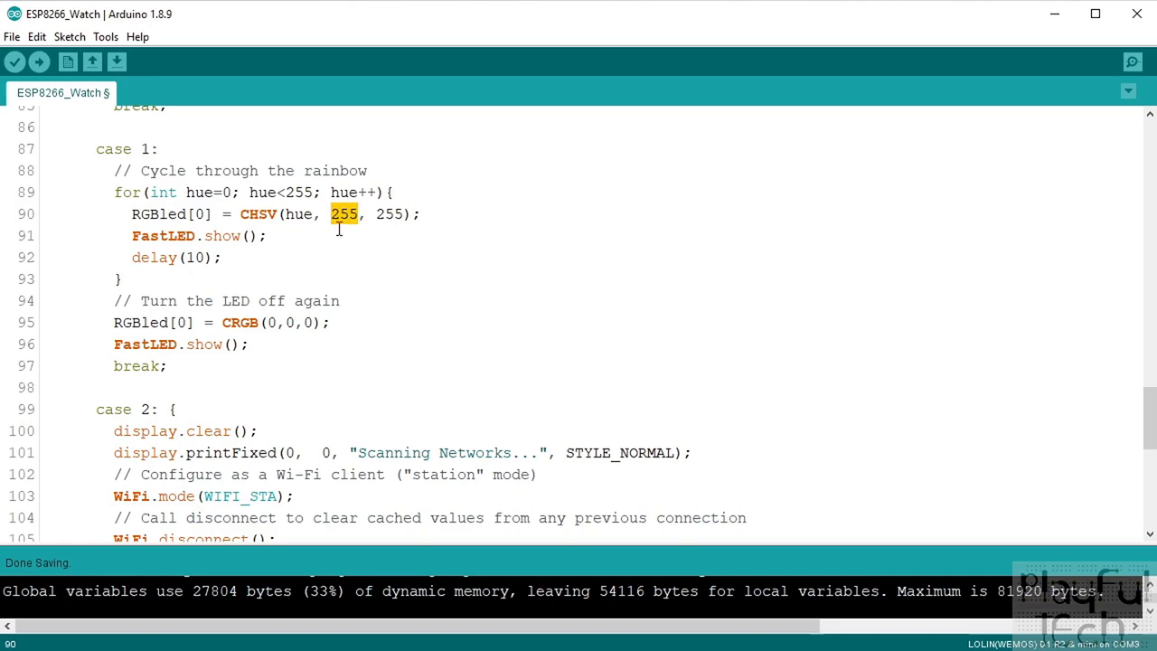
left_click(383, 214)
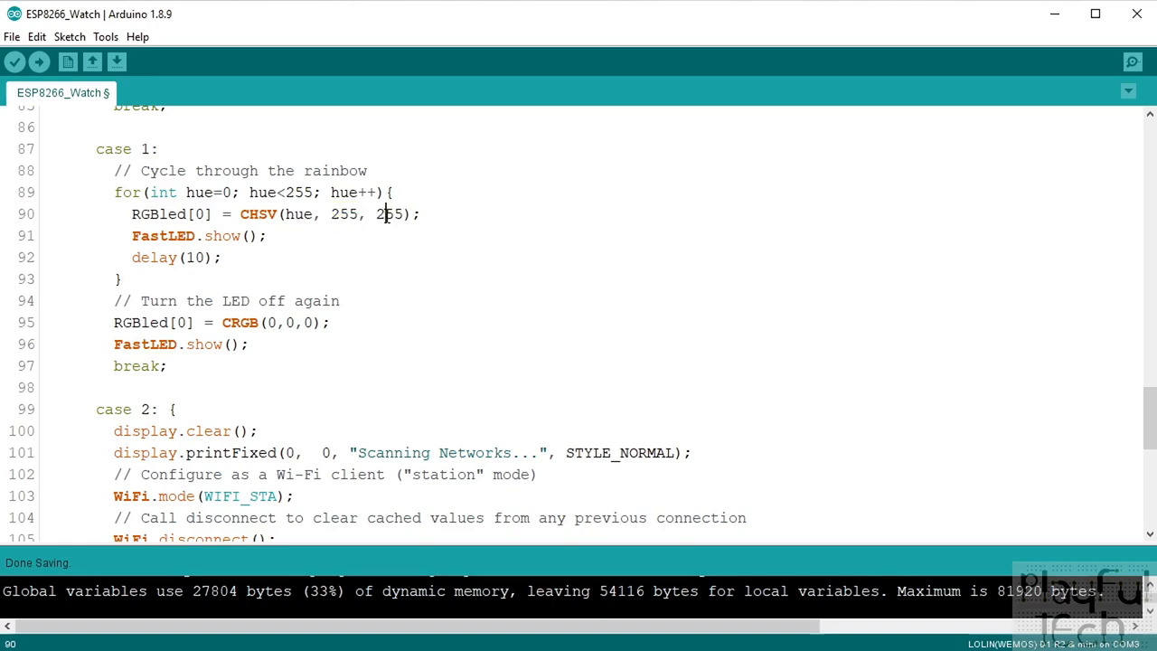
double_click(296, 213)
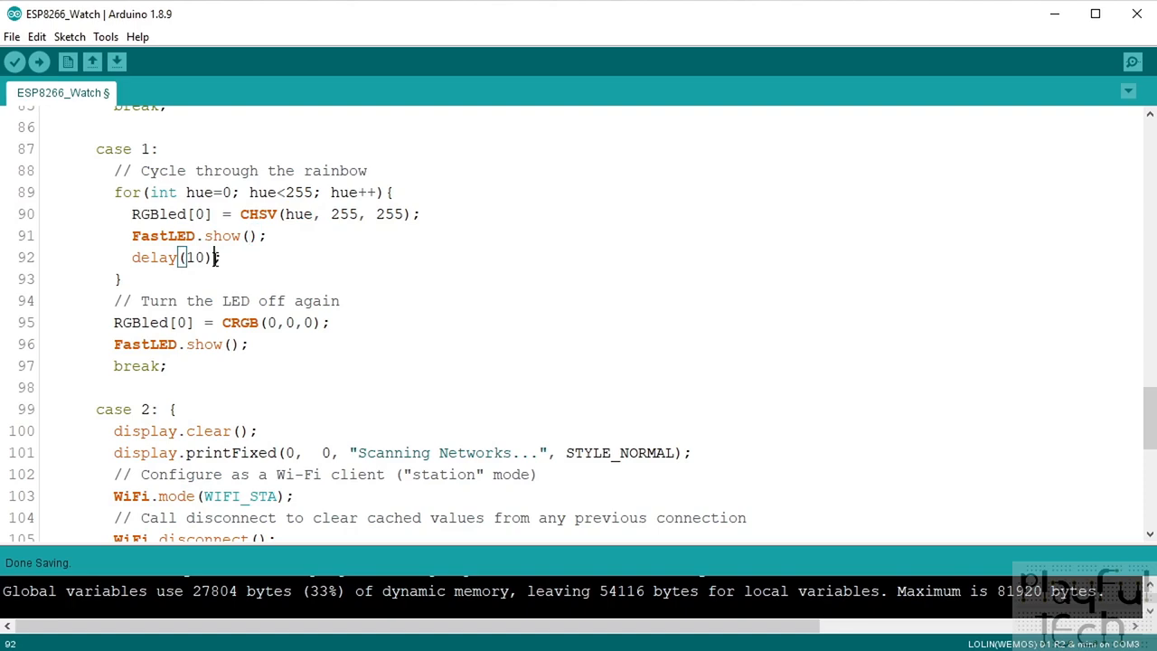
double_click(195, 256)
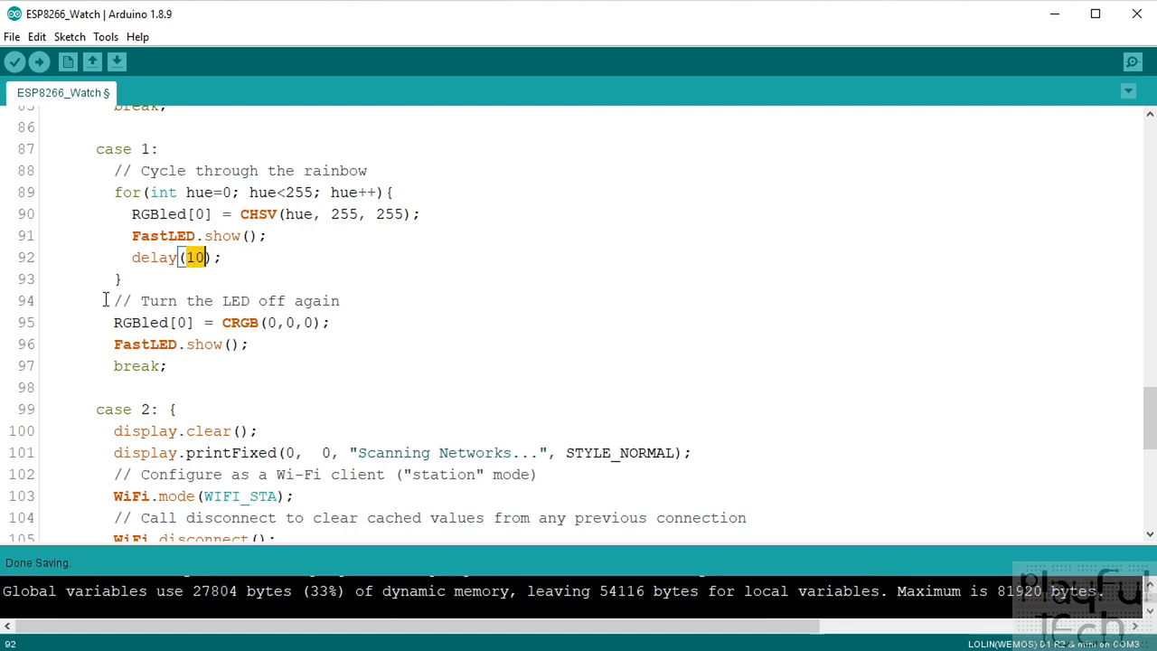
left_click_drag(105, 300, 167, 365)
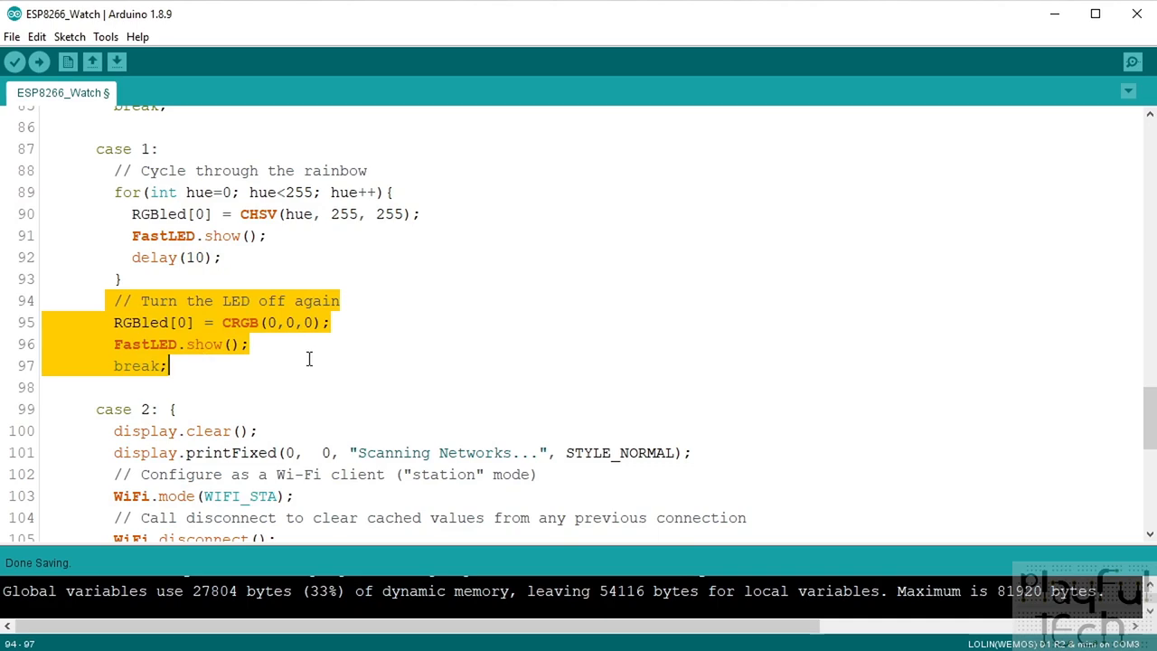
left_click(167, 365)
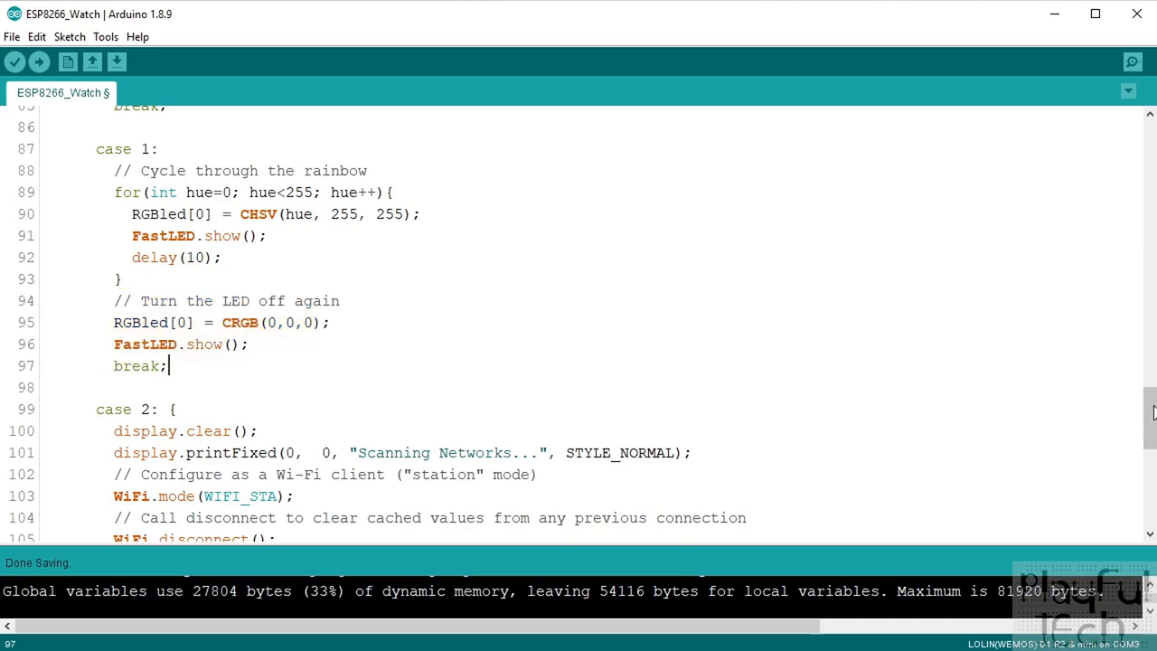
scroll("down", 3)
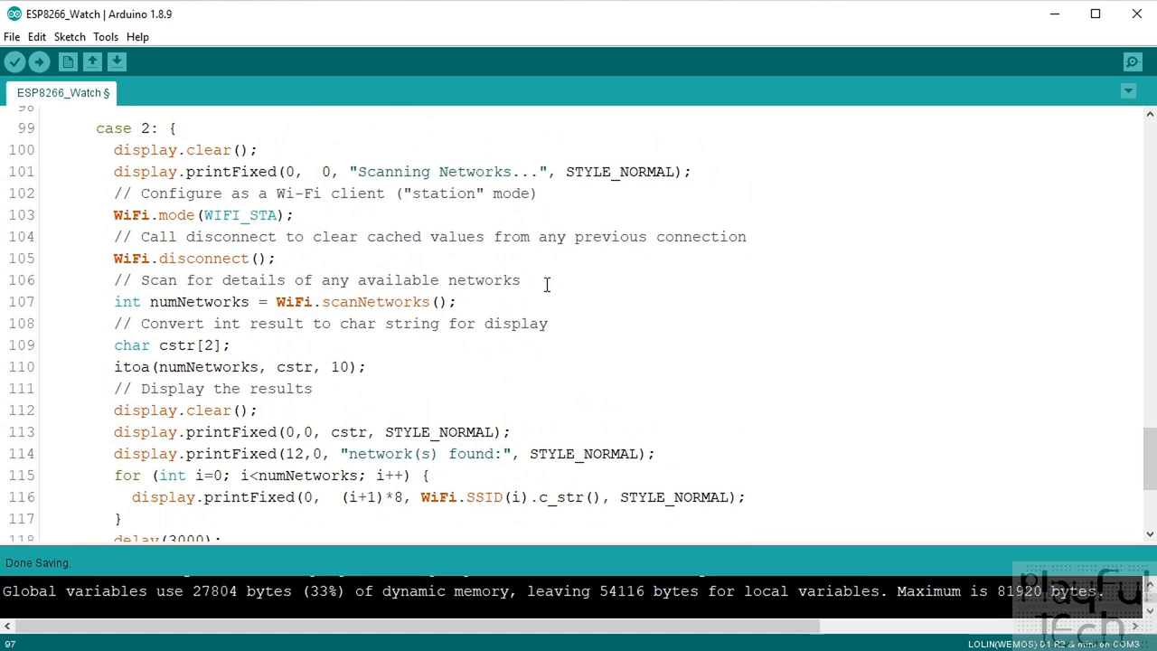
mouse_move(546, 235)
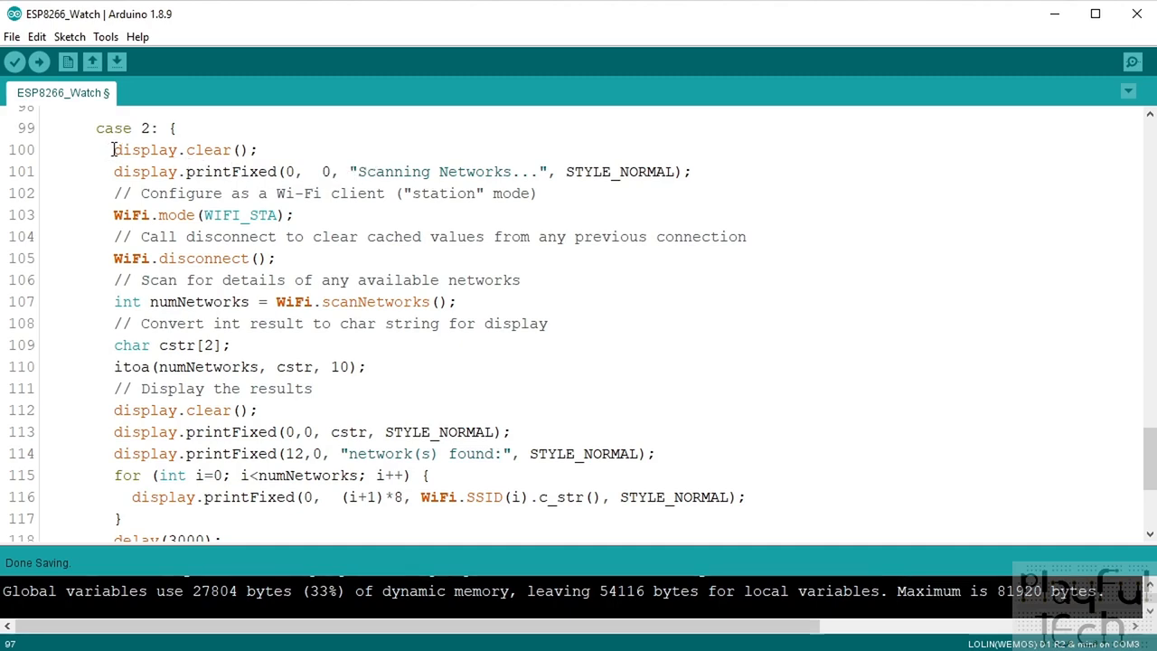
double_click(144, 150)
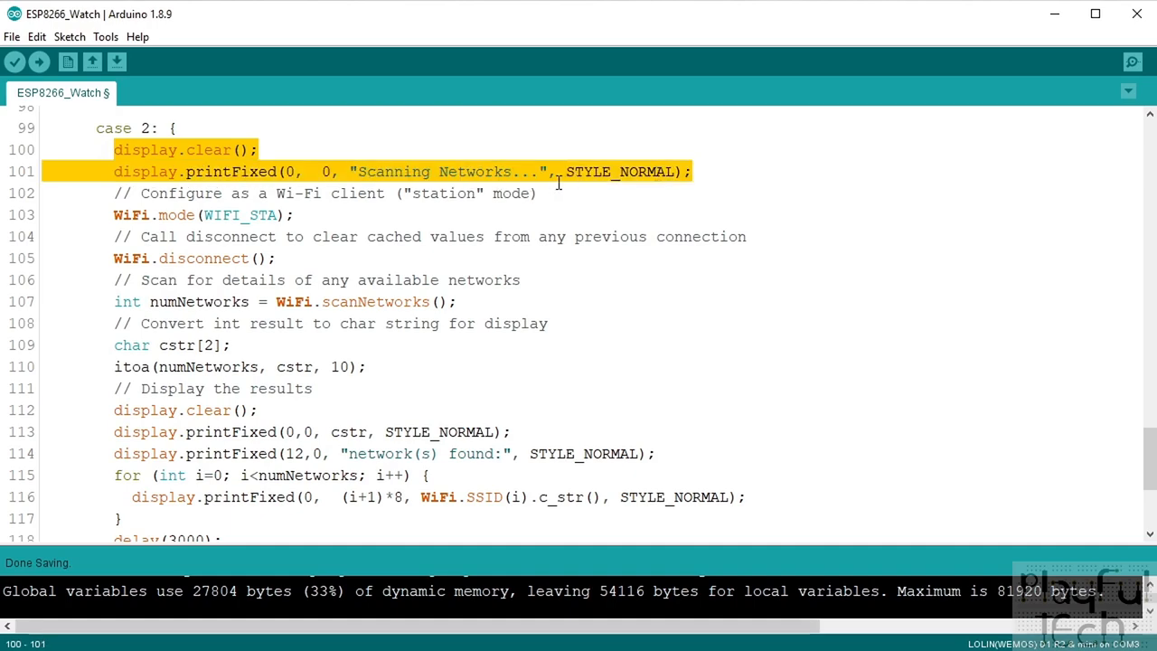
mouse_move(106, 194)
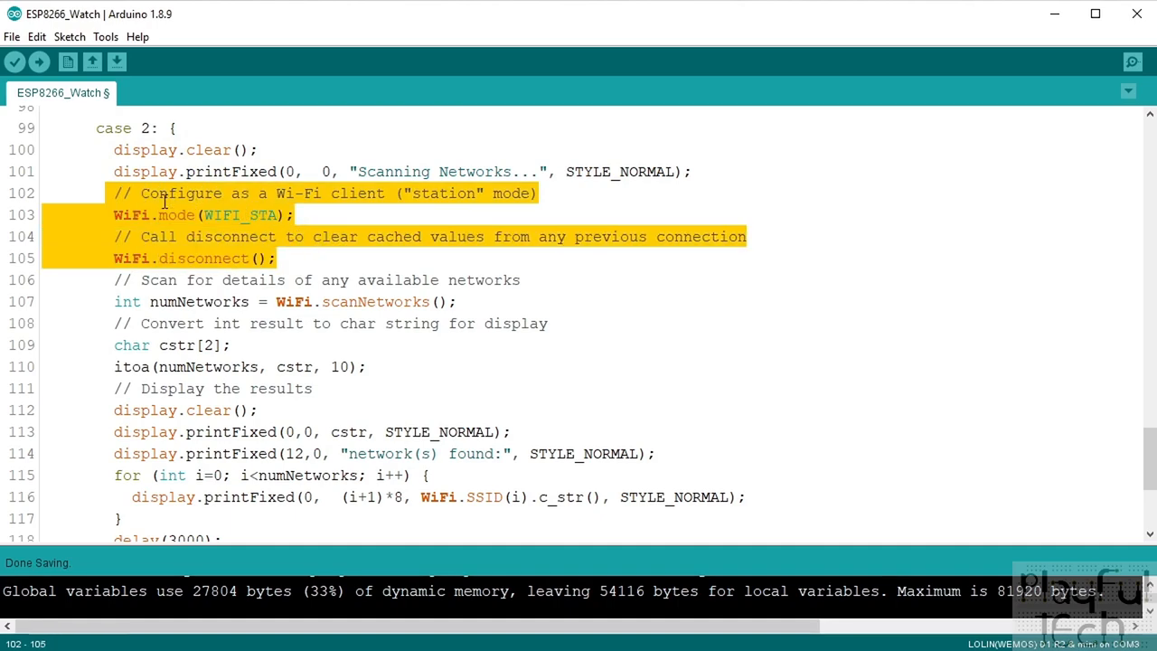
mouse_move(253, 215)
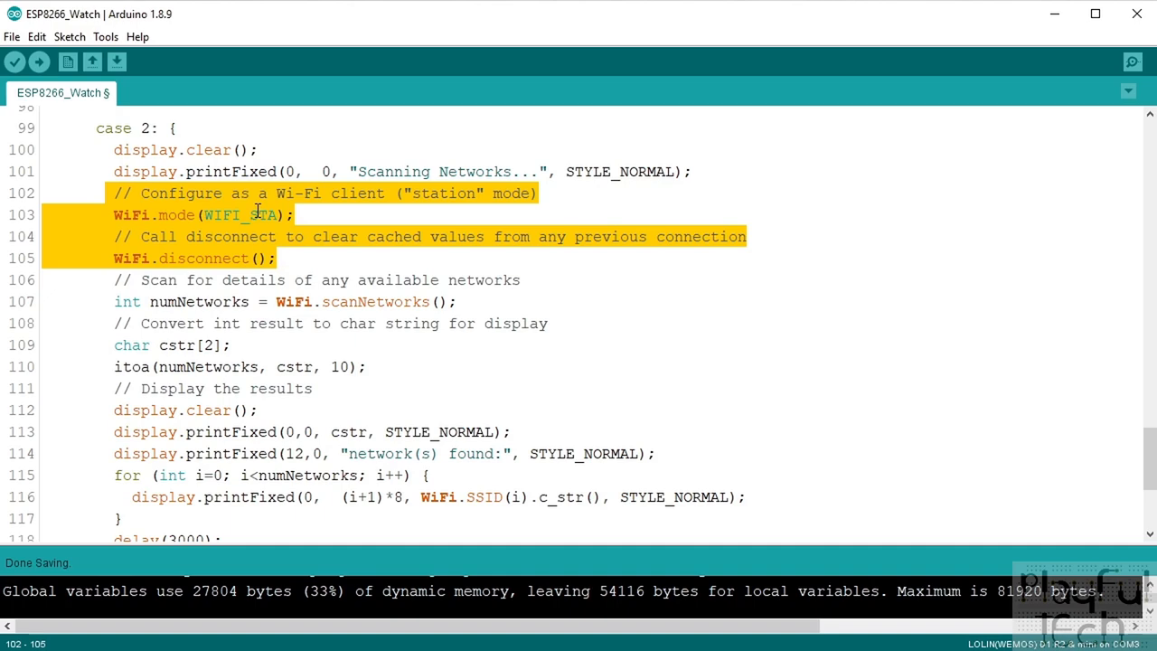
mouse_move(293, 213)
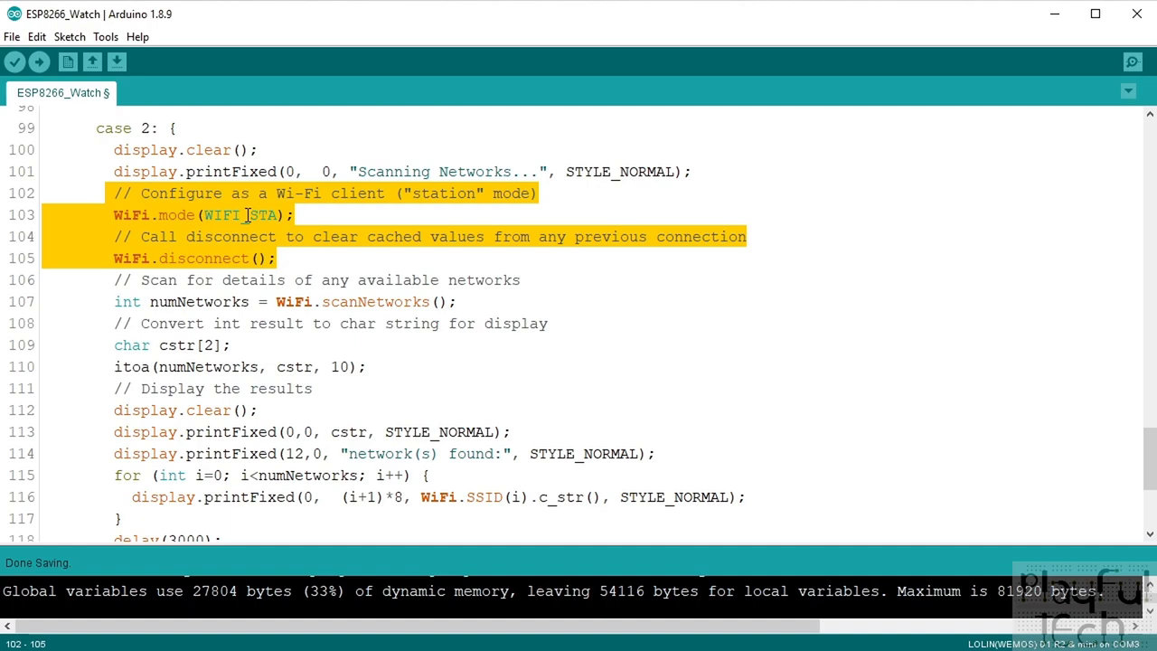
mouse_move(235, 191)
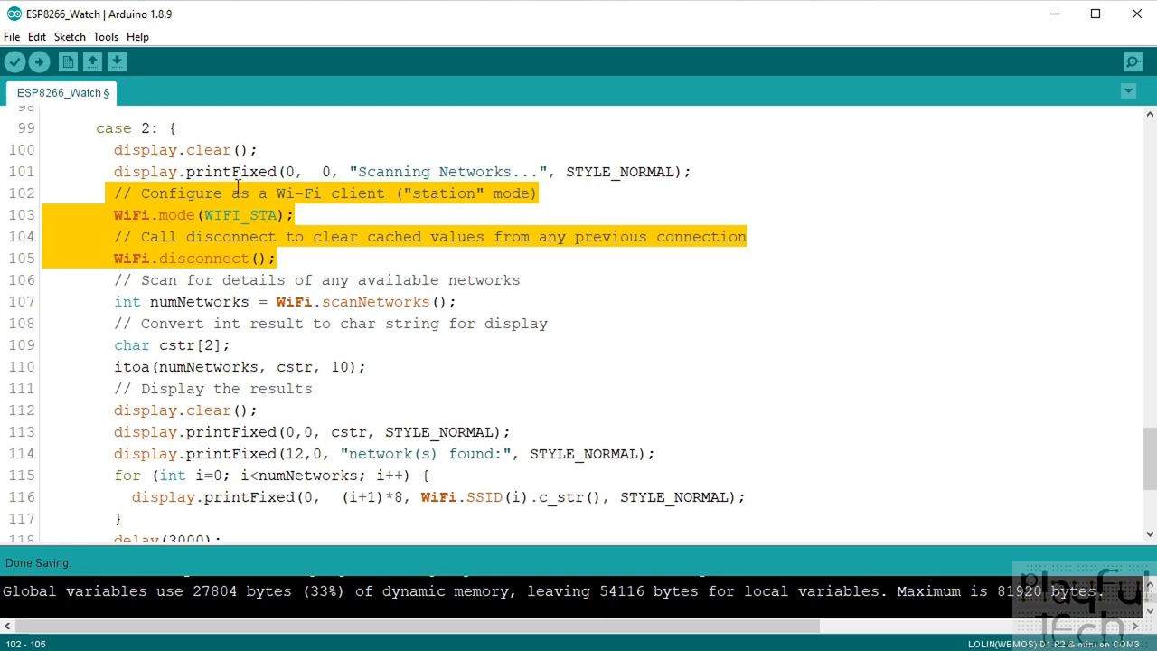
left_click(322, 215)
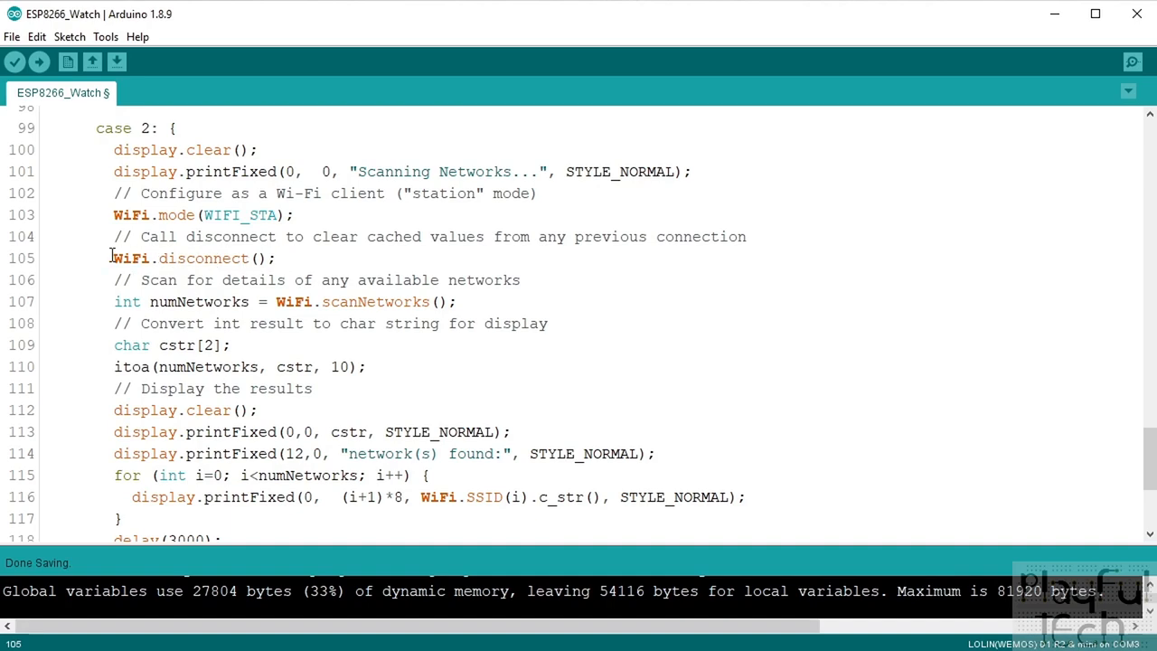
mouse_move(325, 263)
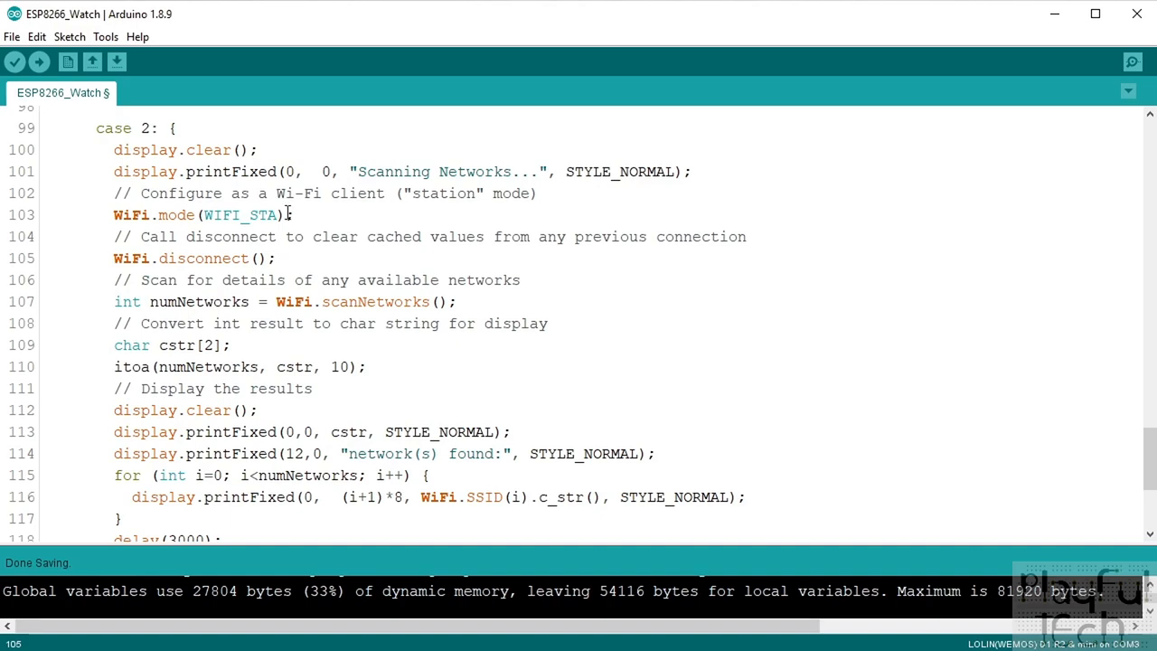
mouse_move(295, 208)
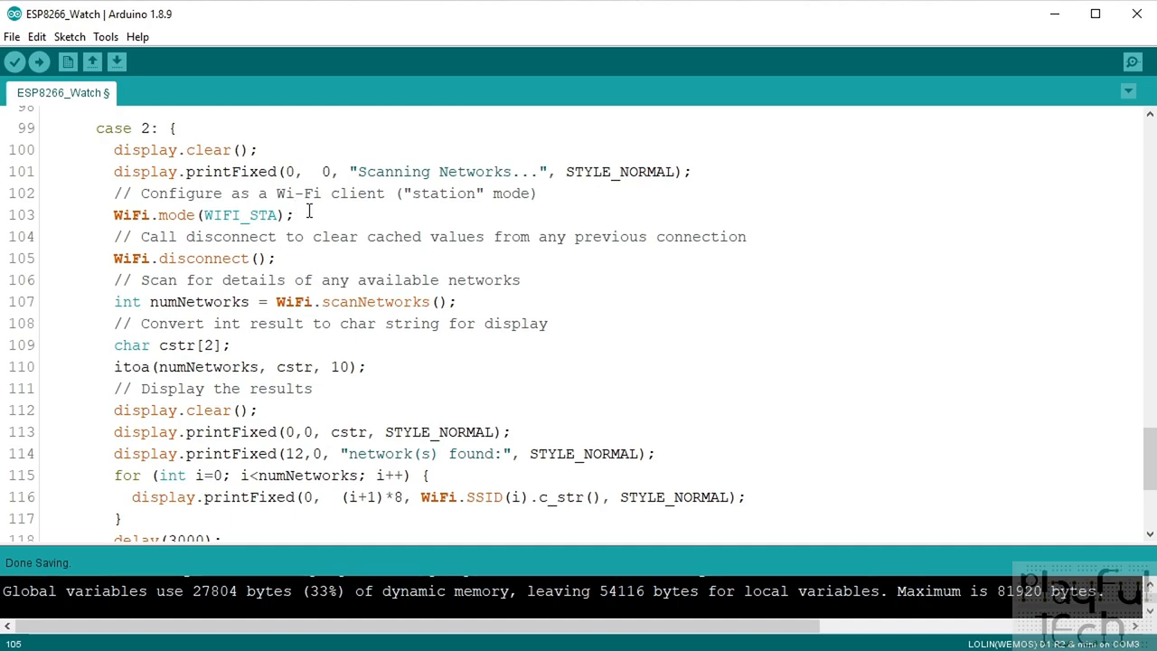
mouse_move(327, 206)
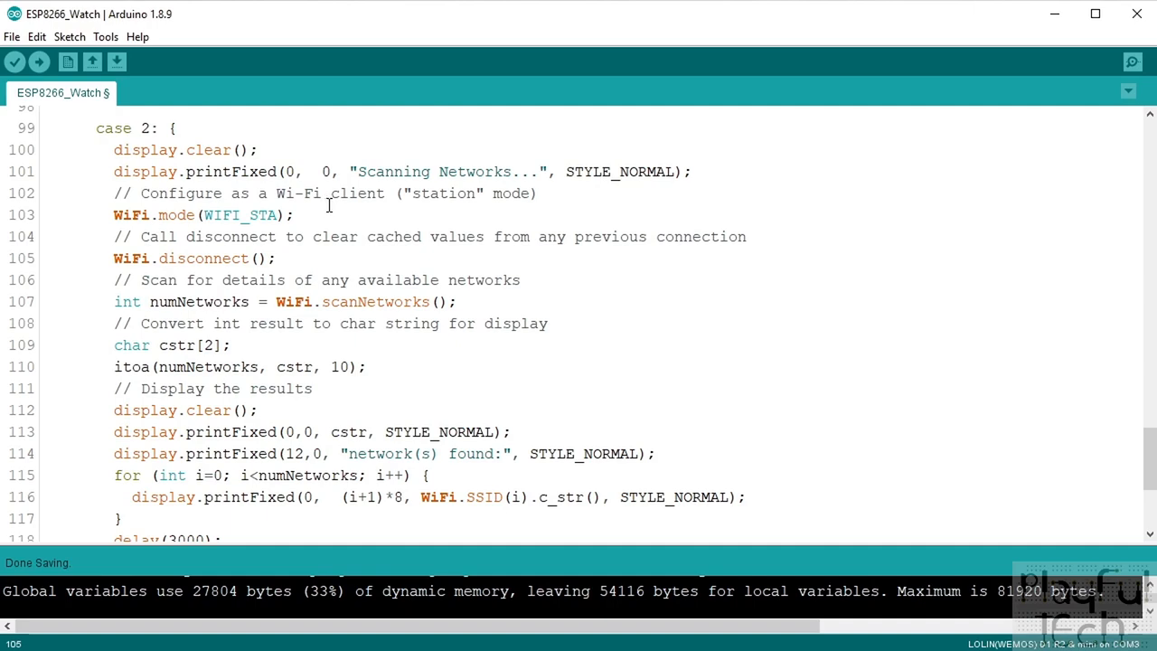
double_click(203, 256)
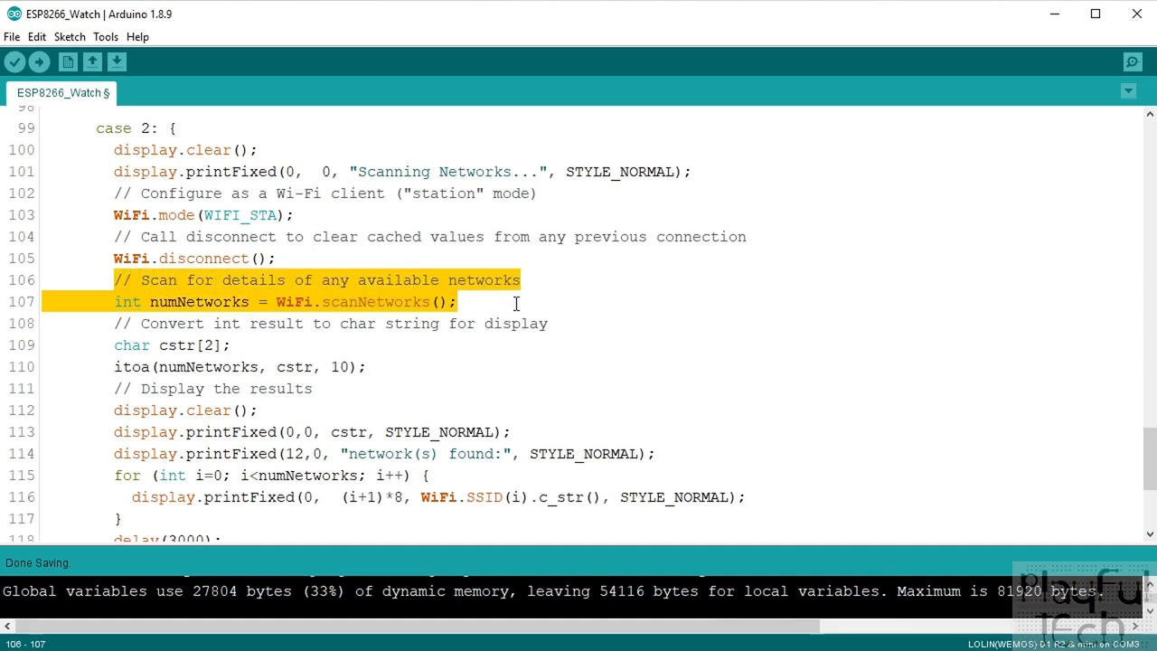
scroll("down", 3)
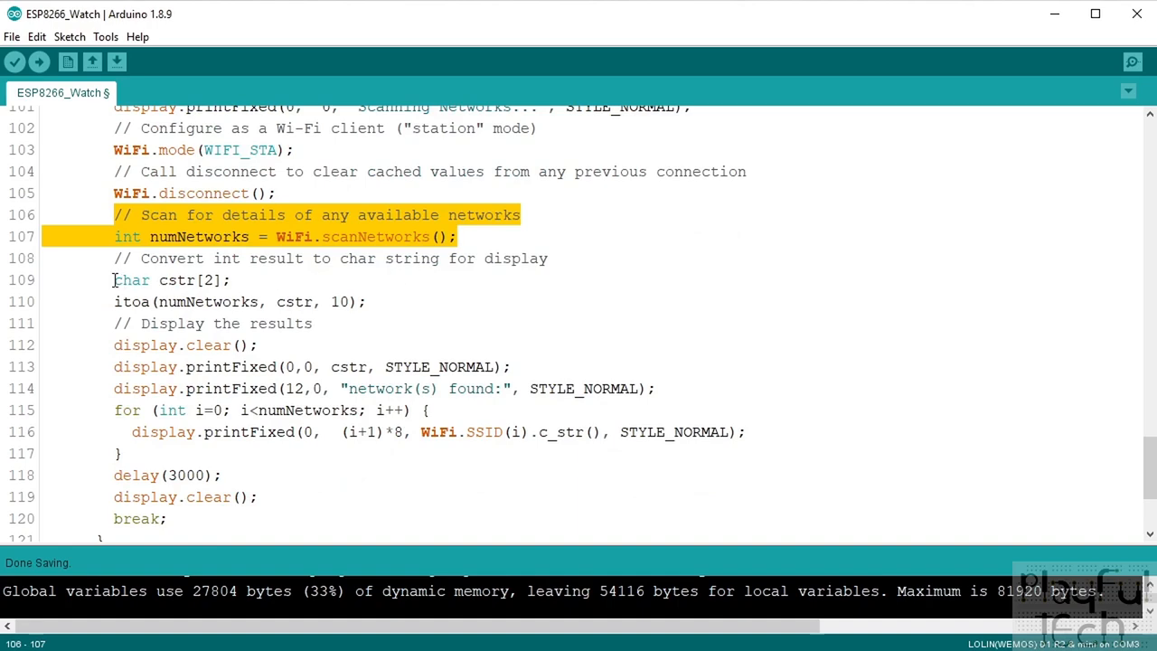
double_click(198, 237)
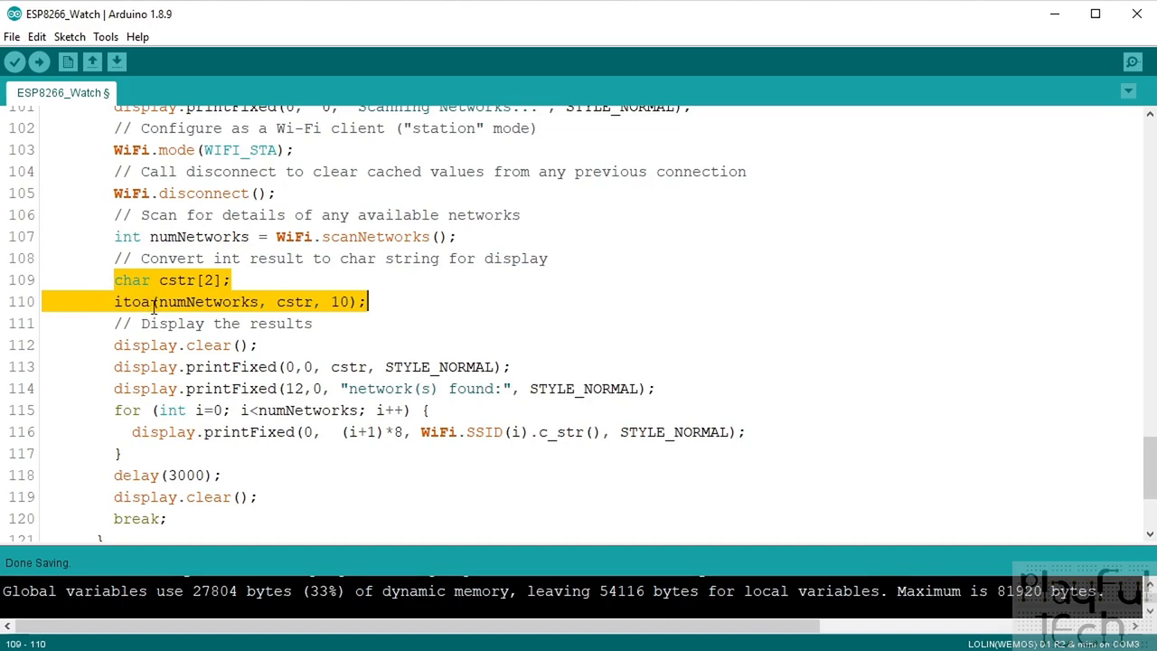
mouse_move(262, 302)
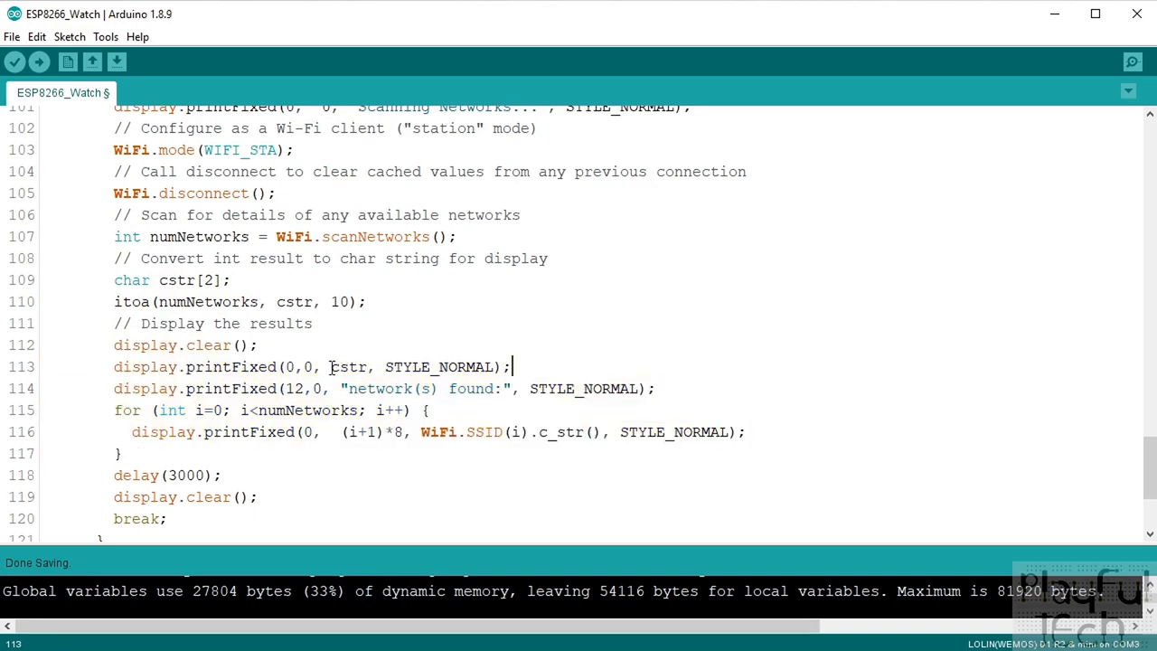
double_click(177, 278)
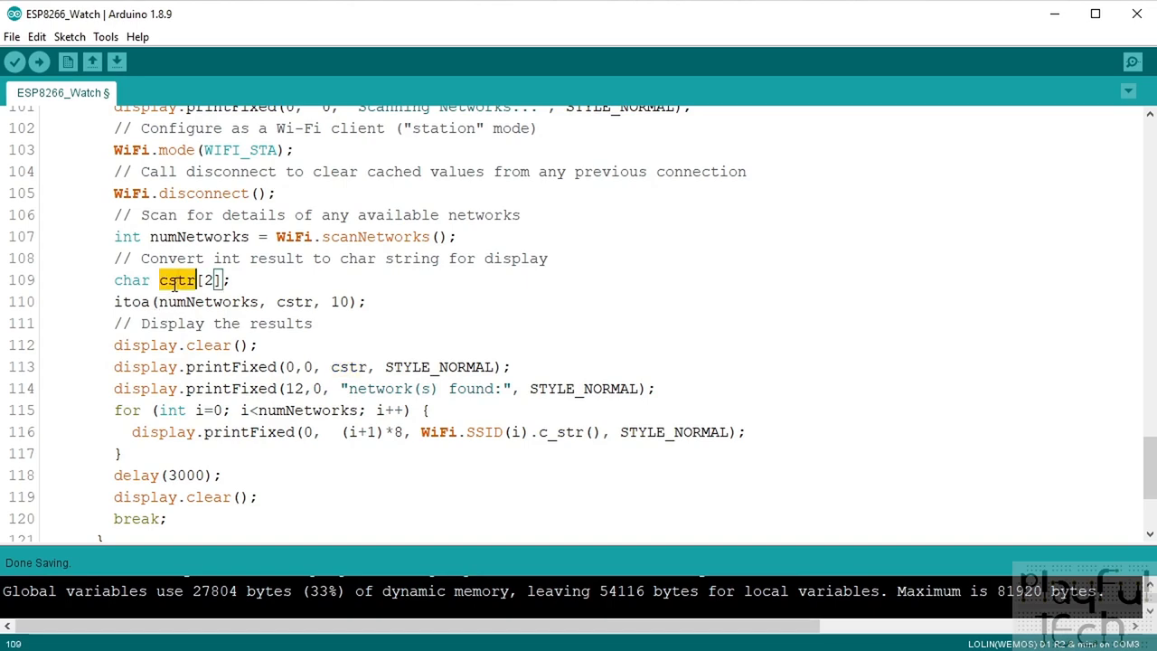
double_click(347, 365)
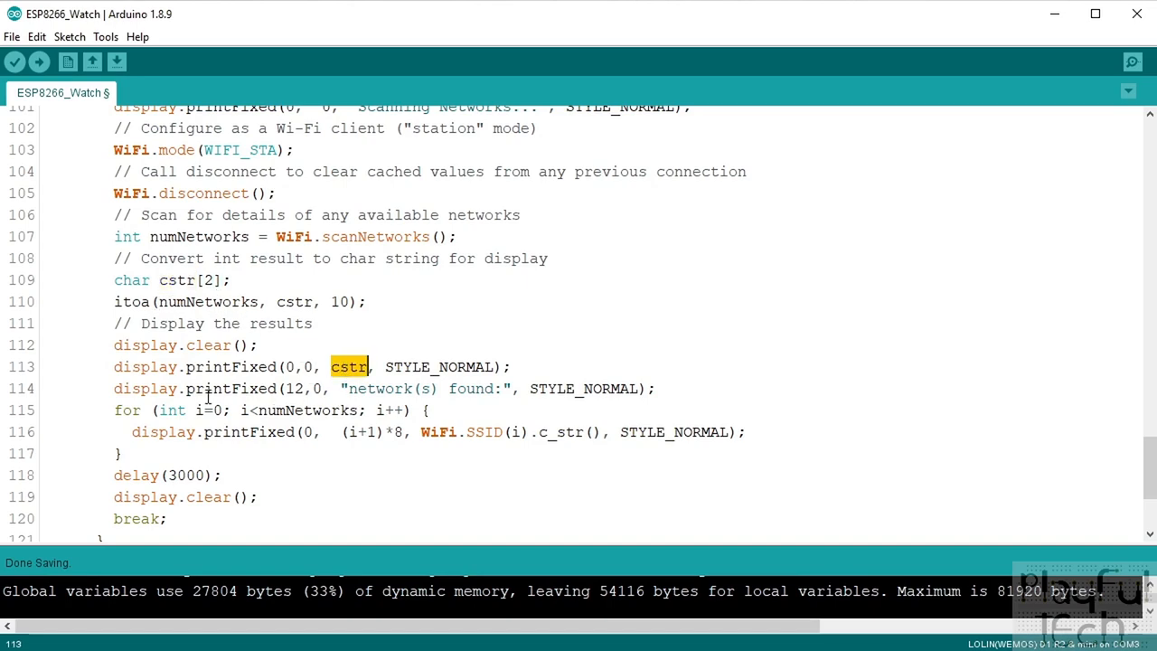
triple_click(362, 389)
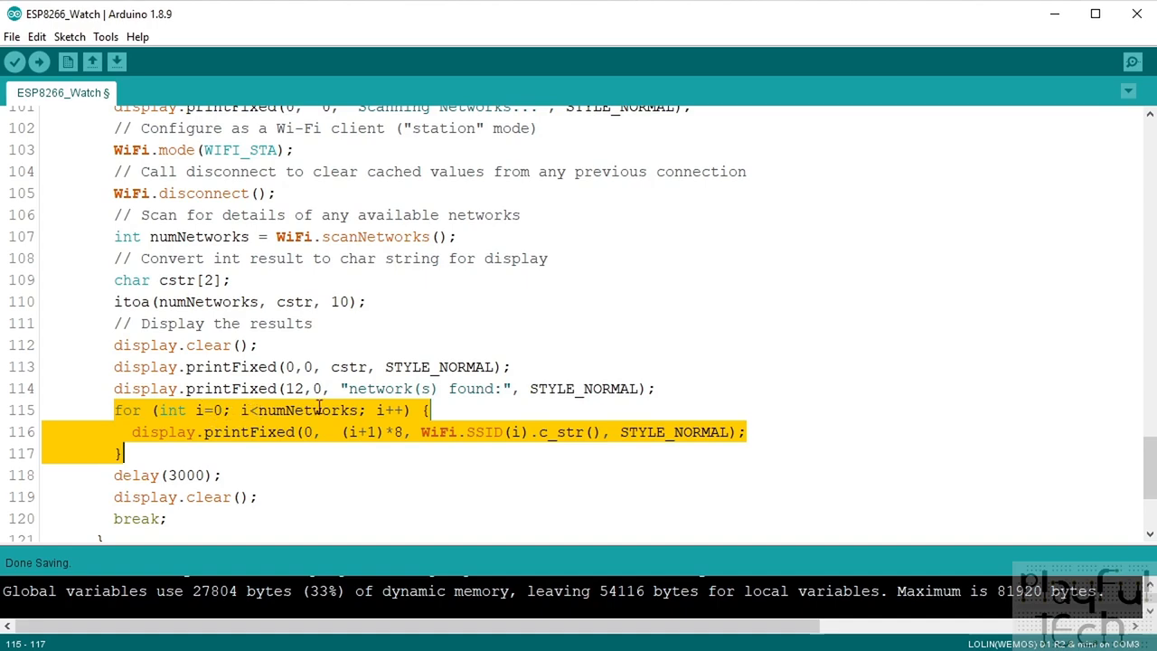
left_click(334, 431)
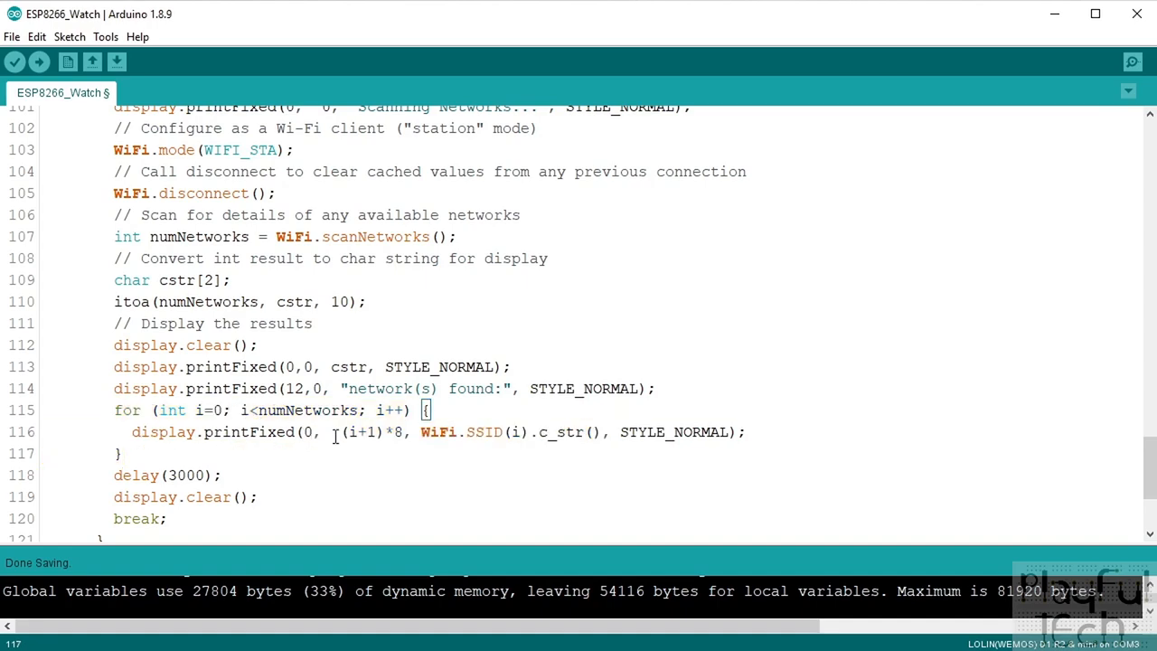
left_click_drag(334, 432, 443, 432)
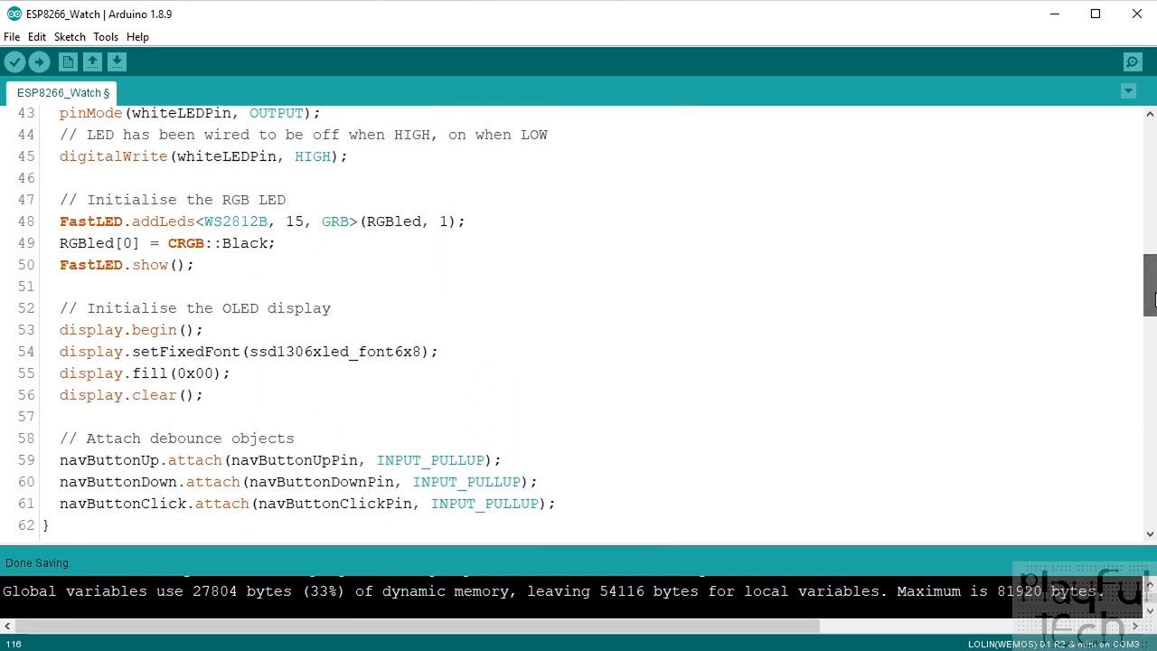
double_click(407, 351)
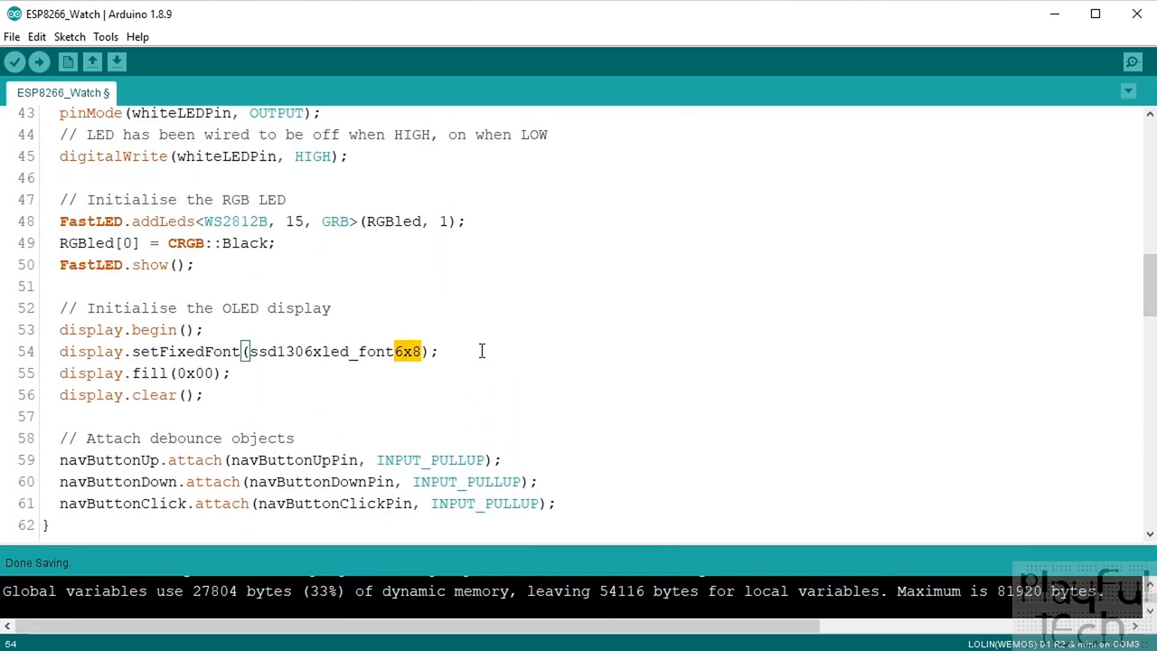
scroll("down", 3)
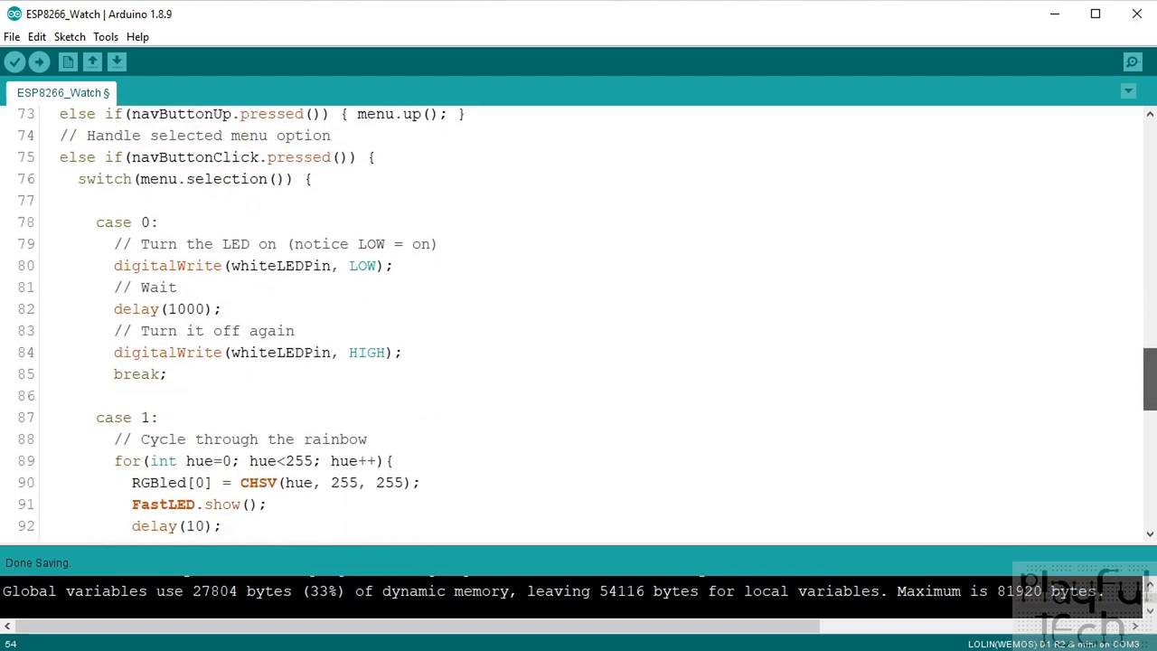
scroll("down", 3)
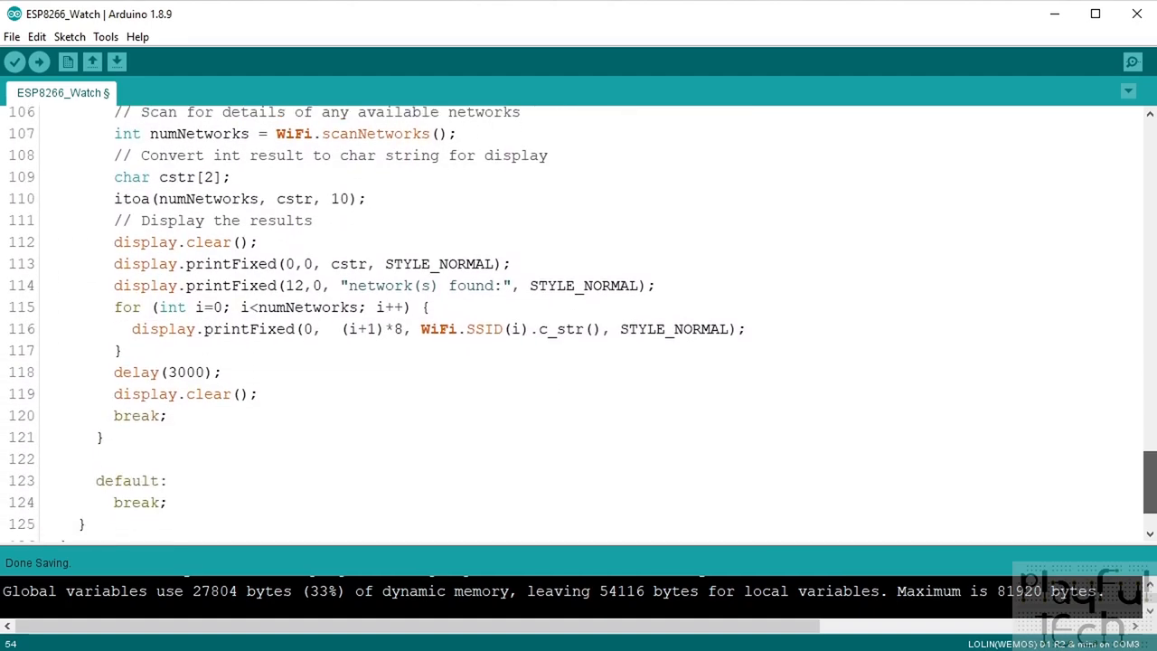
double_click(397, 329)
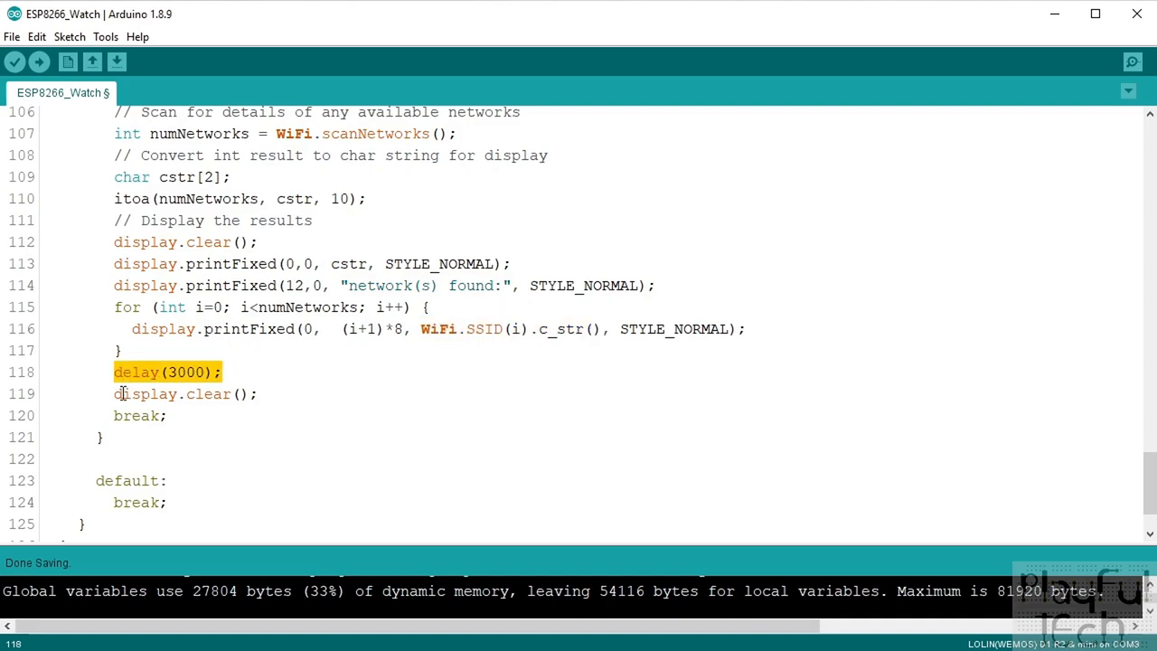
left_click(1110, 486)
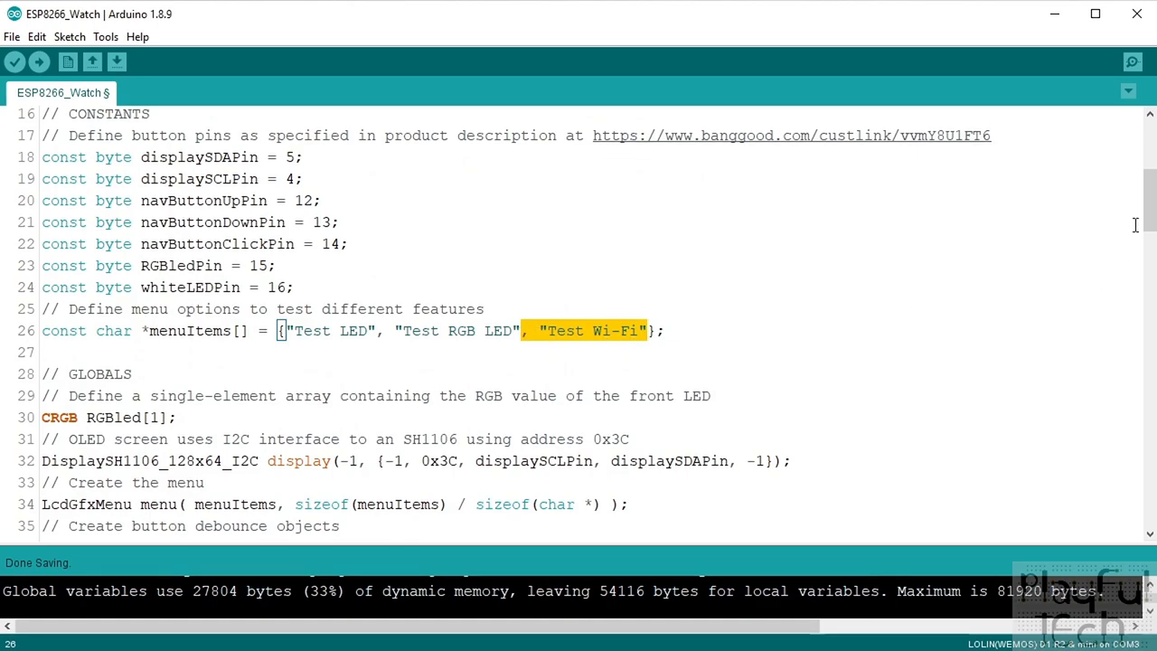
scroll("down", 3)
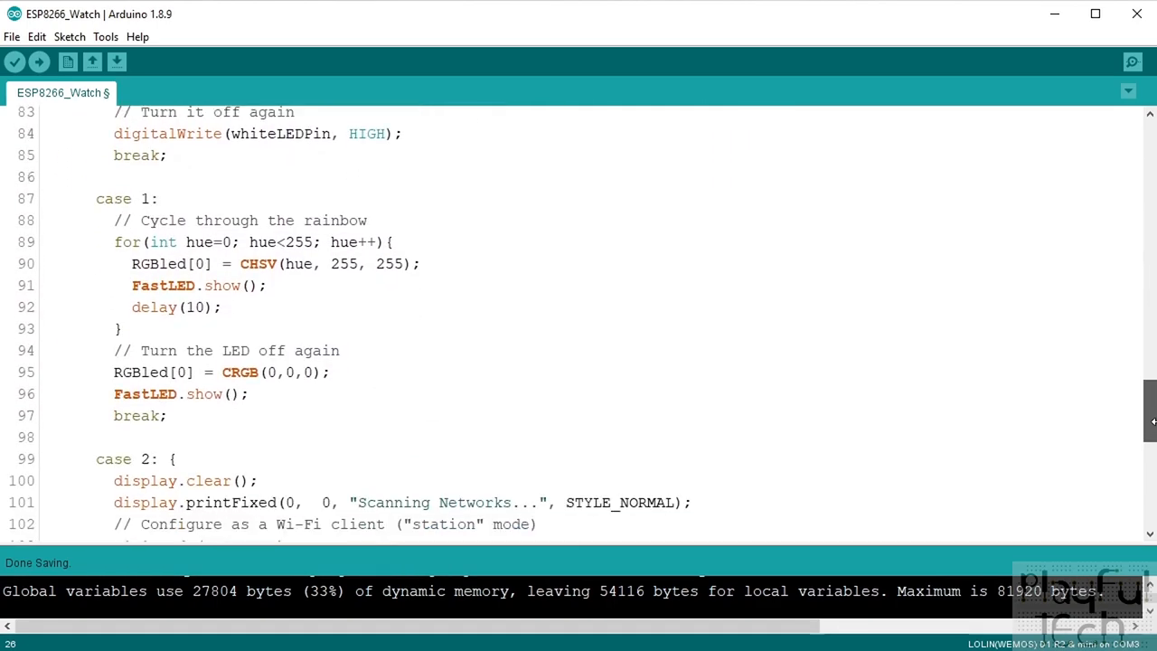
scroll("down", 3)
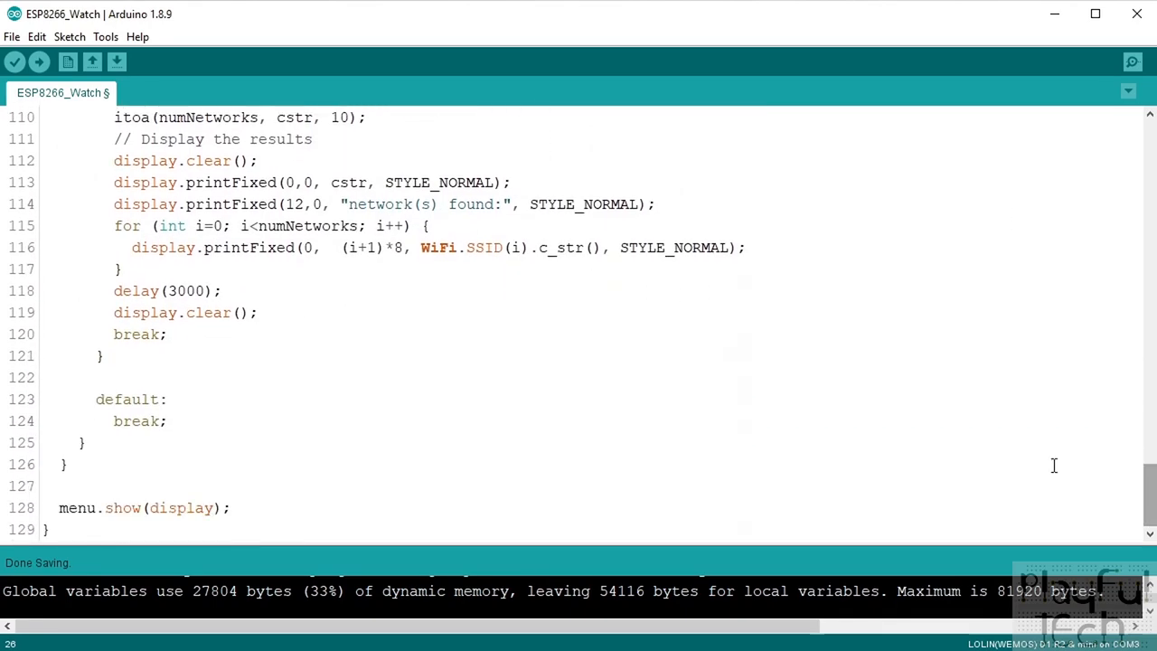
double_click(138, 419)
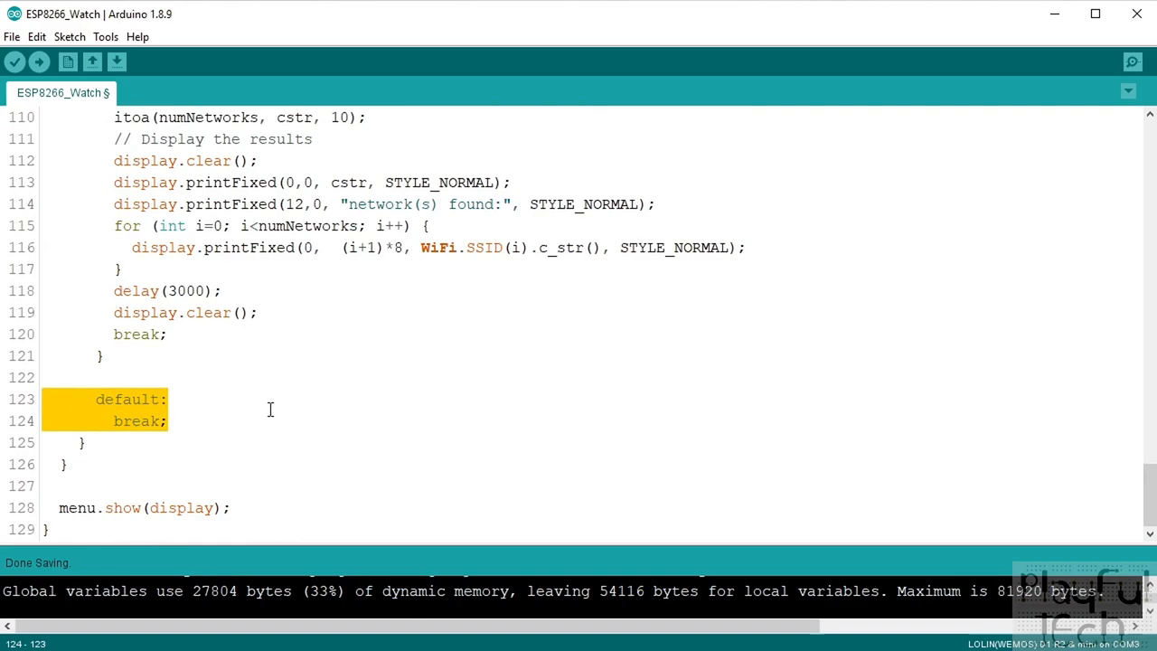
mouse_move(211, 190)
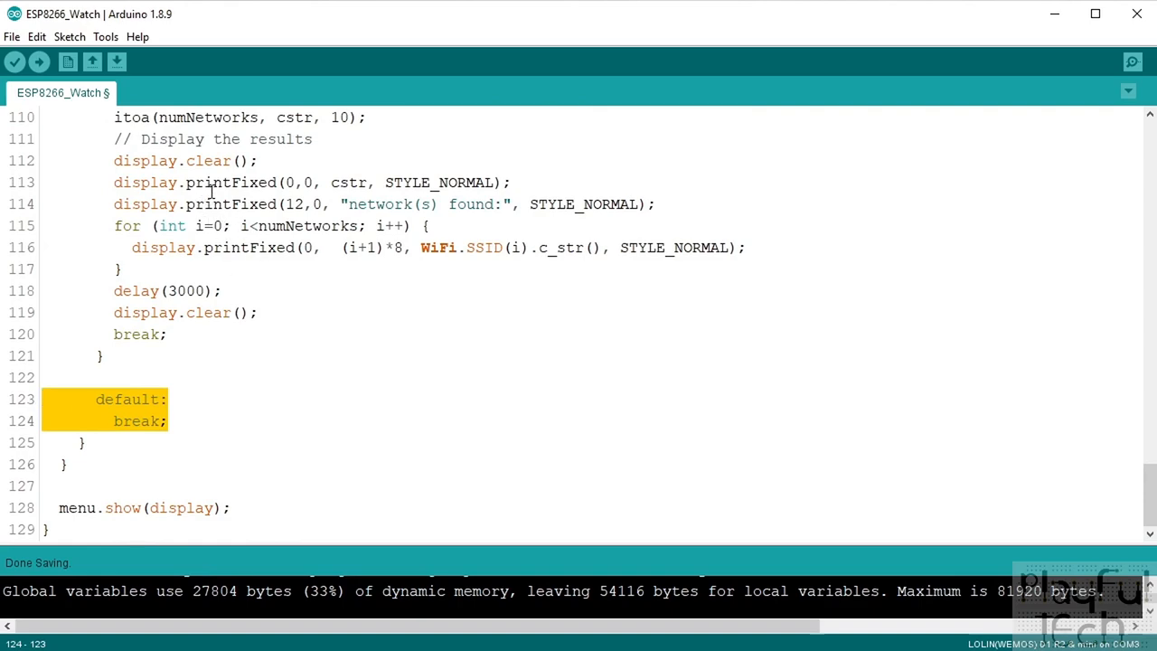
mouse_move(388, 407)
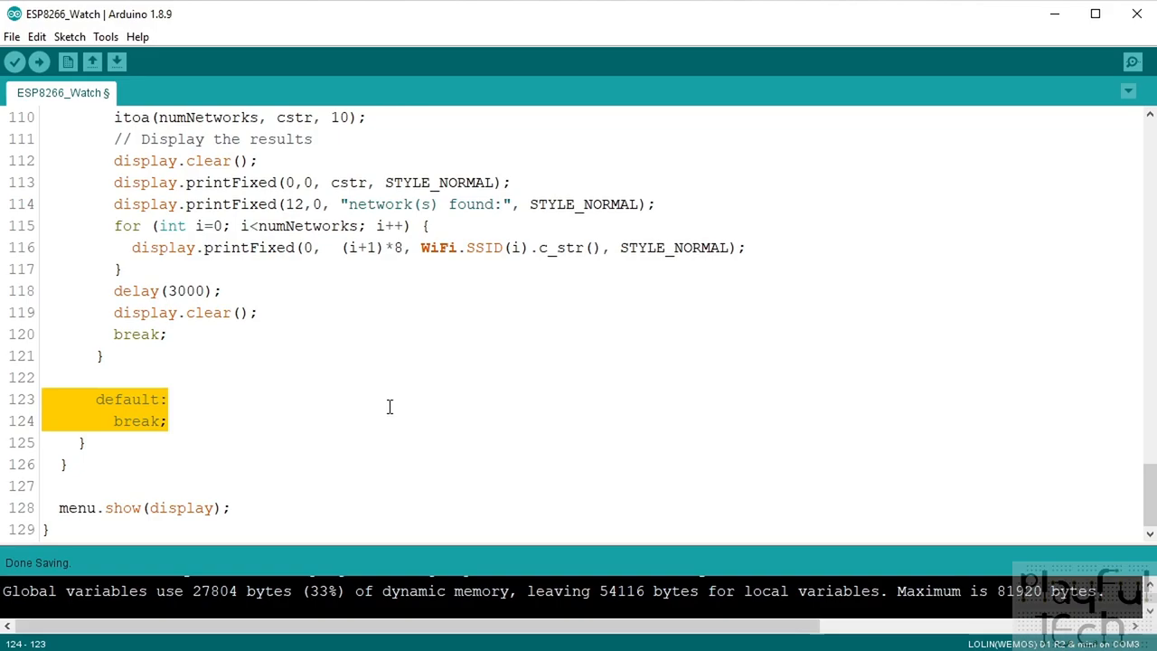